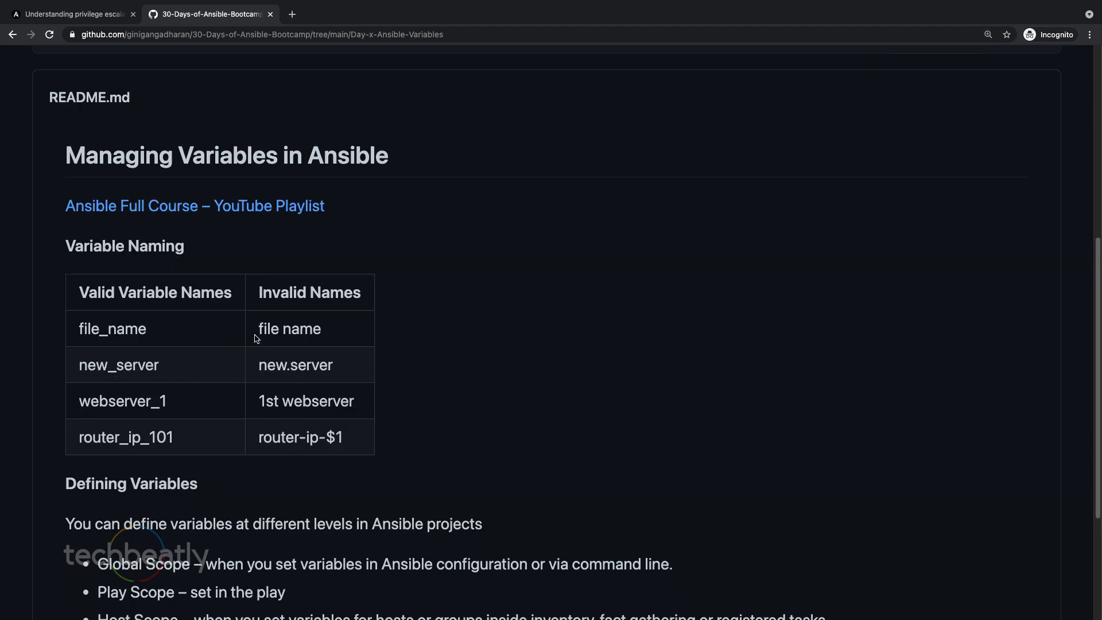
Step: Highlight example names in the Variable Naming table, such as file name, file_name and router_ip_101
double_click(288, 329)
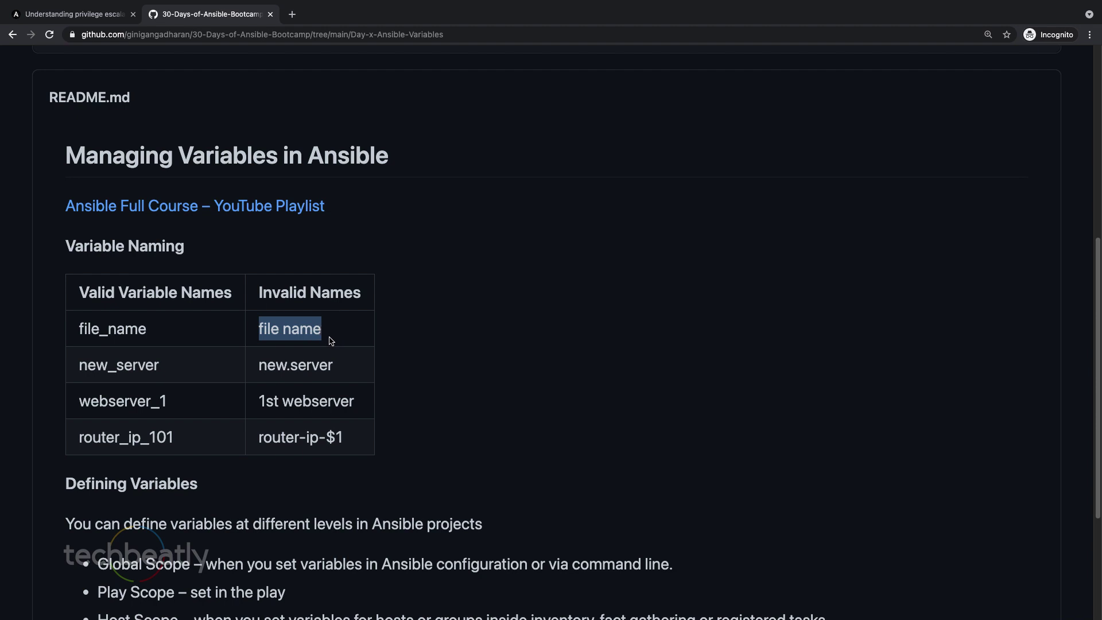
double_click(113, 329)
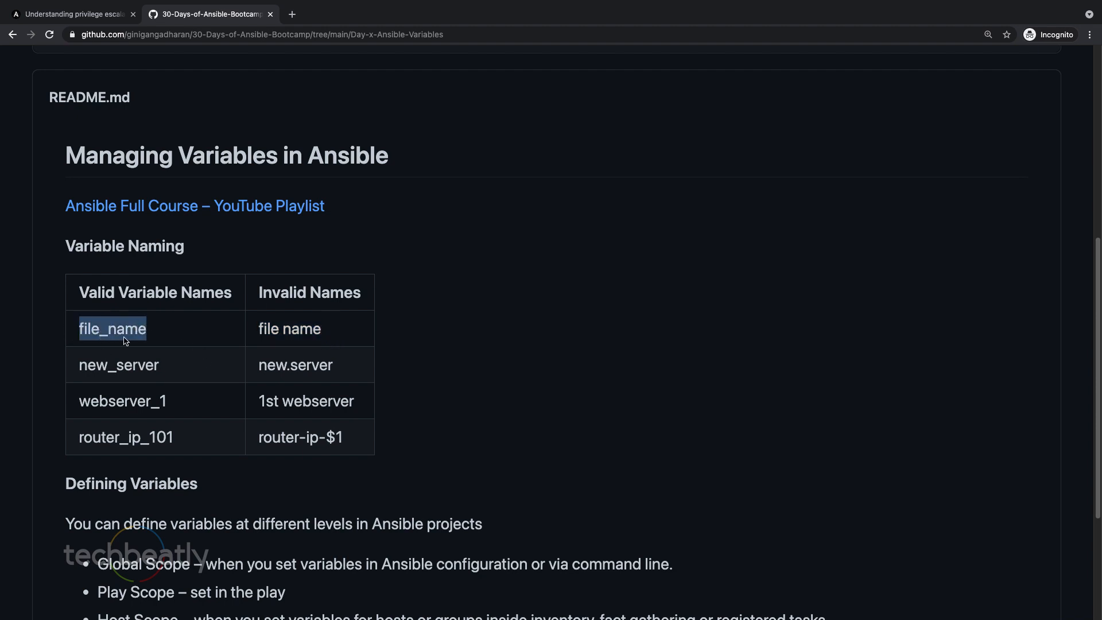
mouse_move(101, 332)
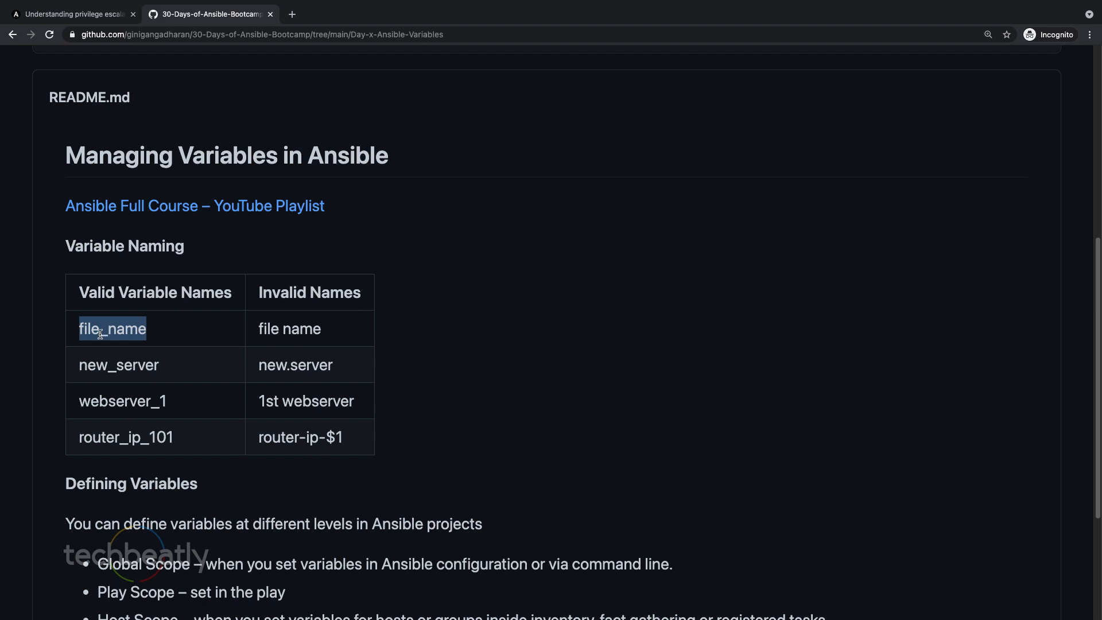
mouse_move(79, 365)
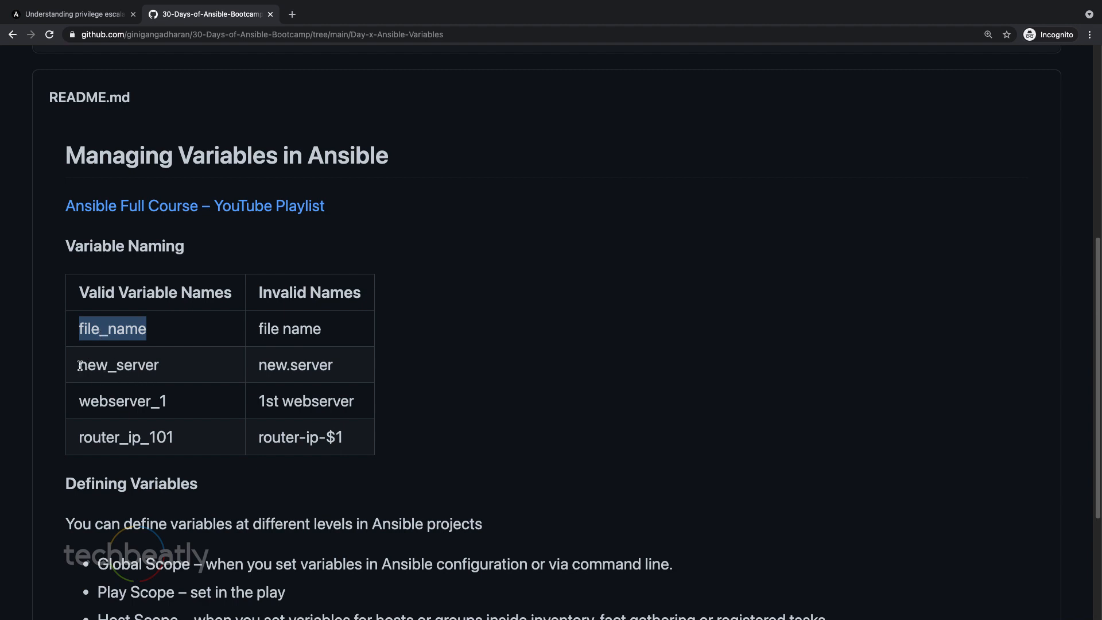
double_click(119, 365)
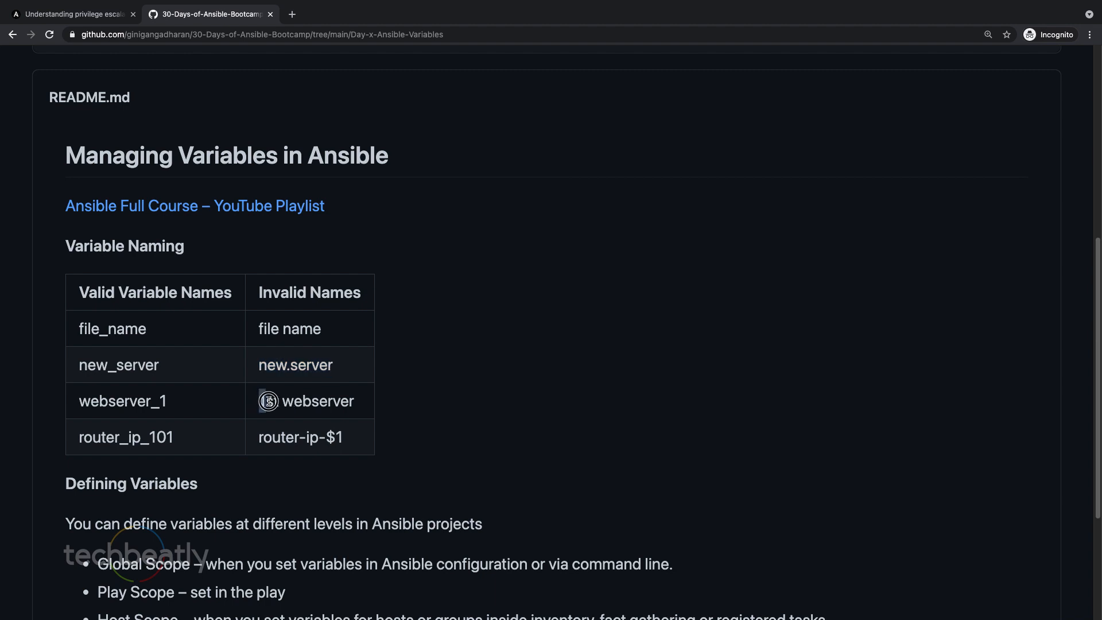
double_click(269, 401)
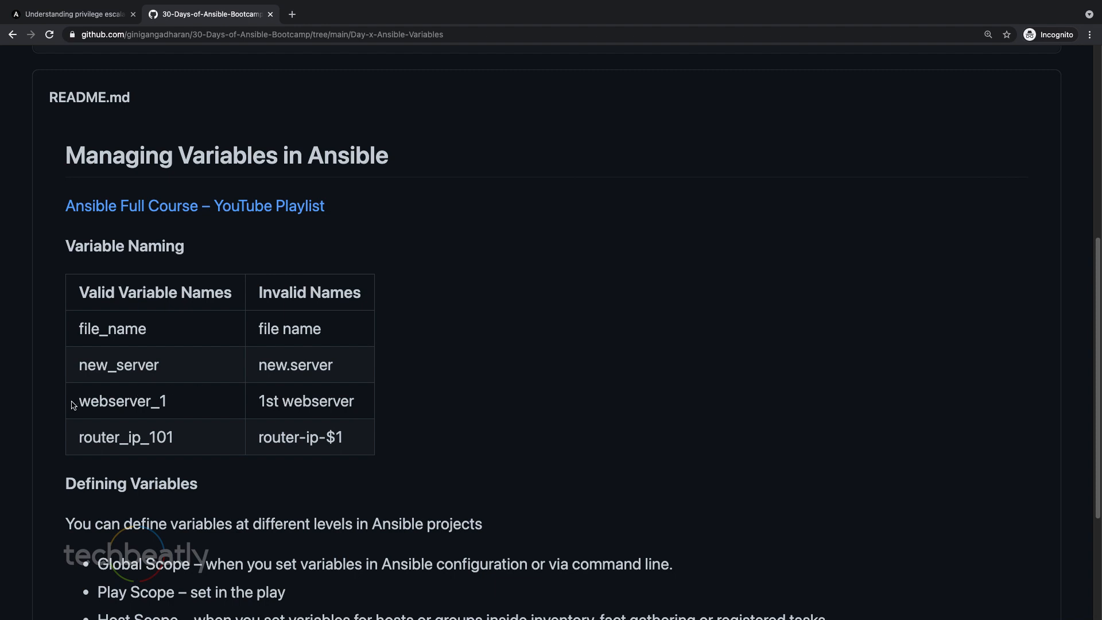
double_click(122, 401)
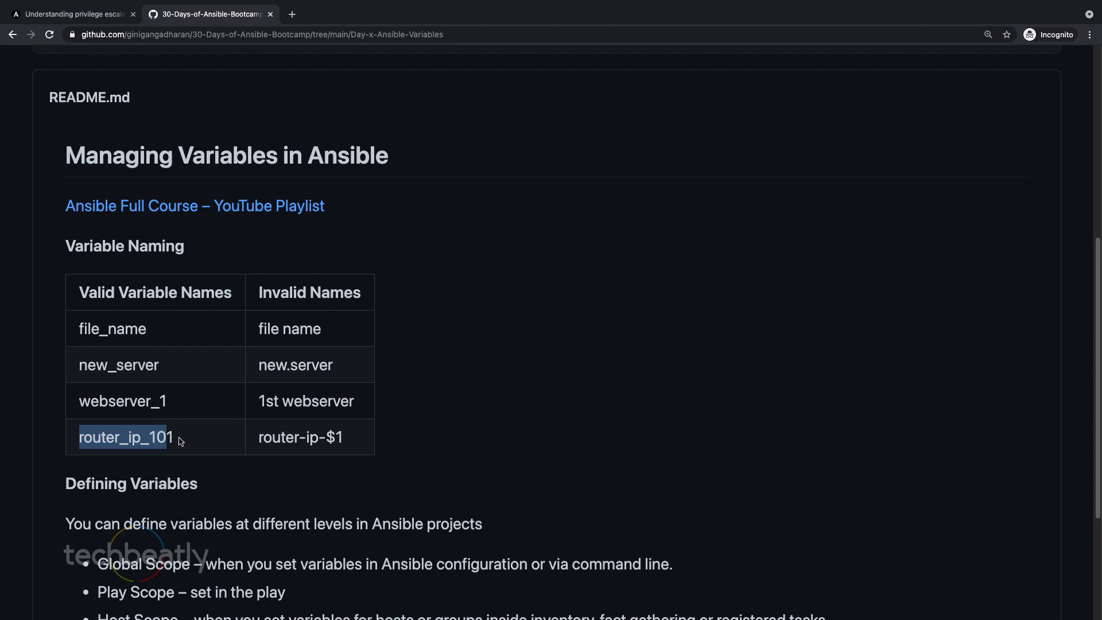
scroll(down, 3)
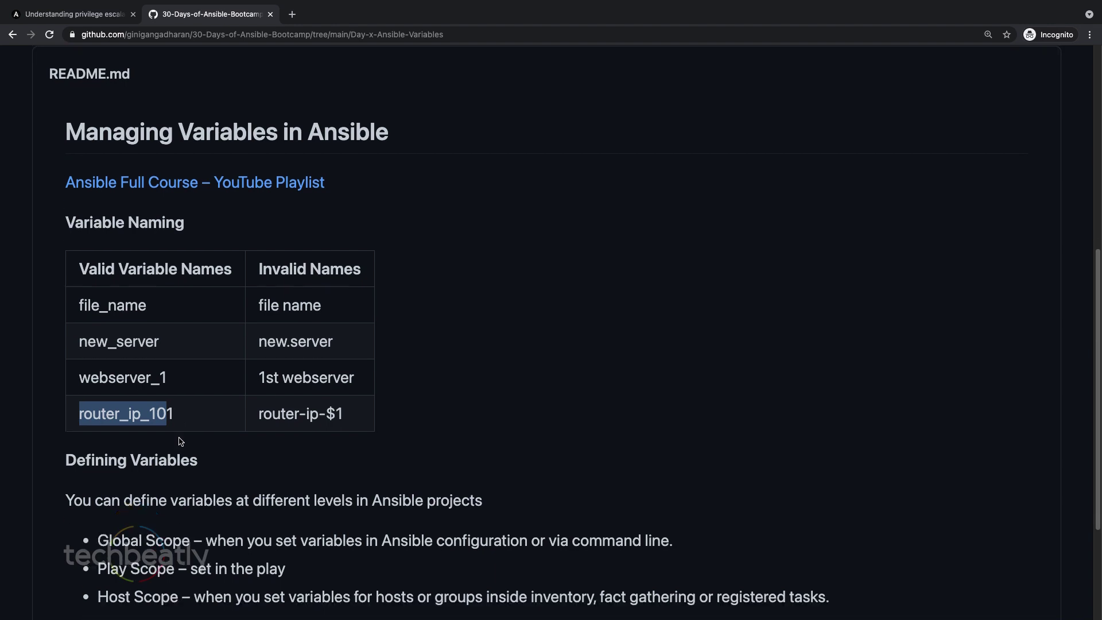
scroll(down, 3)
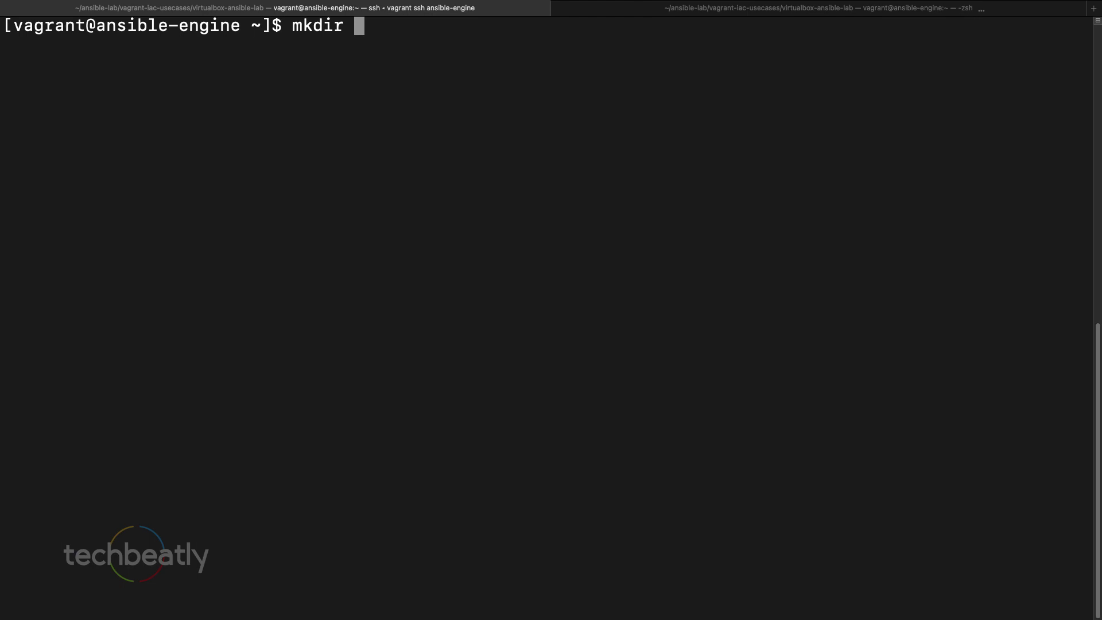
Step: Create the variable-demo folder, change into it and list its contents
text(variable)
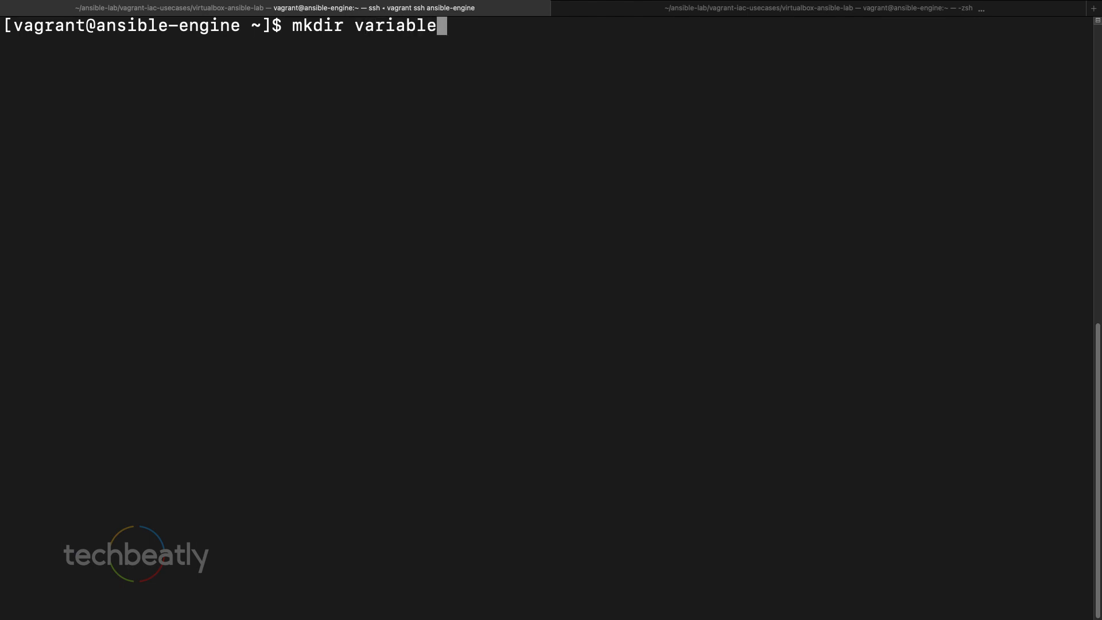
text(-demo)
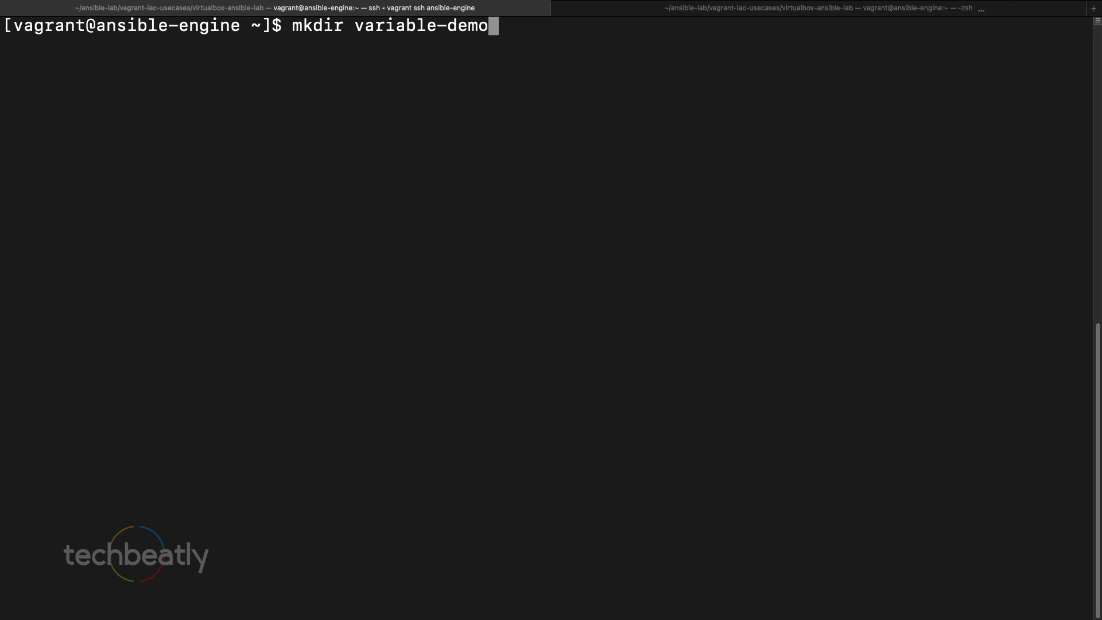
text(cd variable-demo/)
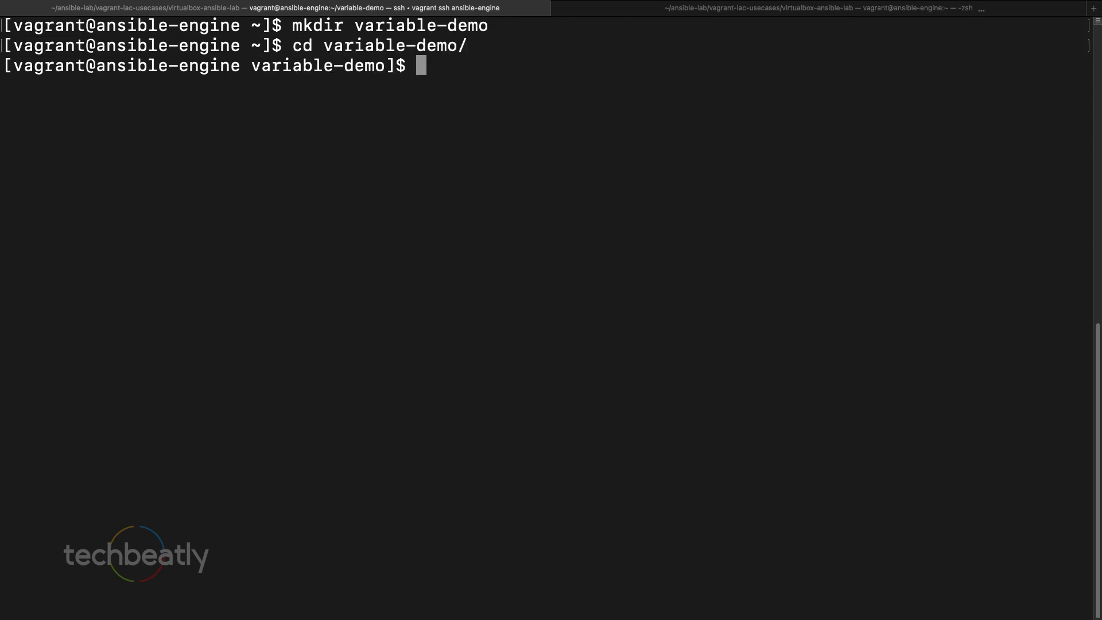
text(ls -l)
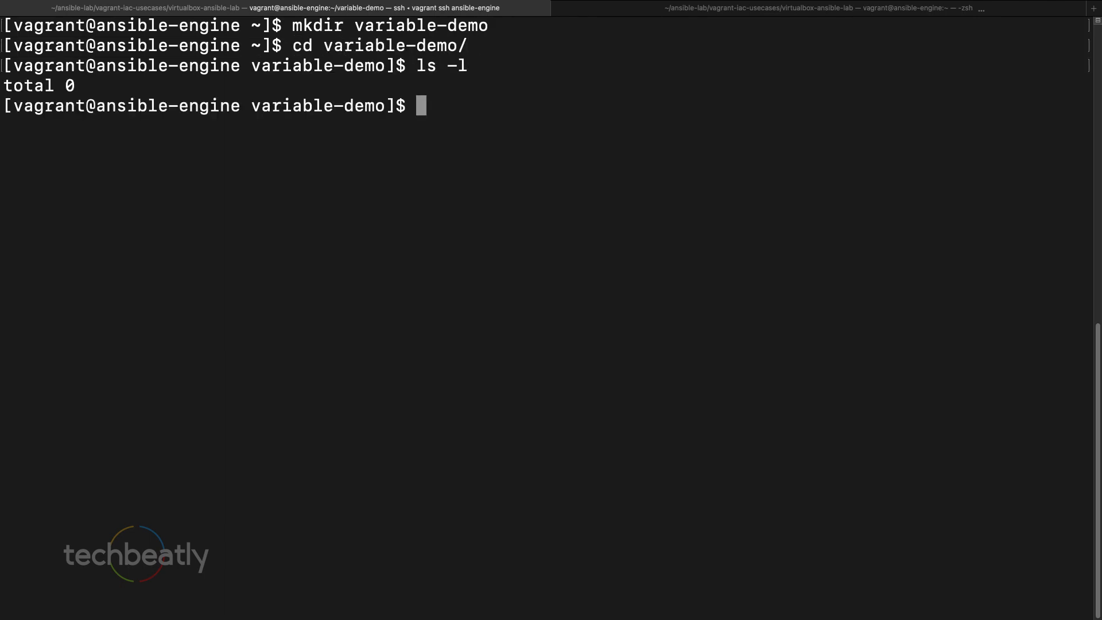
Step: Copy inventory, ansible.cfg and site.yml from ../playbook-demo into variable-demo
text(cp)
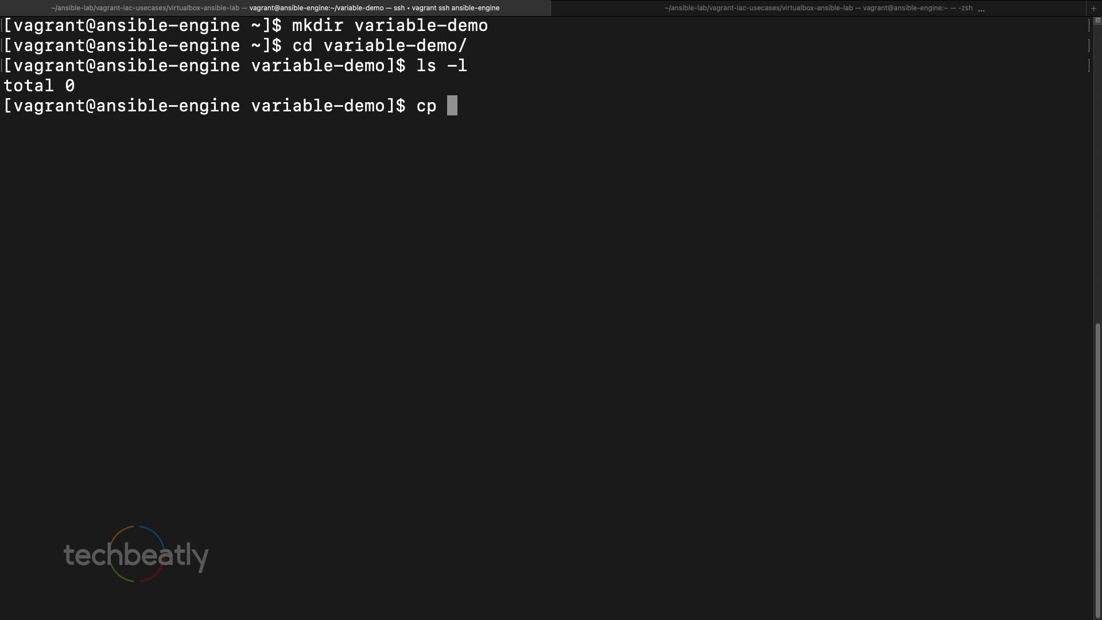
text(in)
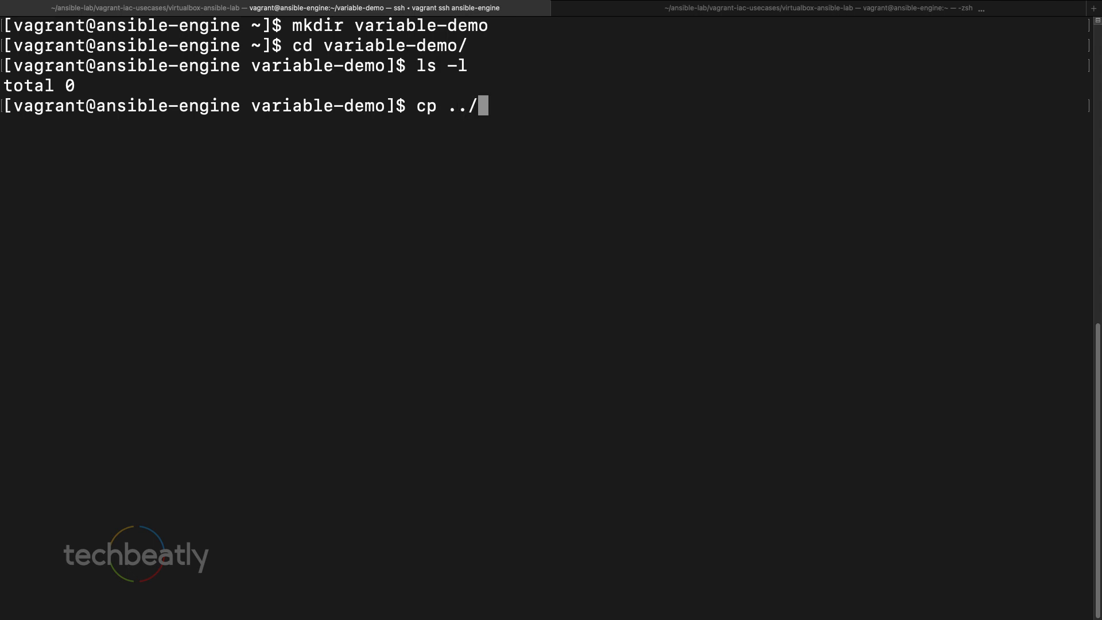
text(playbook-demo/inventory)
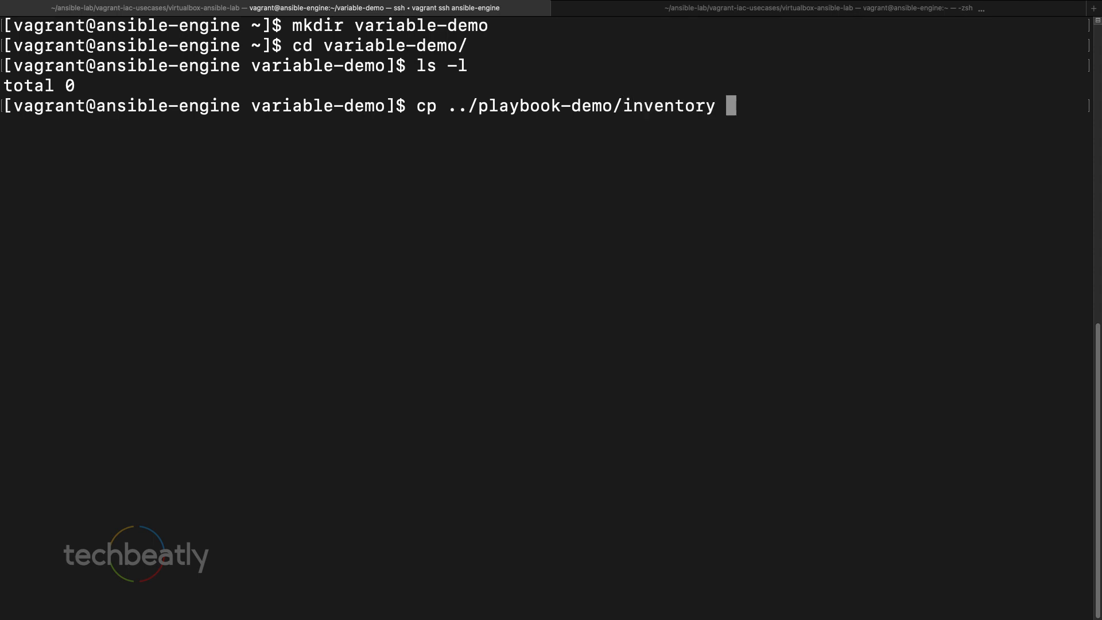
key(Enter)
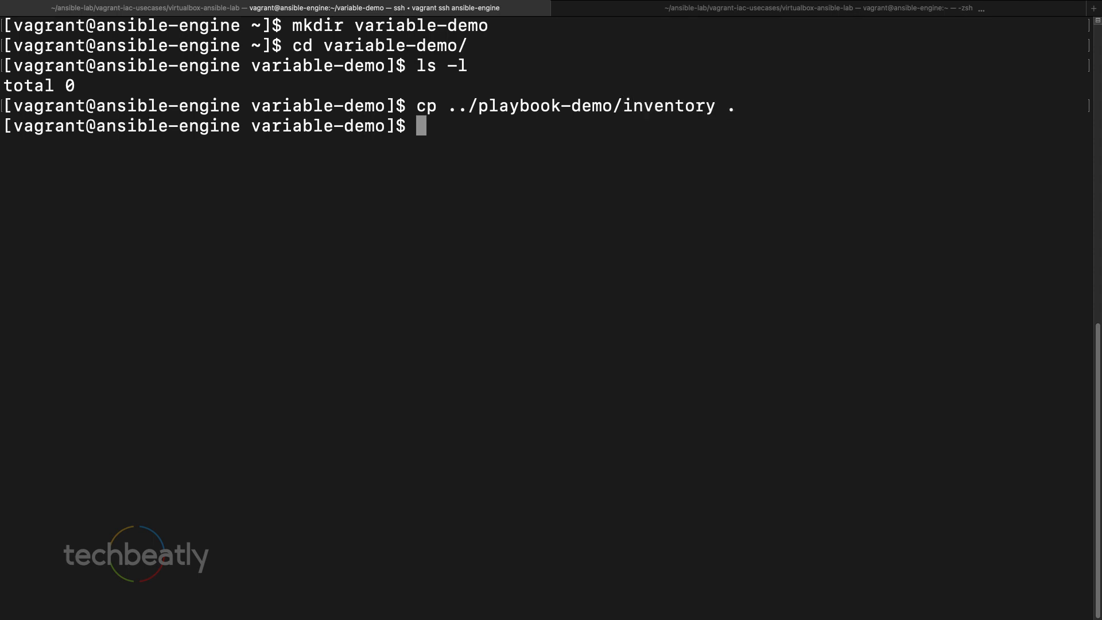
text(cp .)
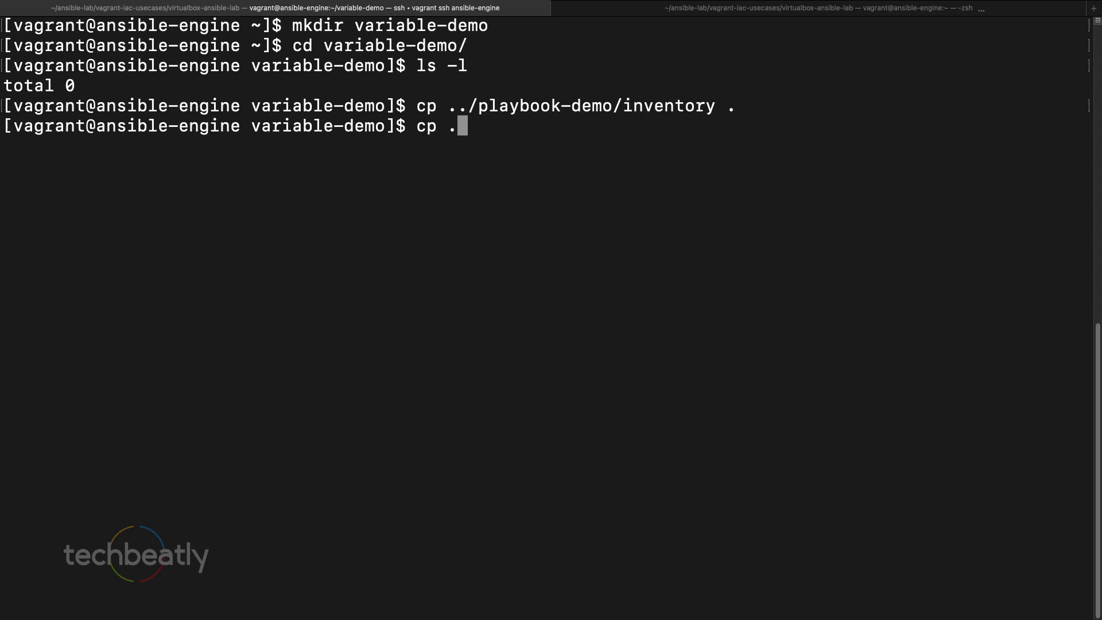
text(./playbook-demo/)
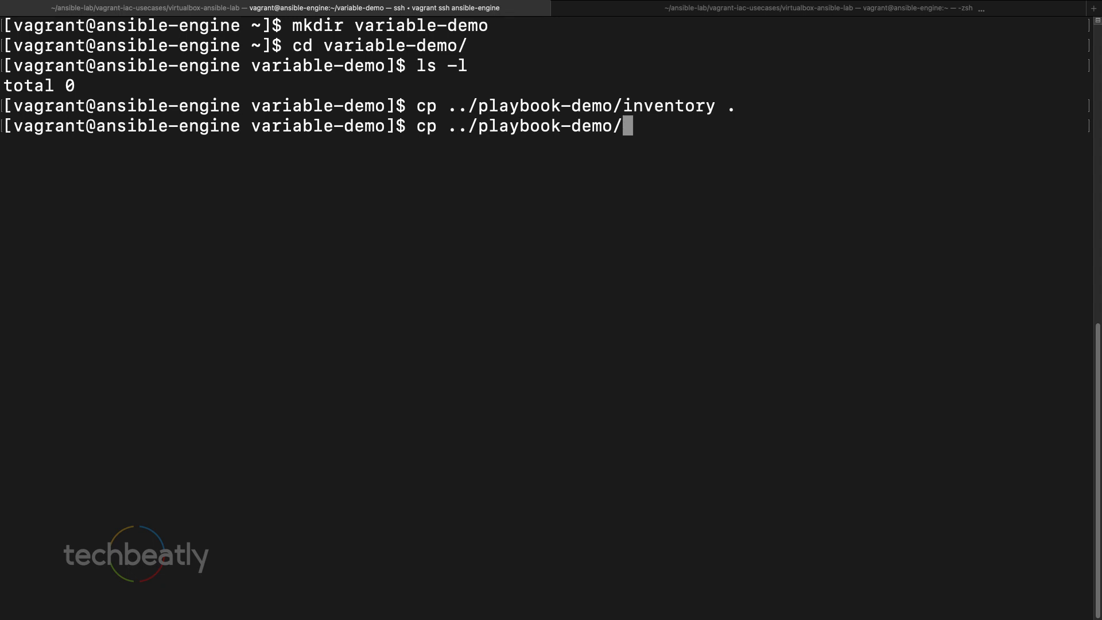
text(ansible.cfg .)
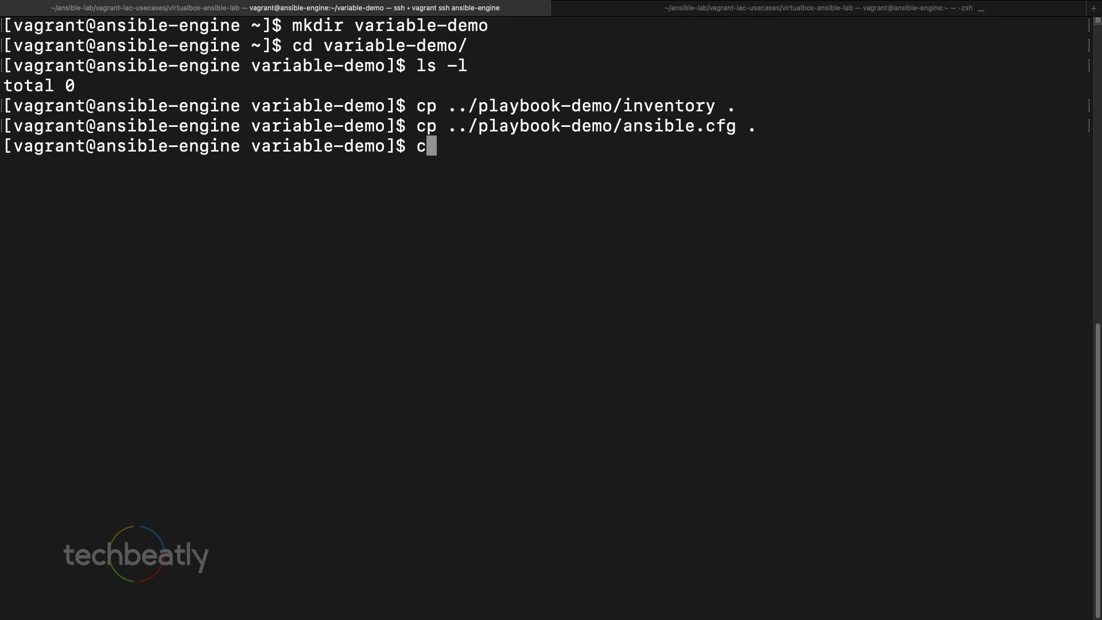
text(p ../playbook-demo/site.yml .)
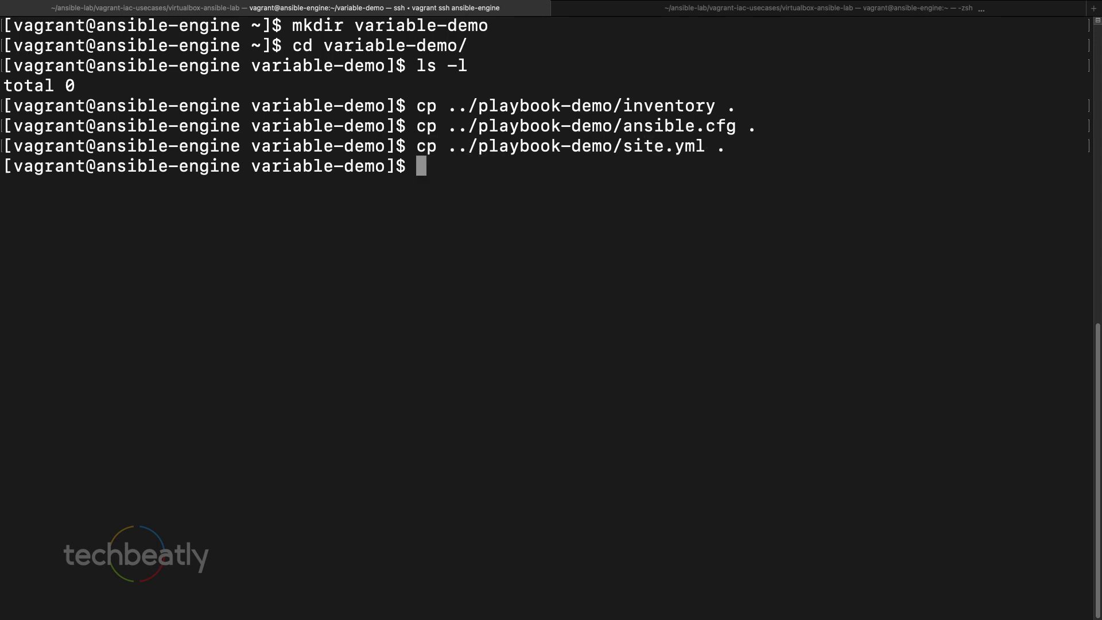
Step: List the copied files and display the contents of inventory and site.yml
text(ll)
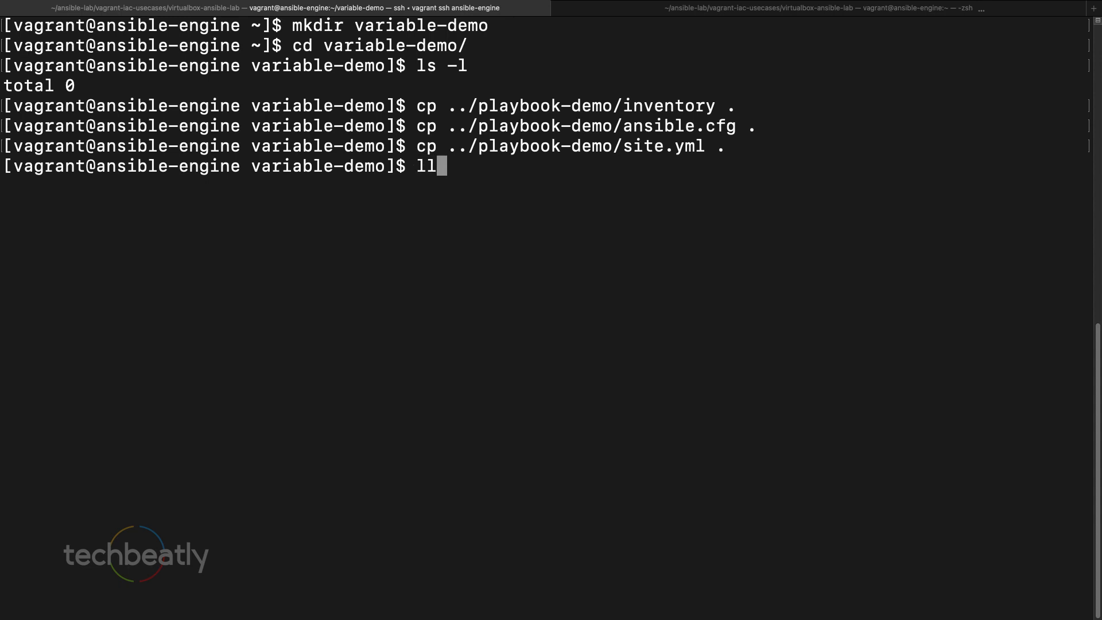
key(Enter)
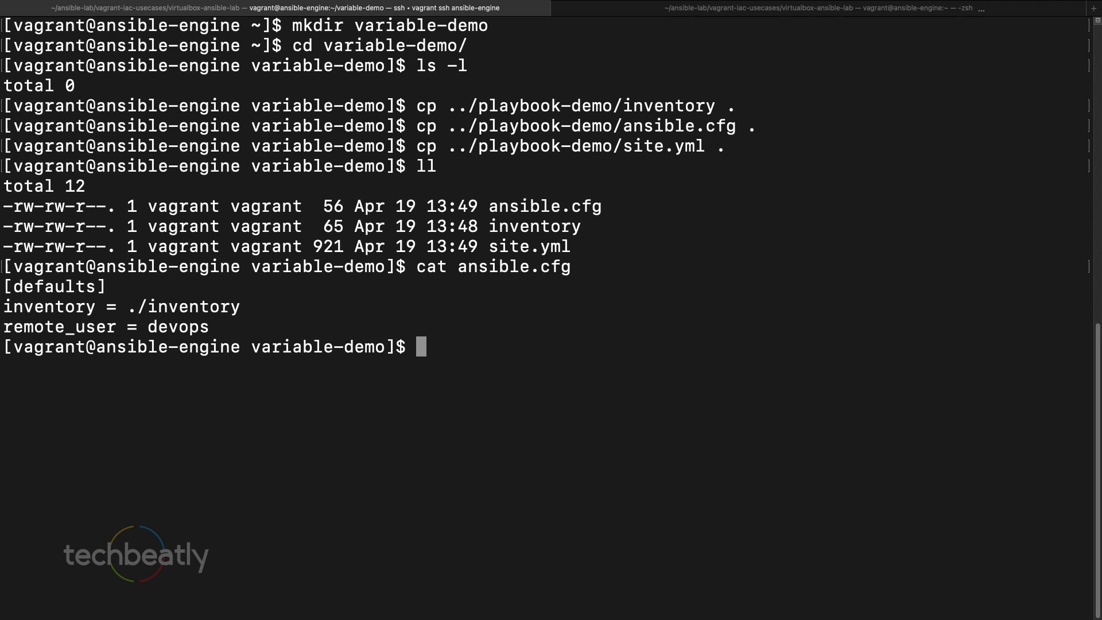
text(cat inventory)
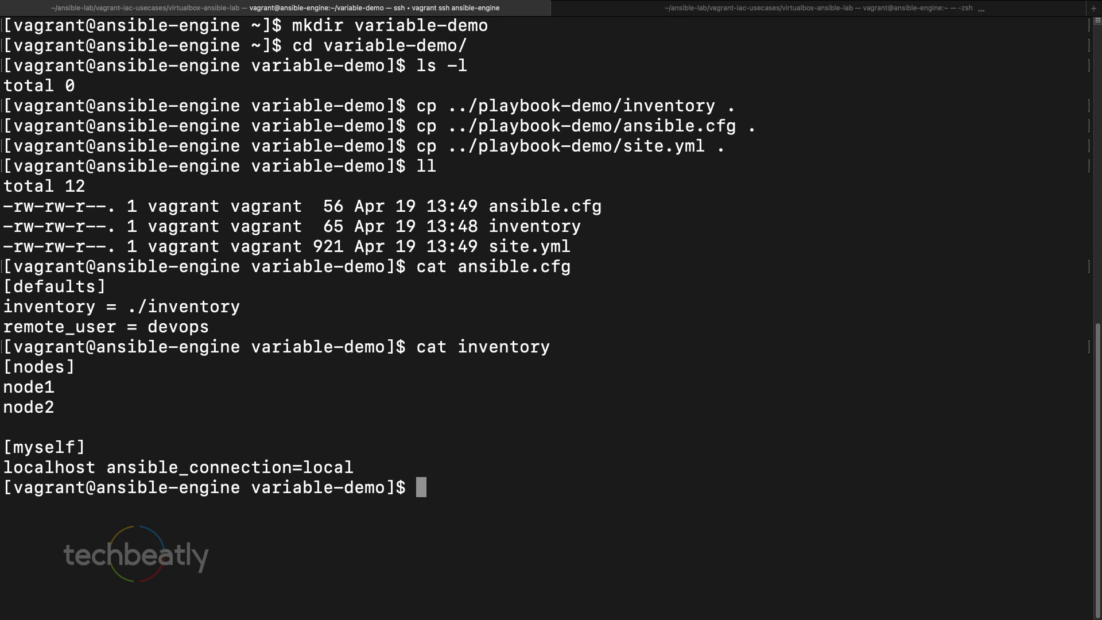
text(cat si)
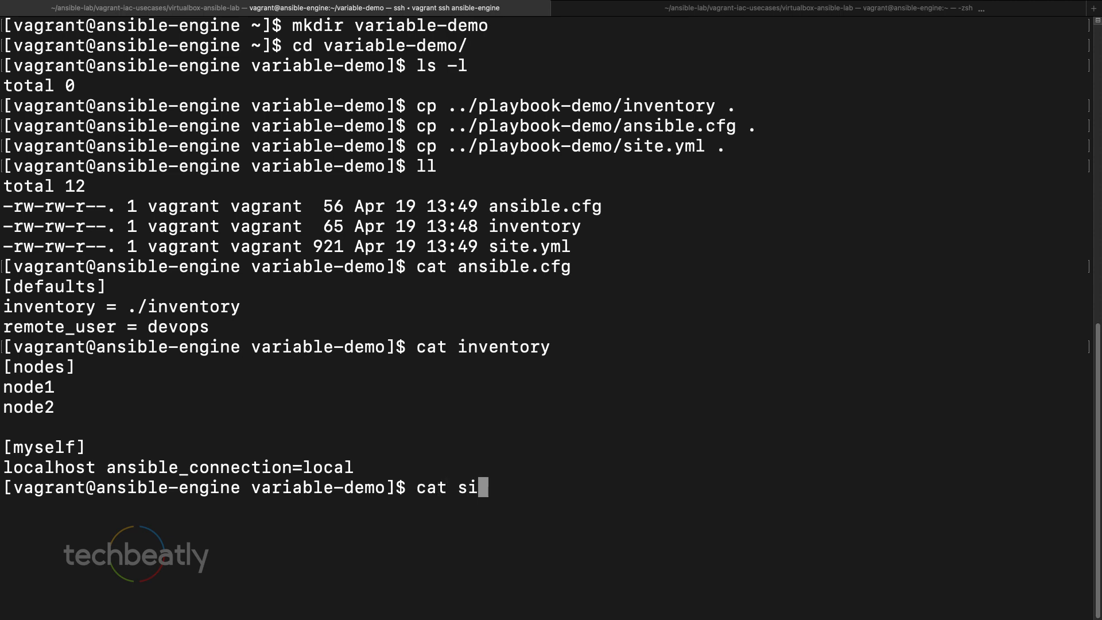
key(Enter)
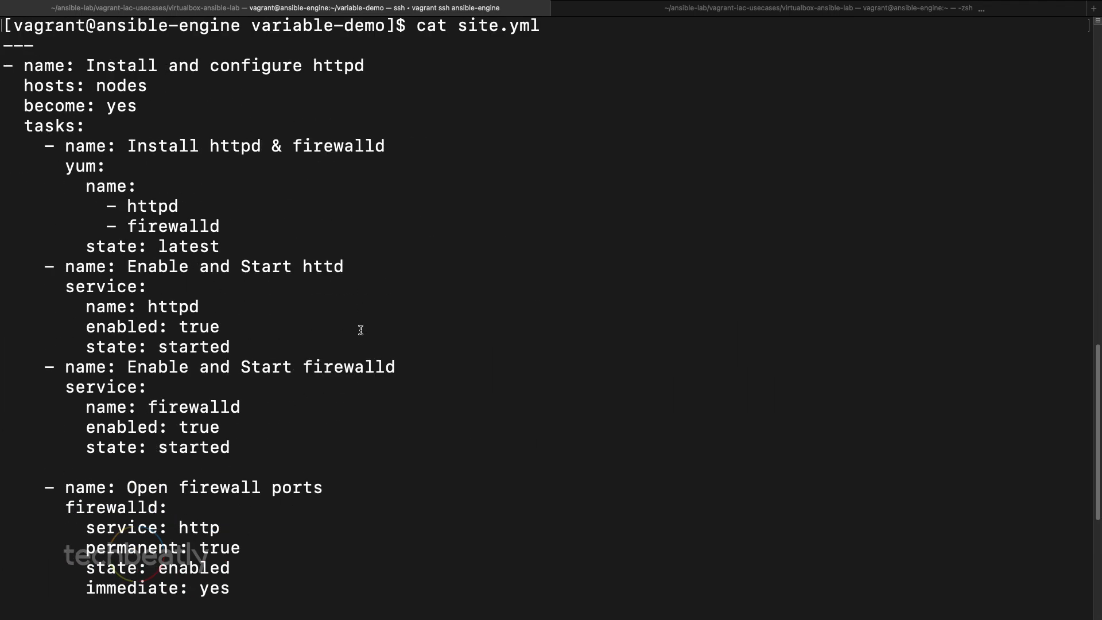
scroll(down, 3)
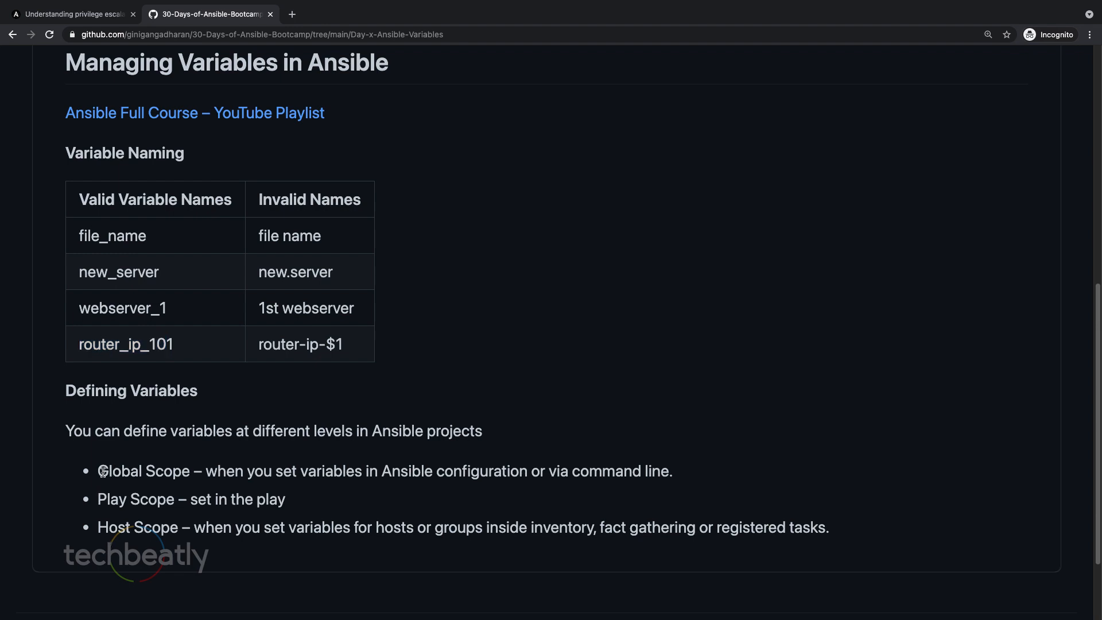
Step: Highlight the Global Scope entry in the Defining Variables section
double_click(144, 471)
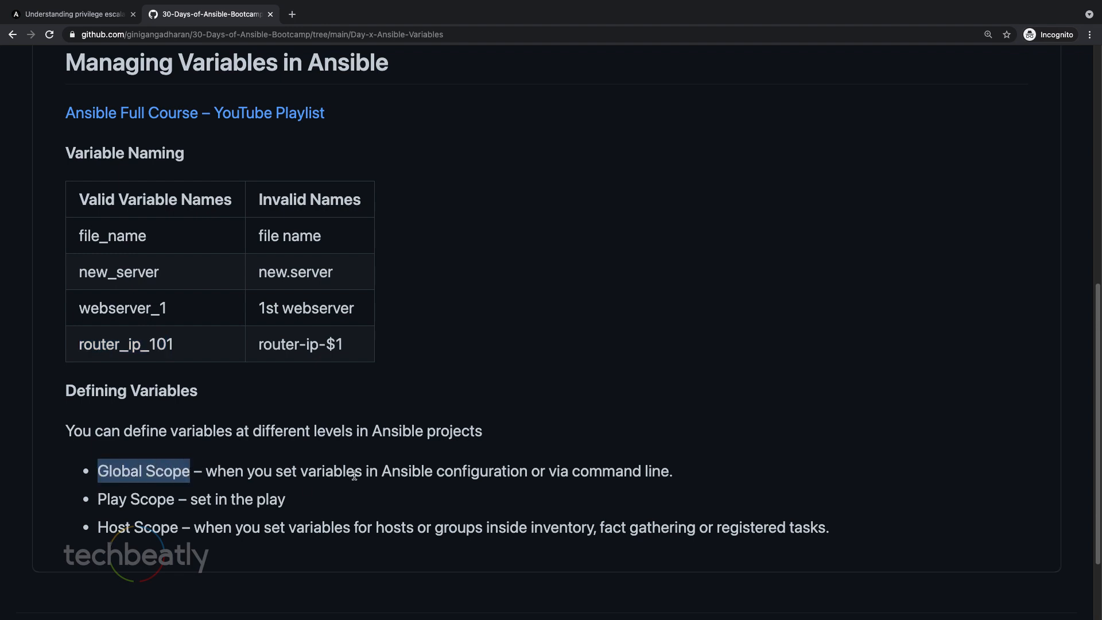
mouse_move(380, 474)
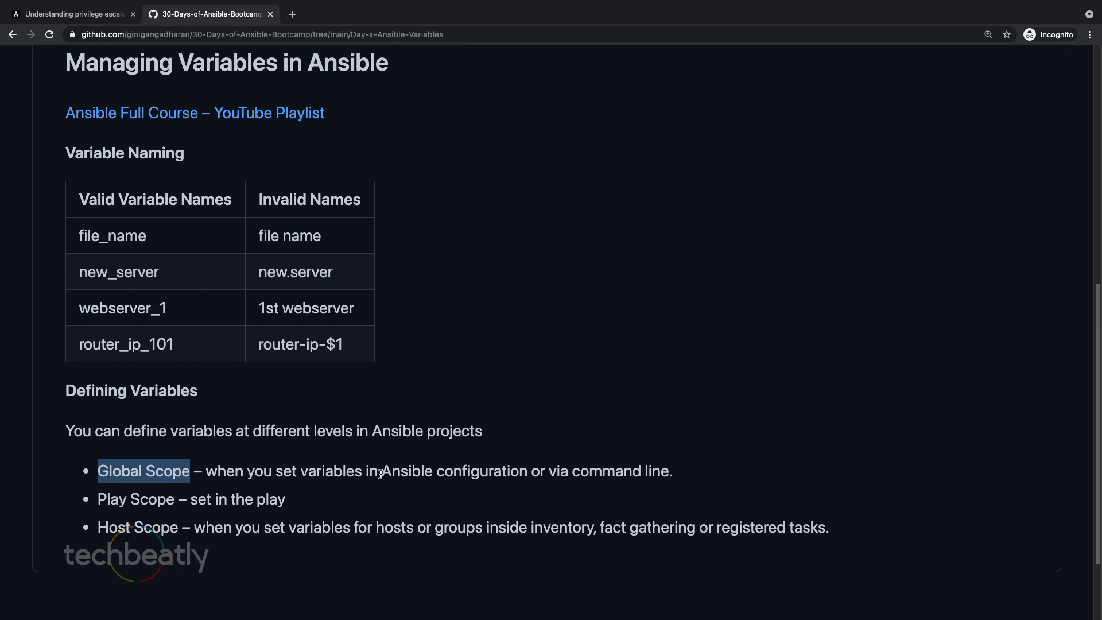
mouse_move(102, 502)
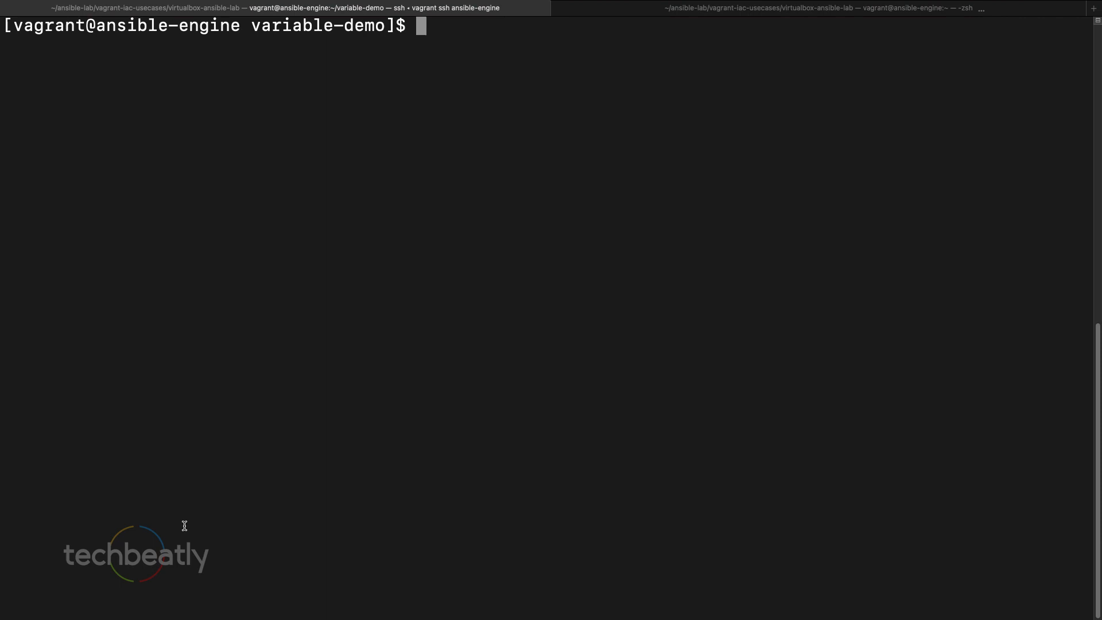
mouse_move(324, 434)
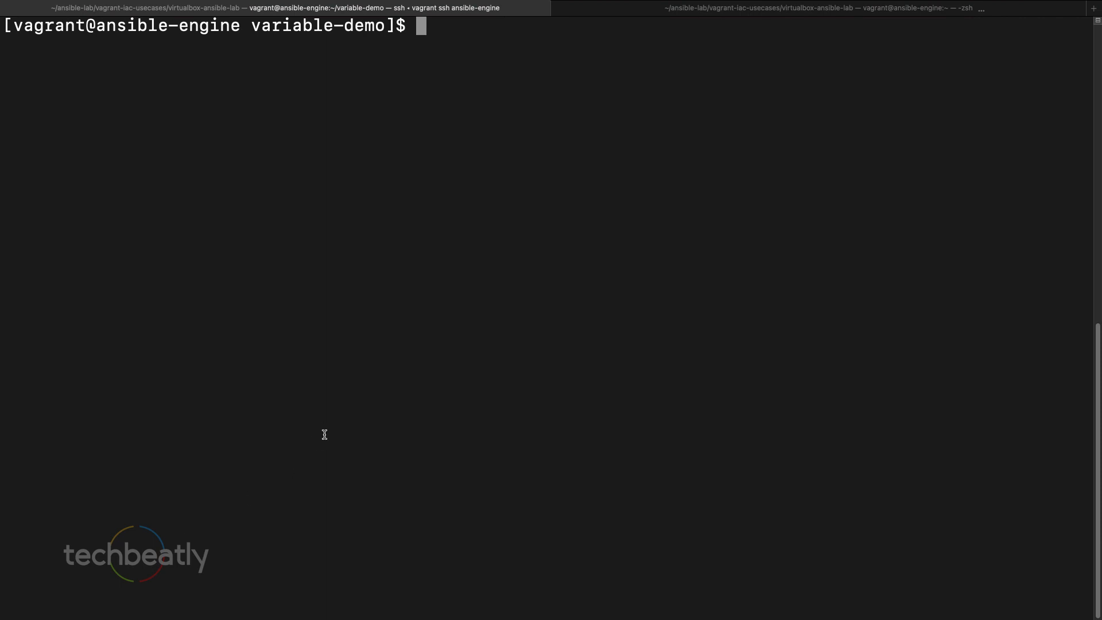
Step: Edit site.yml in vim and add a vars section with web_package: "httpd"
text(vim site.yml)
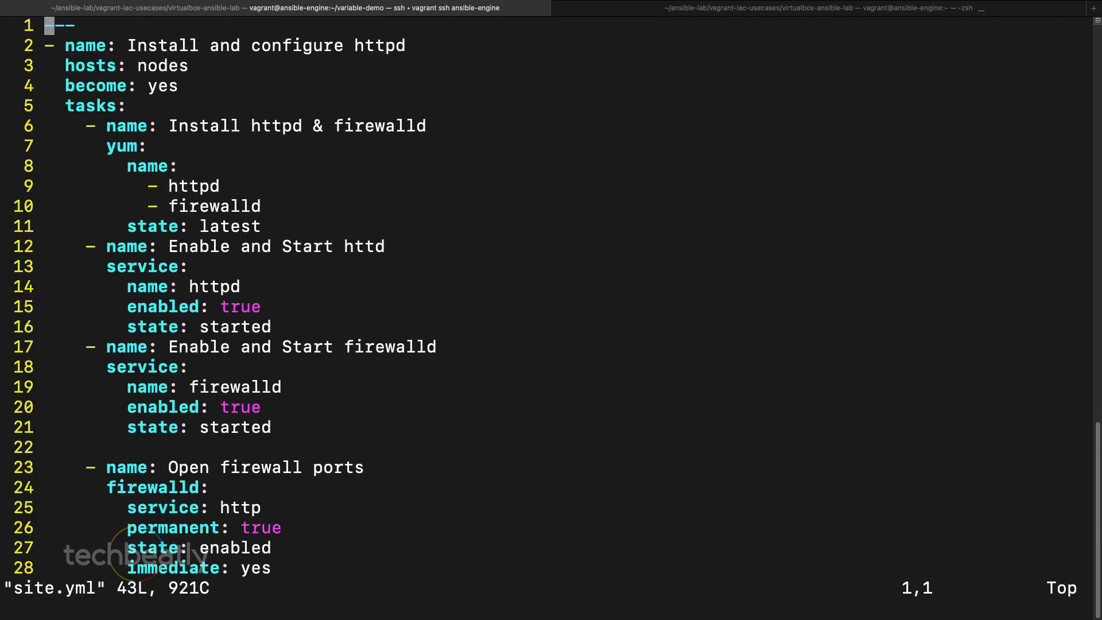
mouse_move(476, 172)
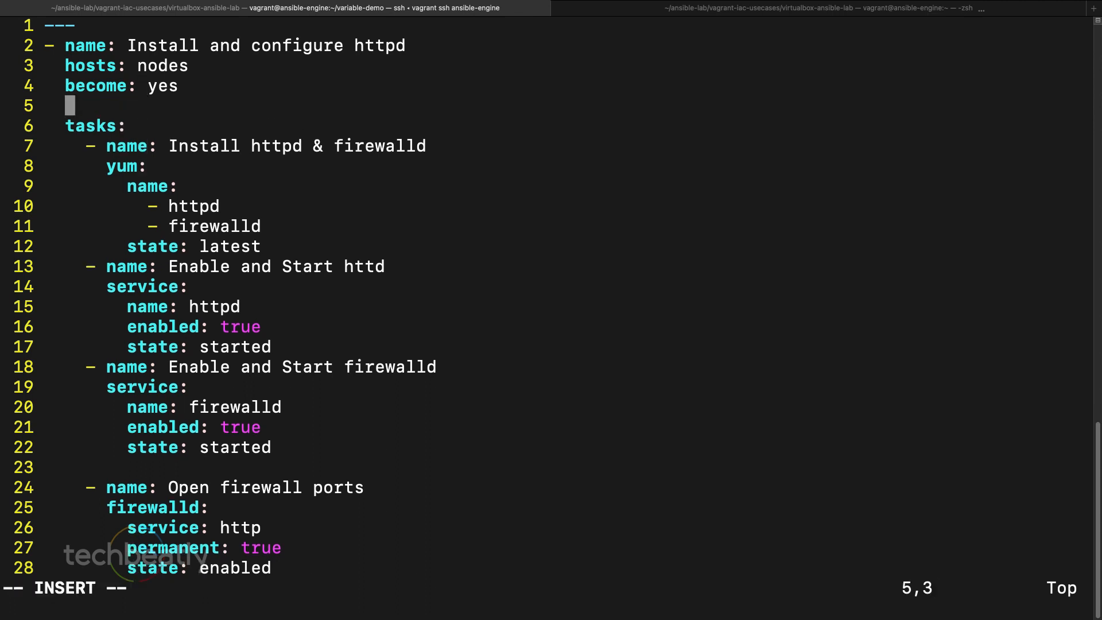
text(vars:)
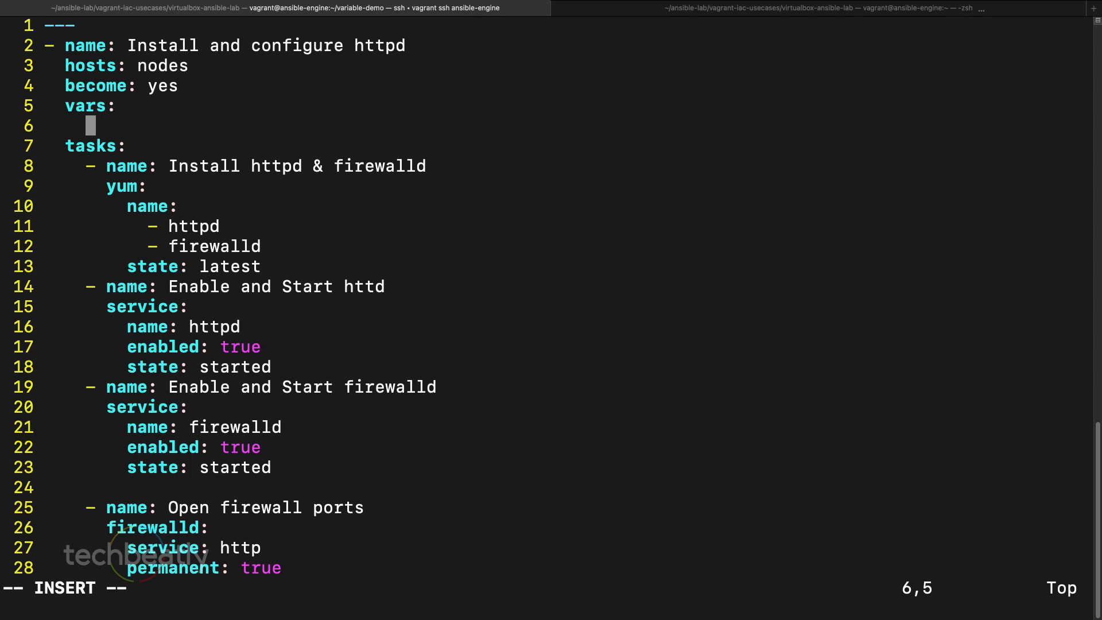
text(web_pacj)
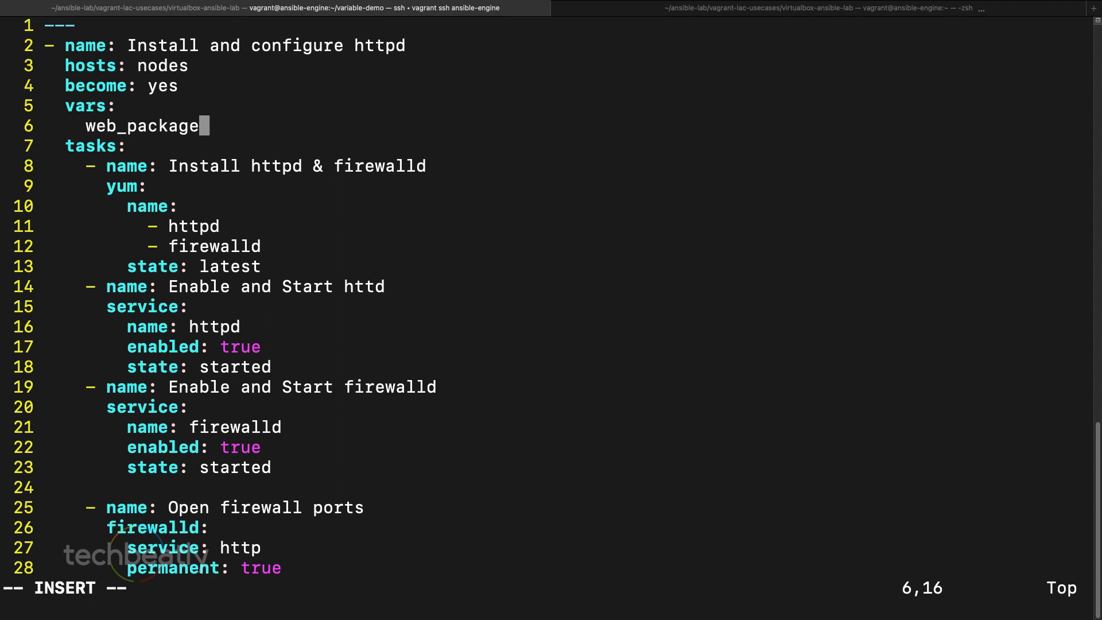
text(: "httpd)
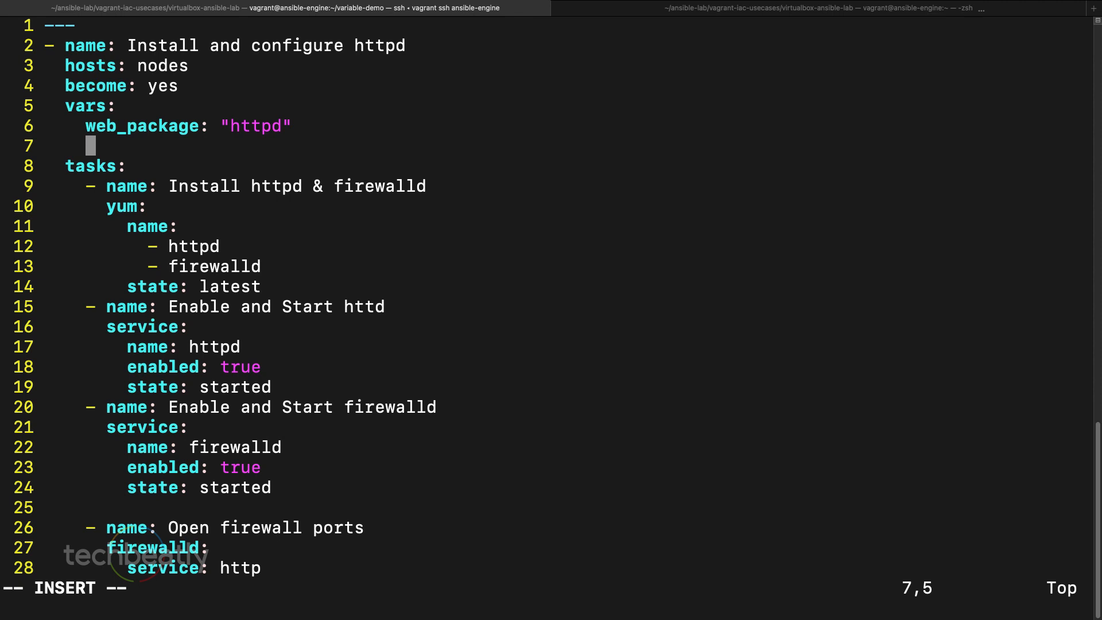
Step: Add firewall_package: "firewalld" to the vars section
text(firewall)
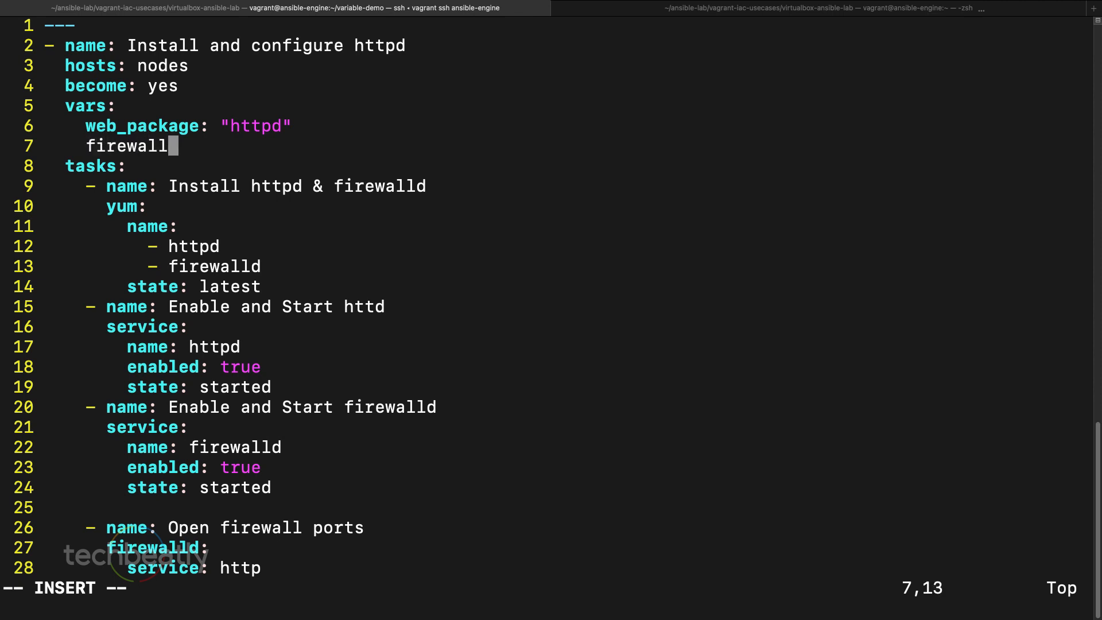
text(_pac)
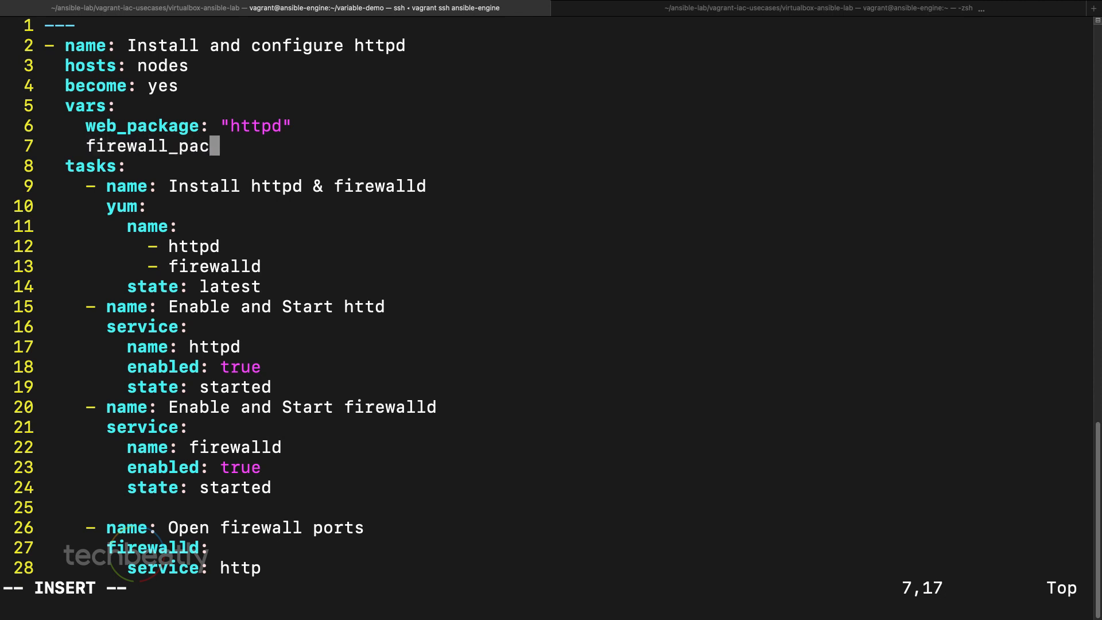
text(kage:)
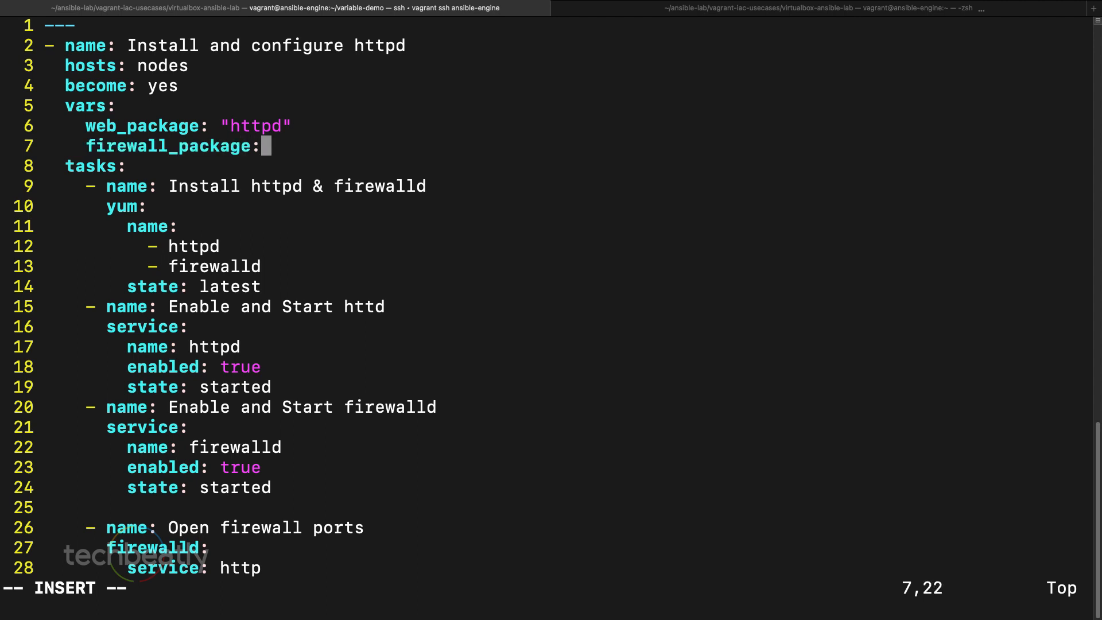
text(:f)
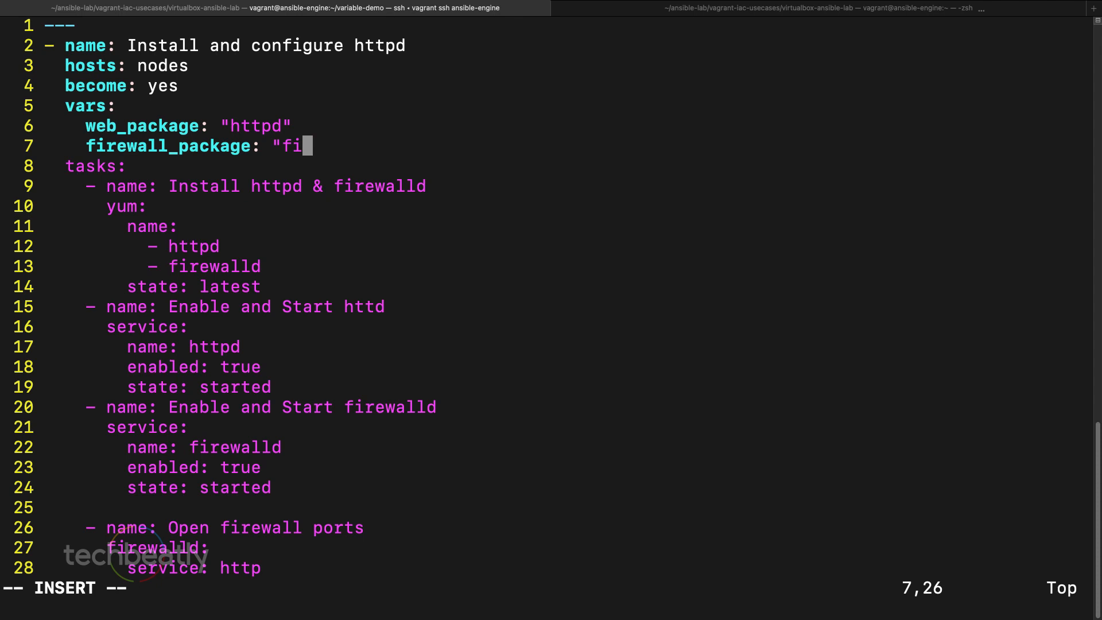
text(rewall)
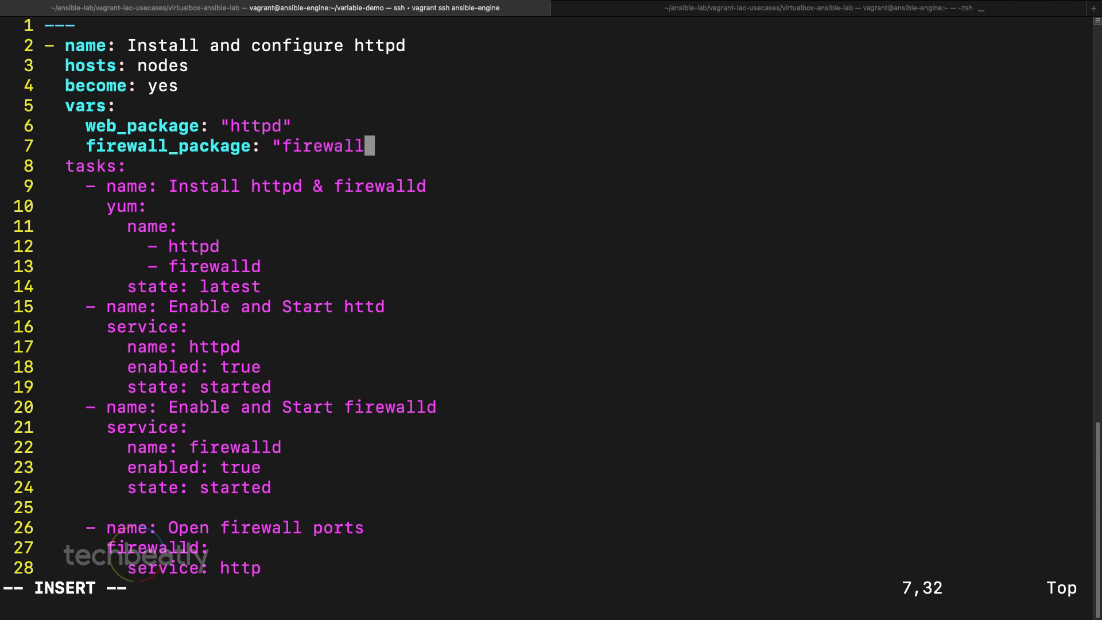
text(d")
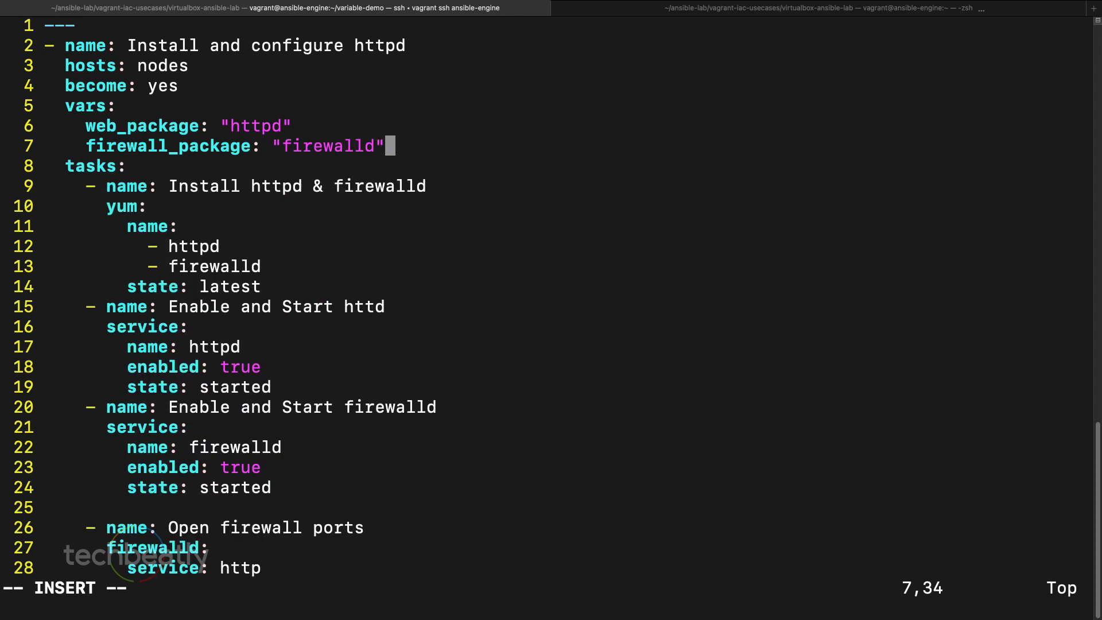
Step: Replace httpd and firewalld in the yum name list with "{{ web_package }}" and "{{ firewall_package }}"
key(Enter)
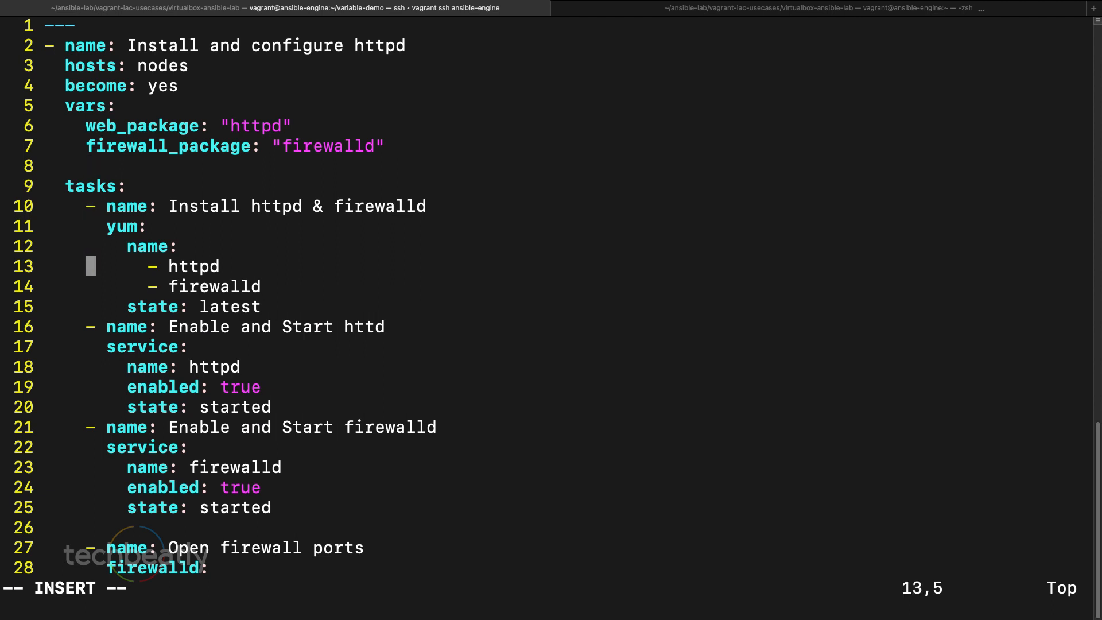
key(Right)
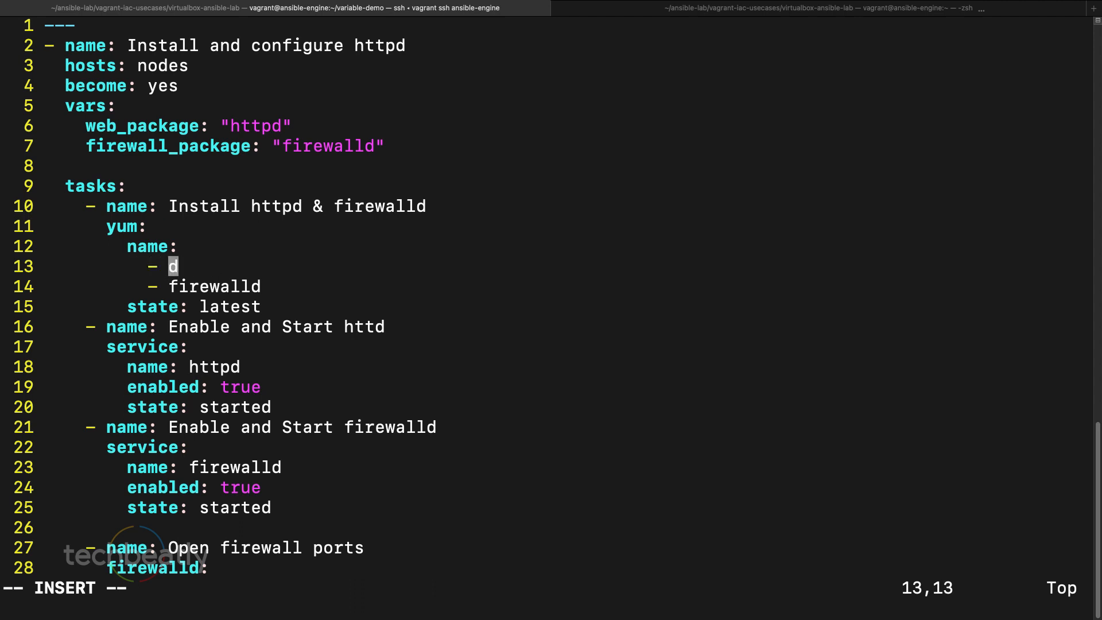
text("{{ web_)
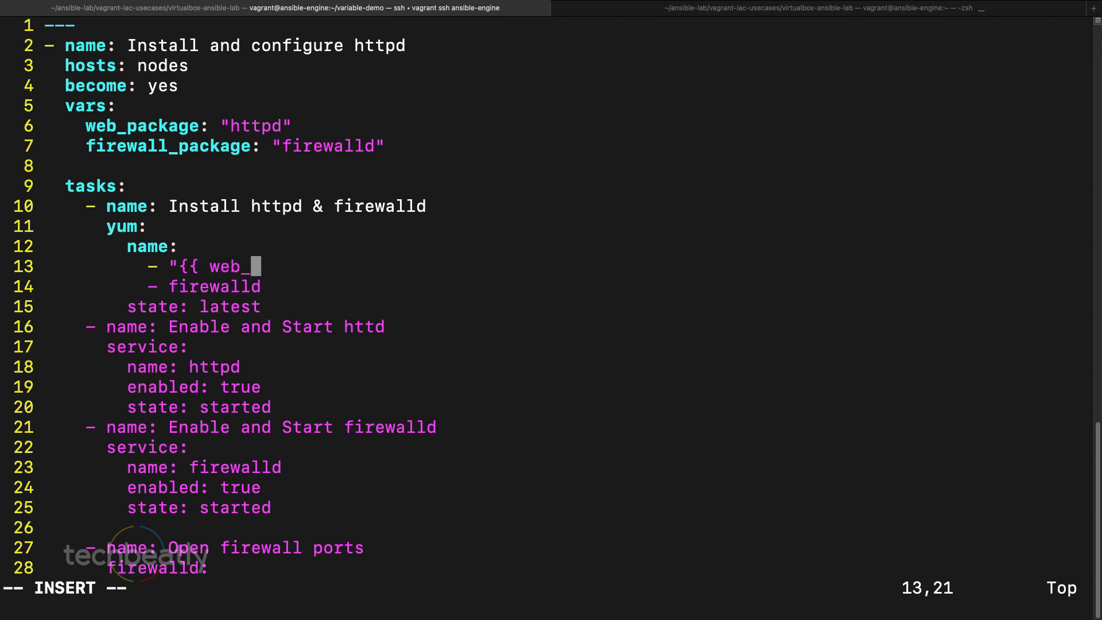
text(package }})
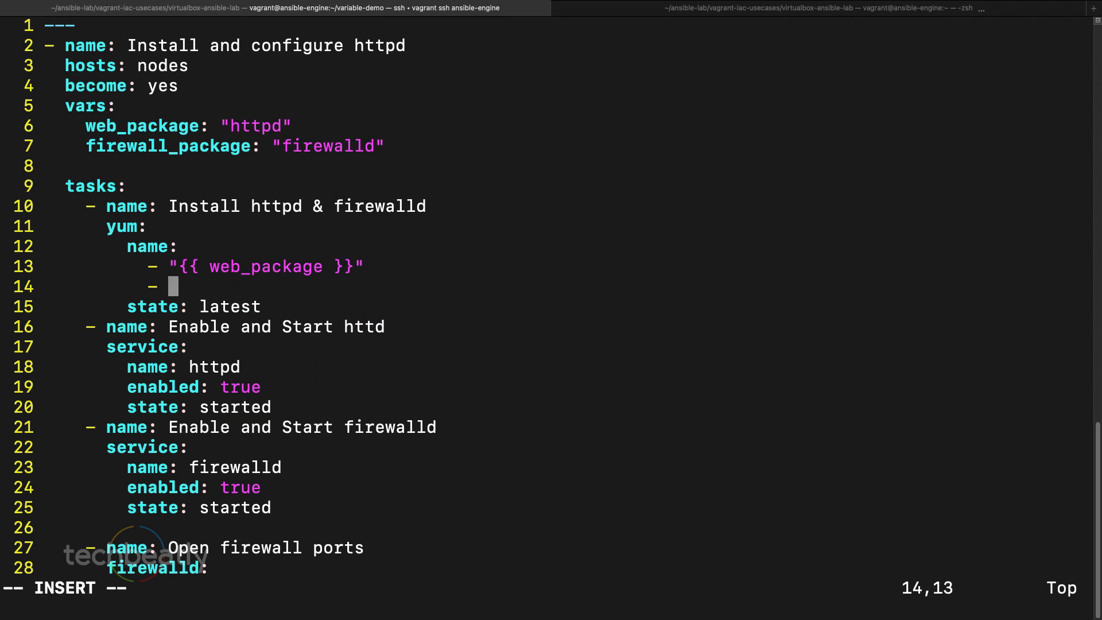
text("{{ firewall_)
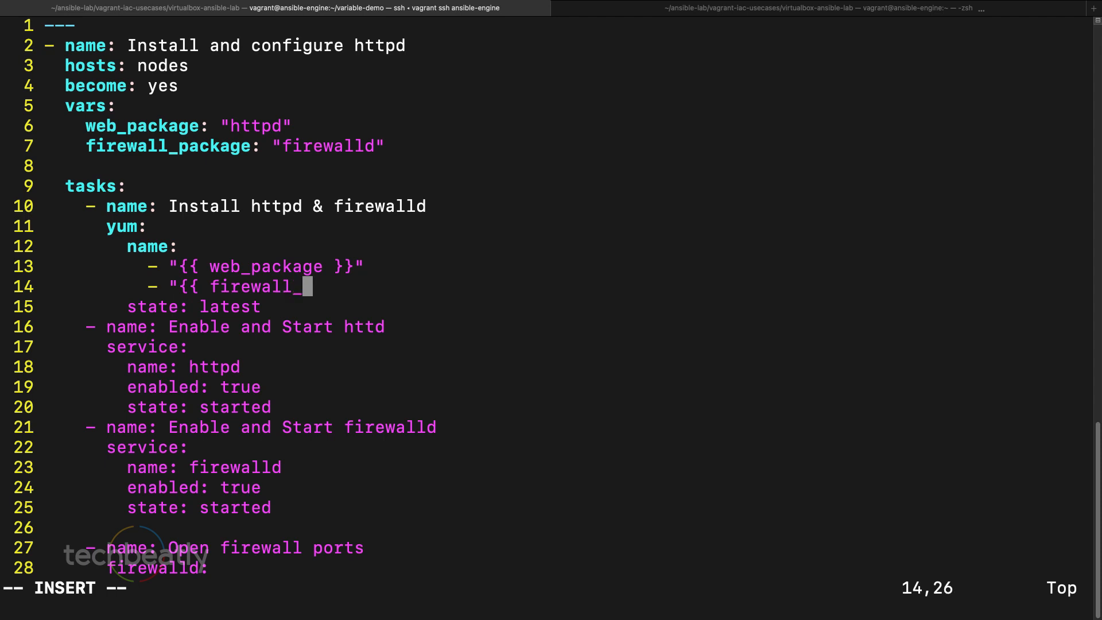
text(pac)
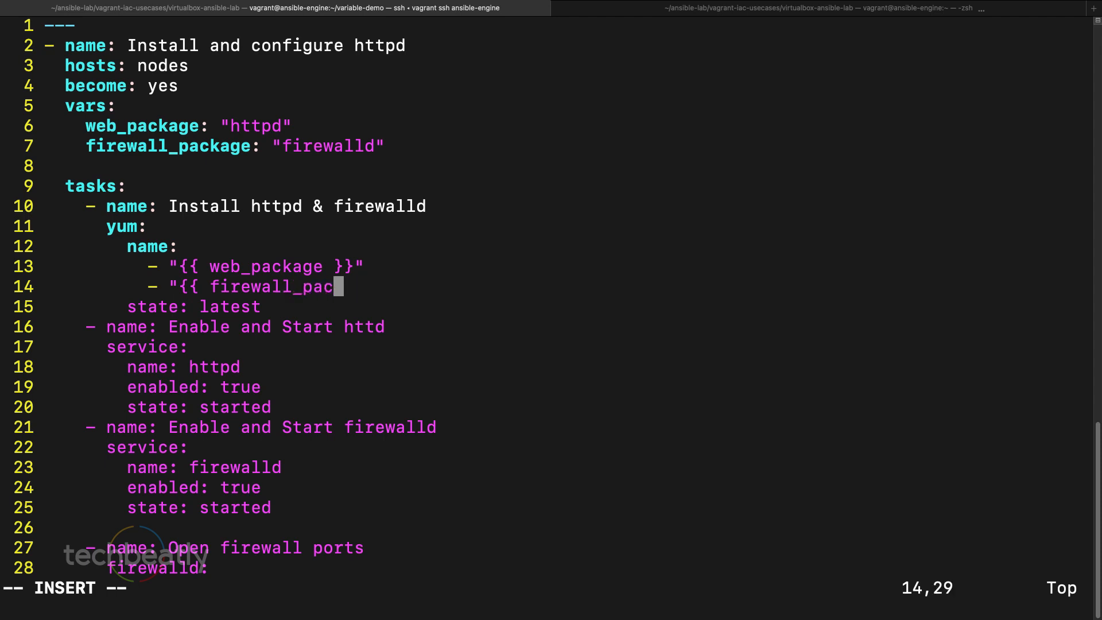
text(kage }}")
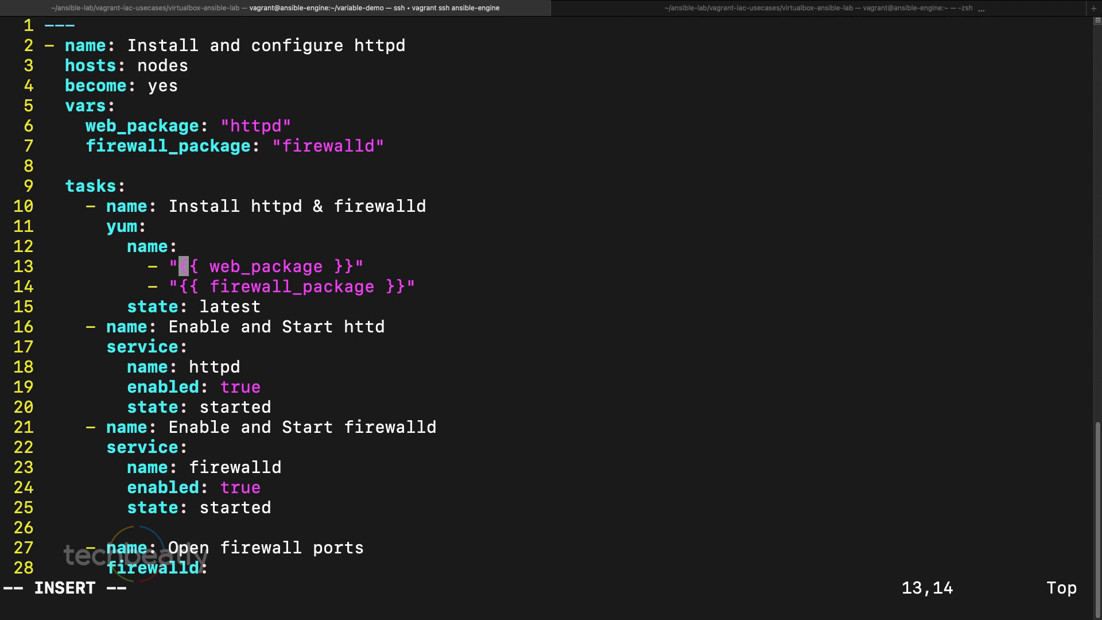
key(Right)
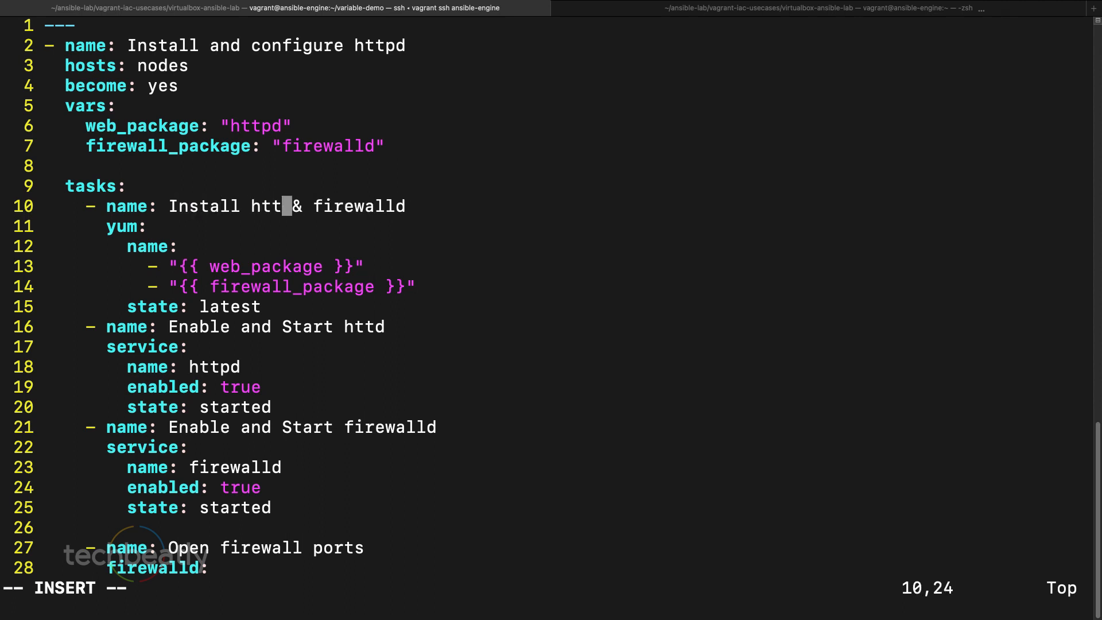
Step: Rewrite the task name as Install {{ web_package }} & {{ firewall_package }} and save the playbook
text({{)
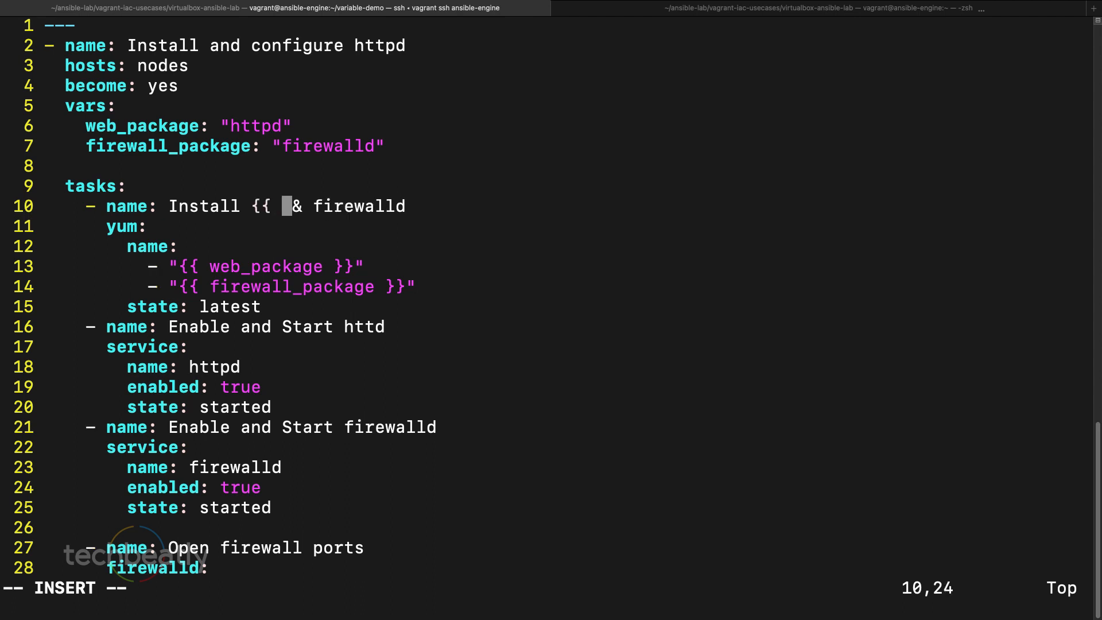
text(web_)
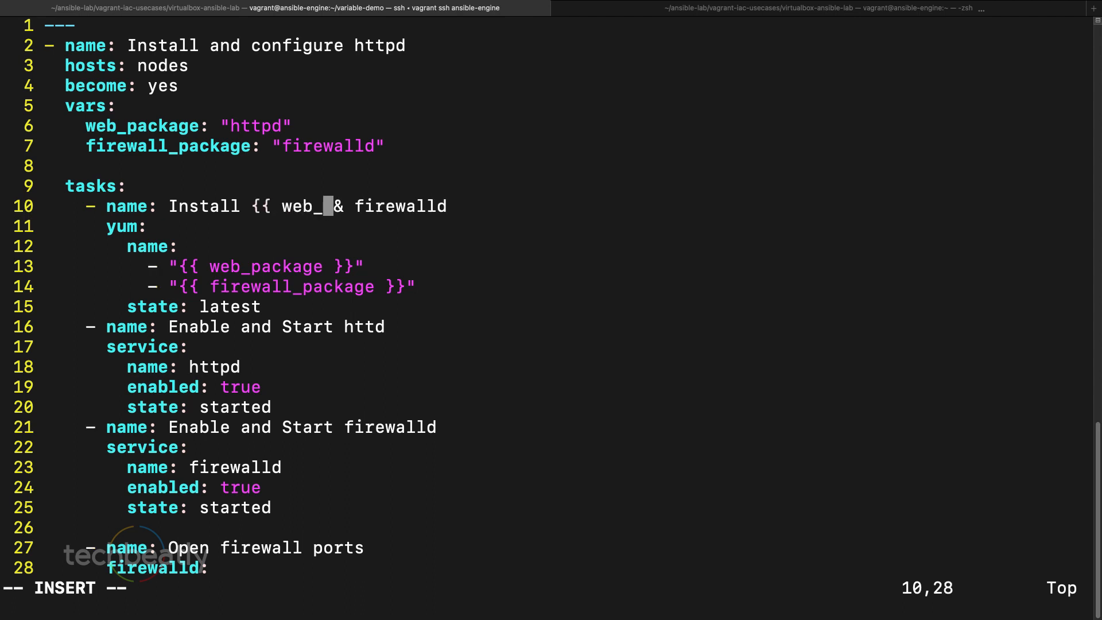
text(package)
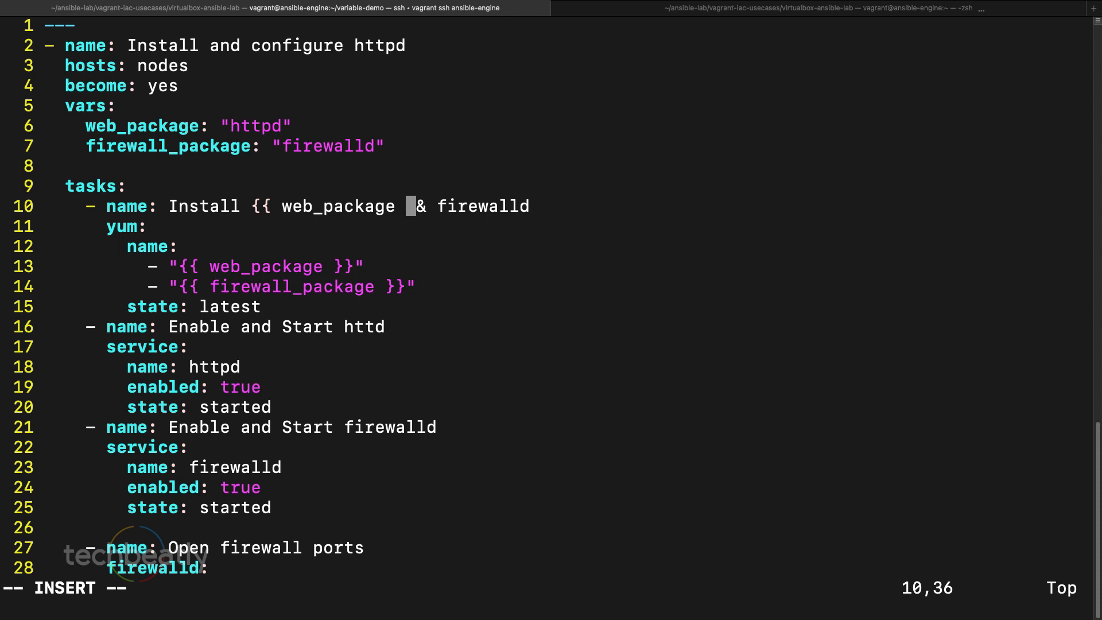
text(}})
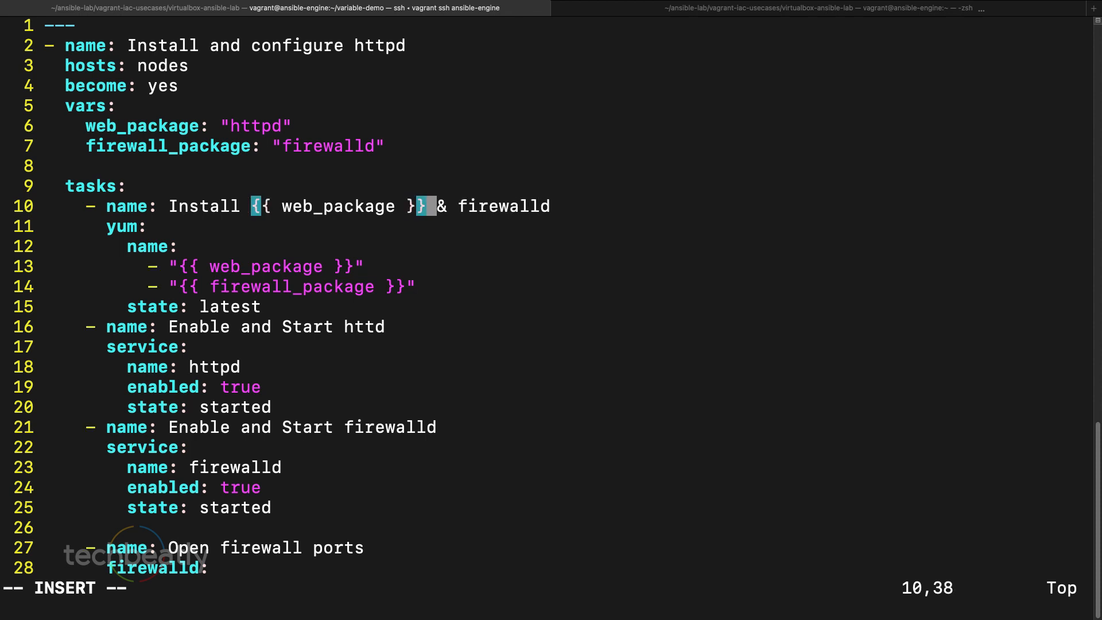
text({{)
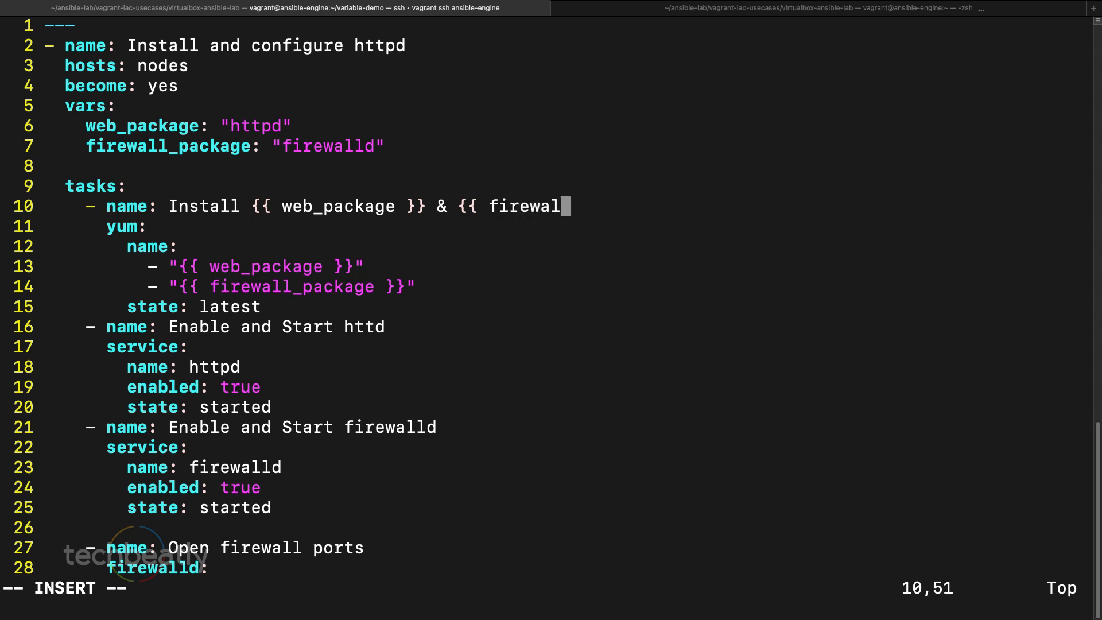
text(l_package)
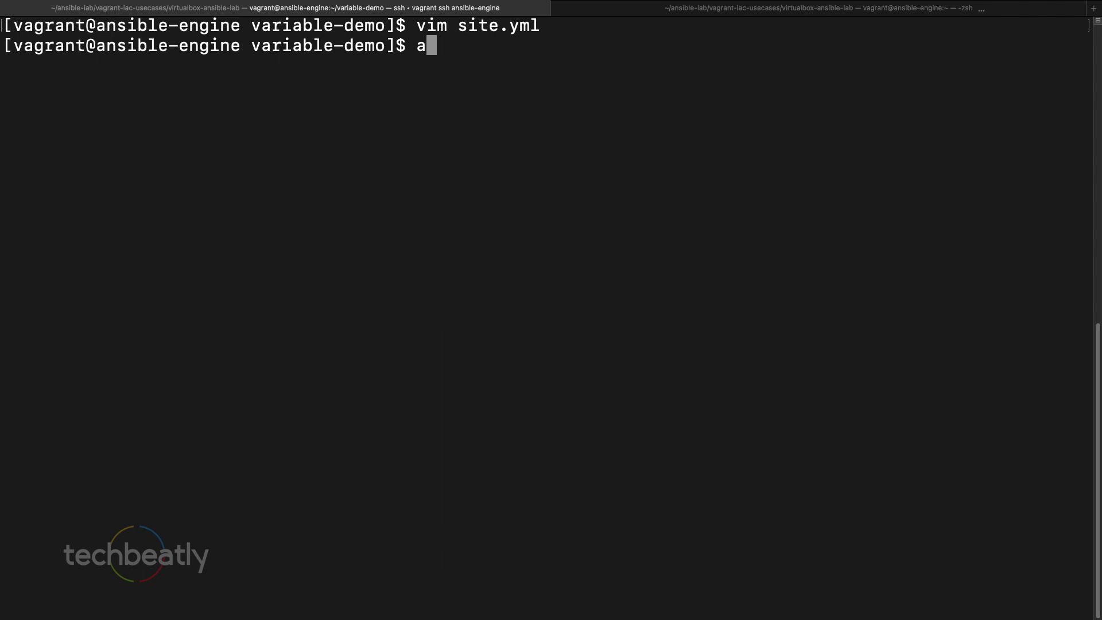
Step: Run ansible-playbook site.yml, review the PLAY RECAP, and reopen site.yml in vim
text(nsible-playbook site.yml)
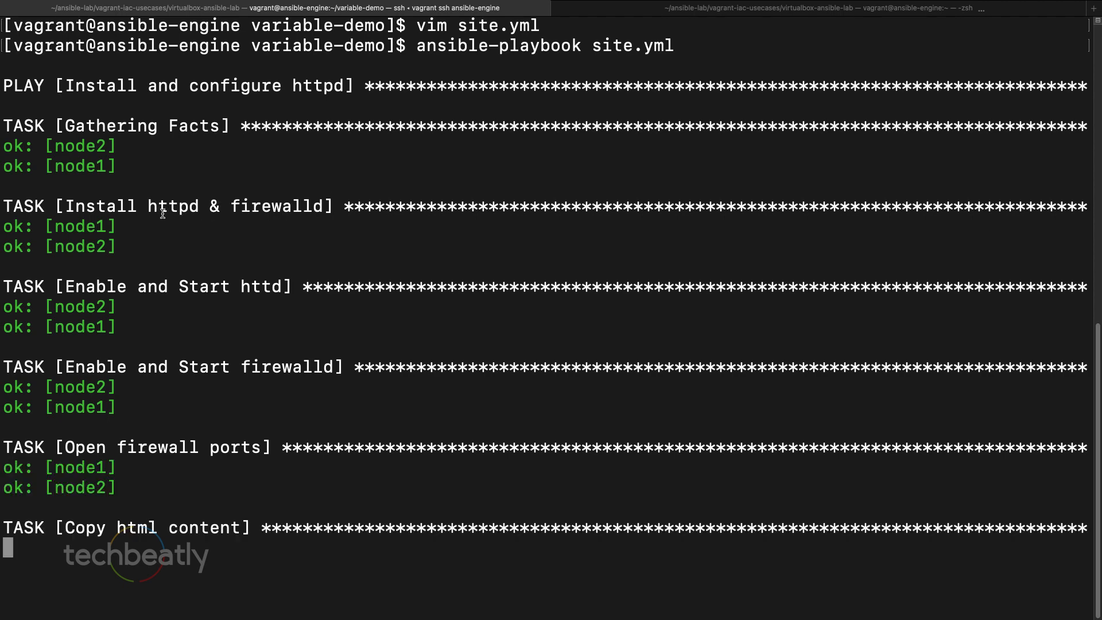
scroll(down, 3)
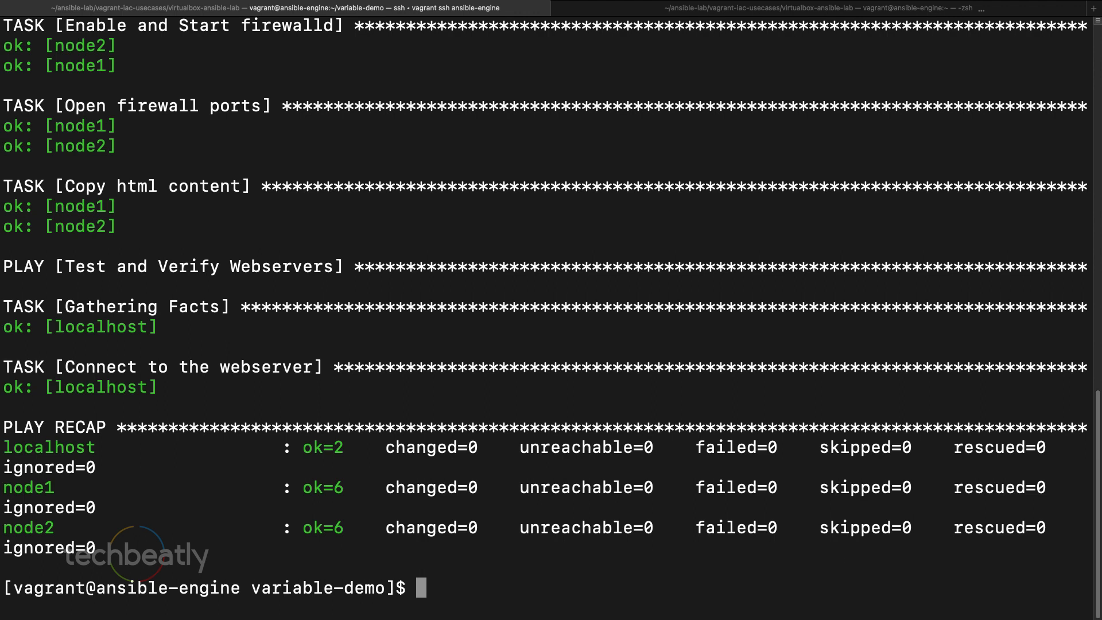
text(im)
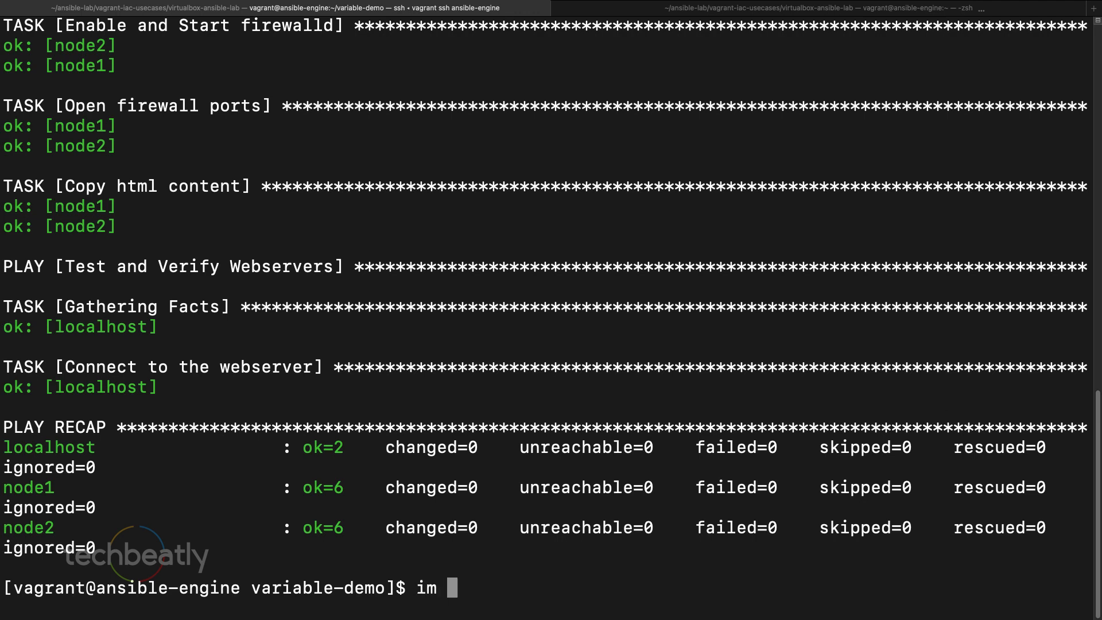
text(vim site)
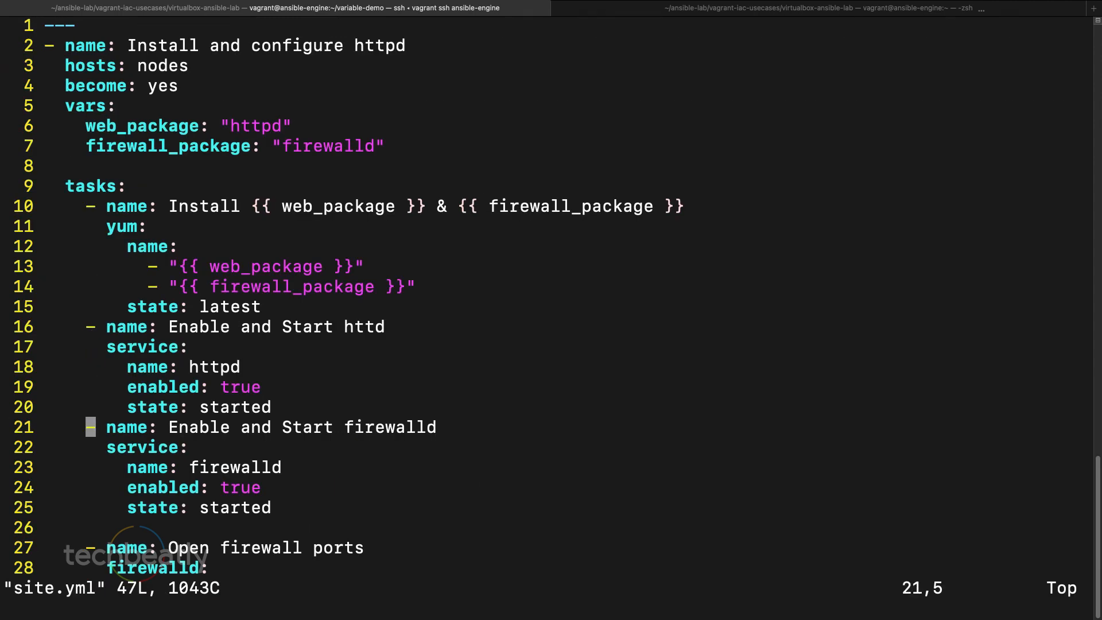
Step: Add web_service: "httpd" to the vars block below firewall_package
click(192, 326)
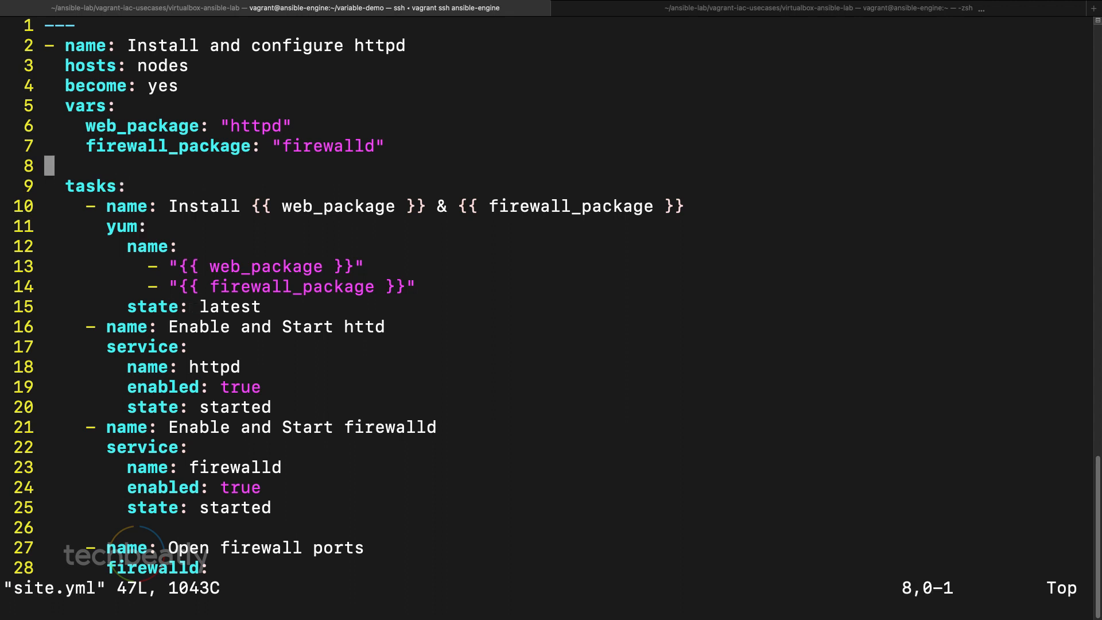
key(i)
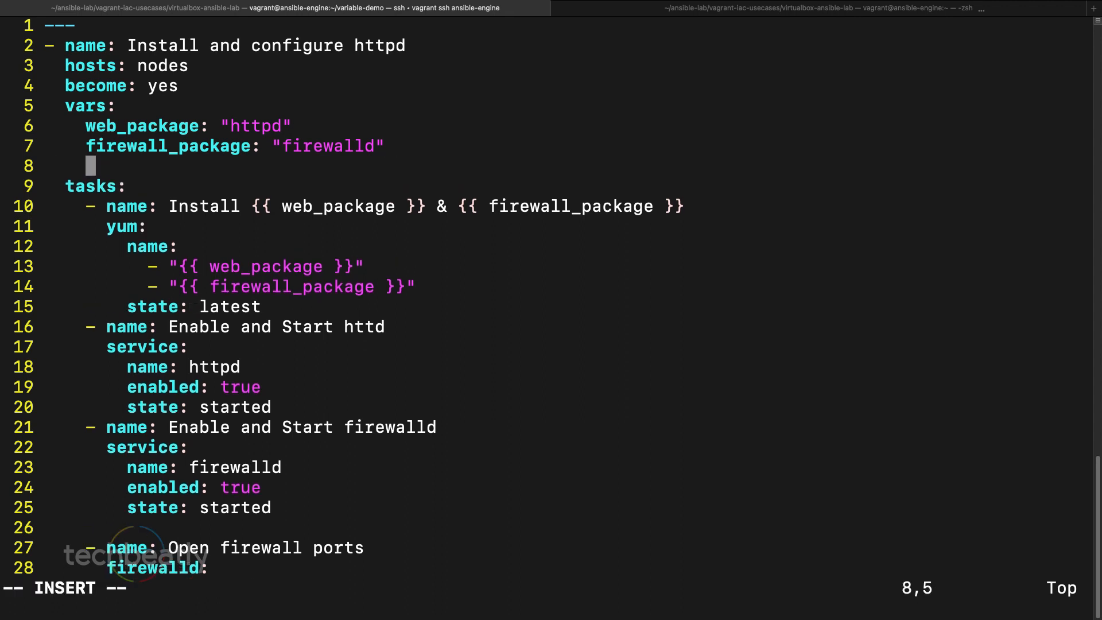
text(web_serv)
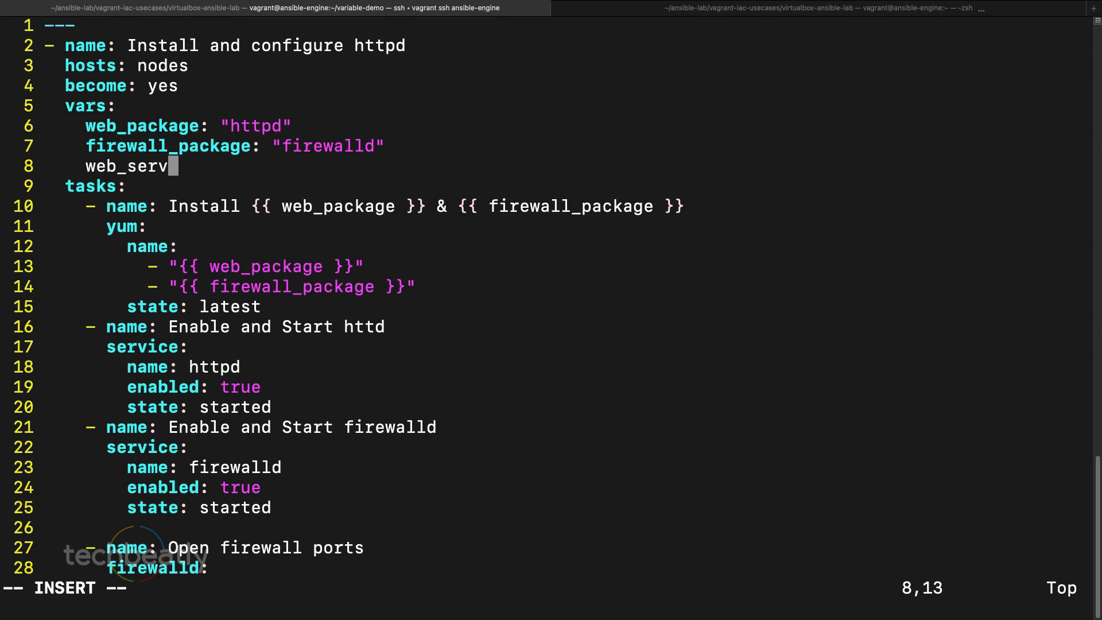
text(ice:)
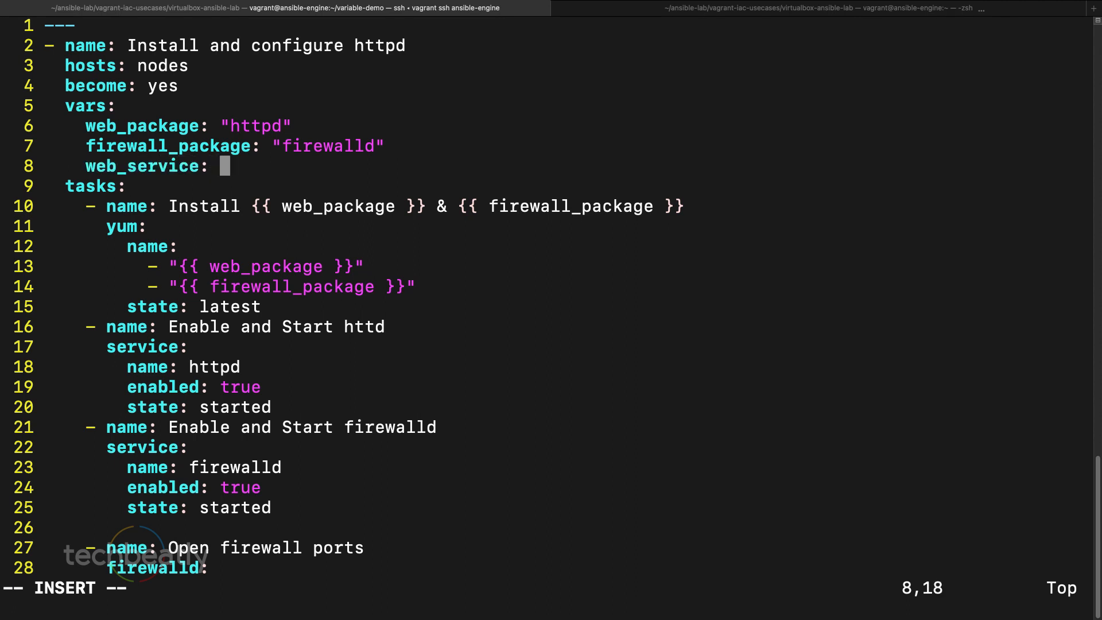
text("httpd)
text(fire)
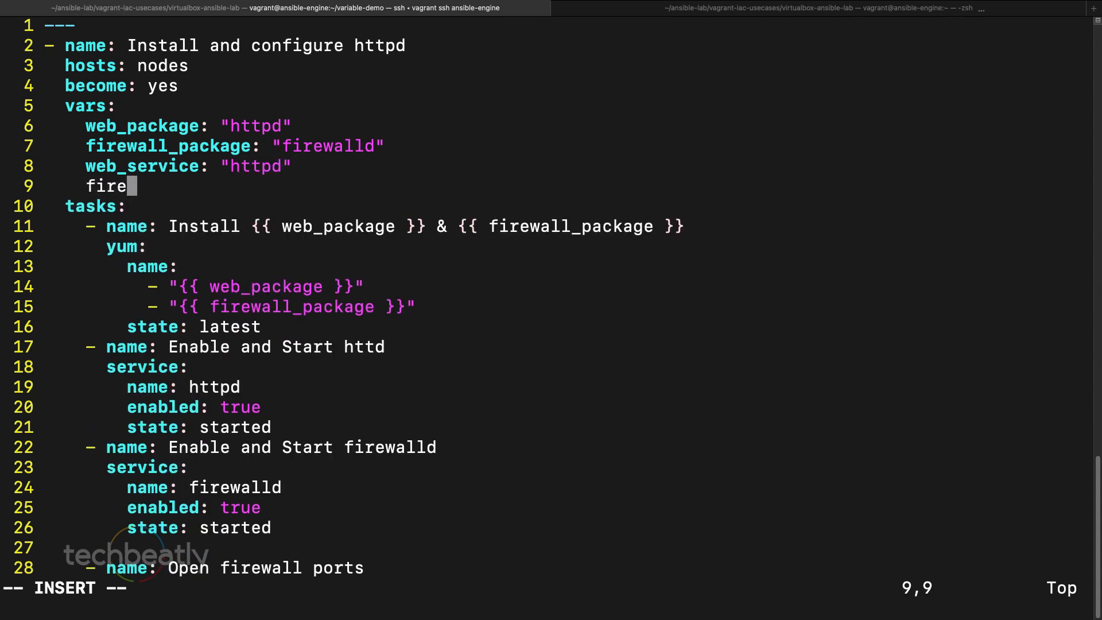
Step: Add firewall_service: "firewalld" to the vars block
text(wall_service:)
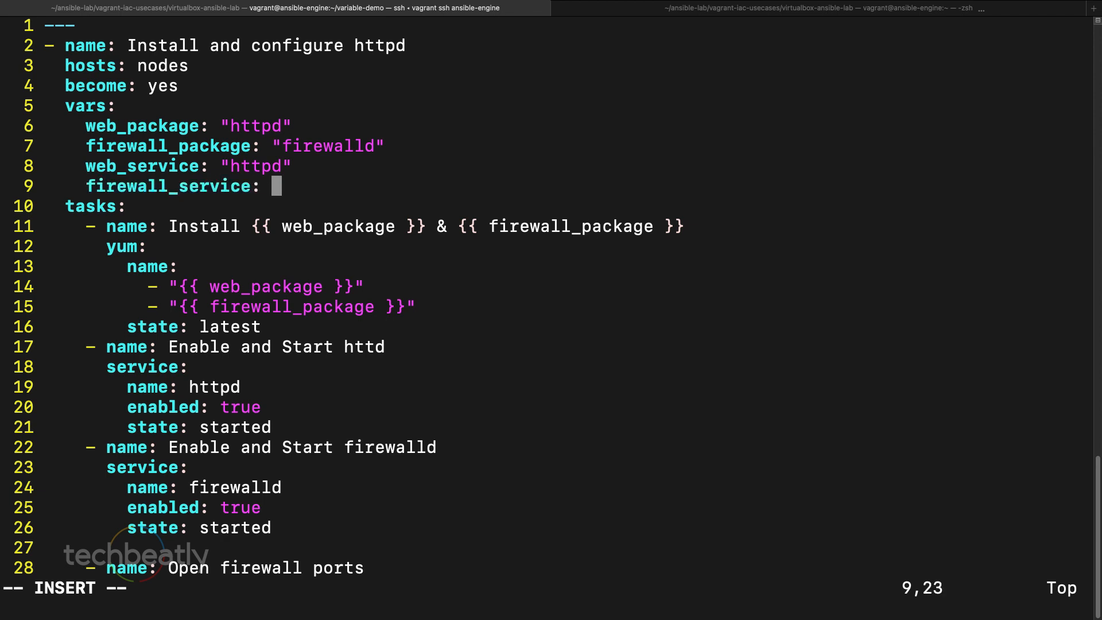
text("f)
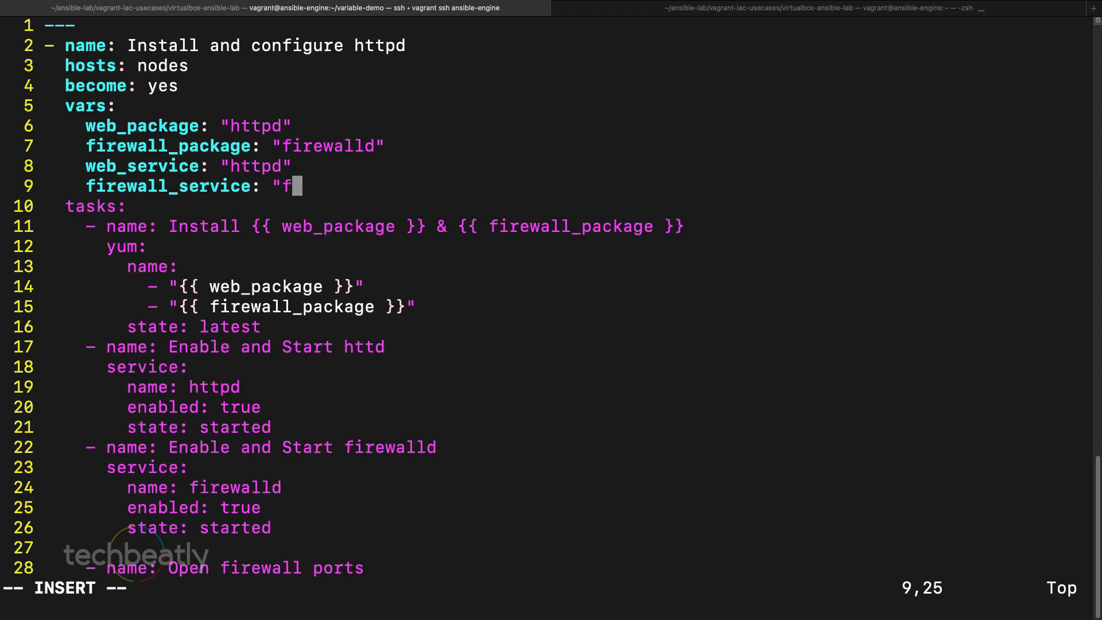
text(irewalld)
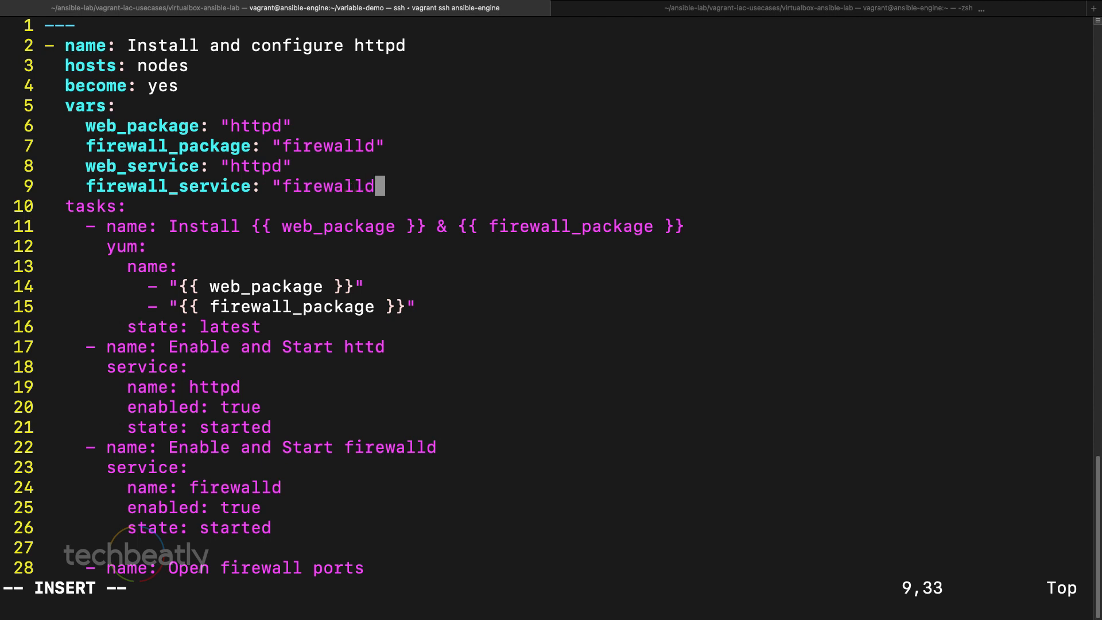
key(Enter)
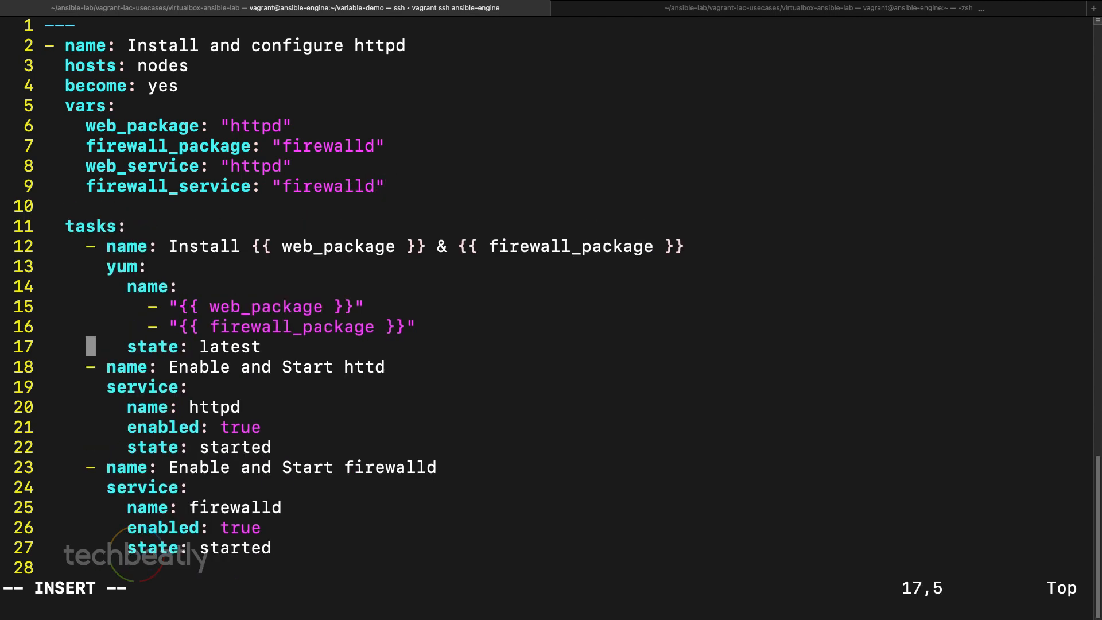
Step: Change the httpd task name and service name to use {{ web_service }}
key(Down)
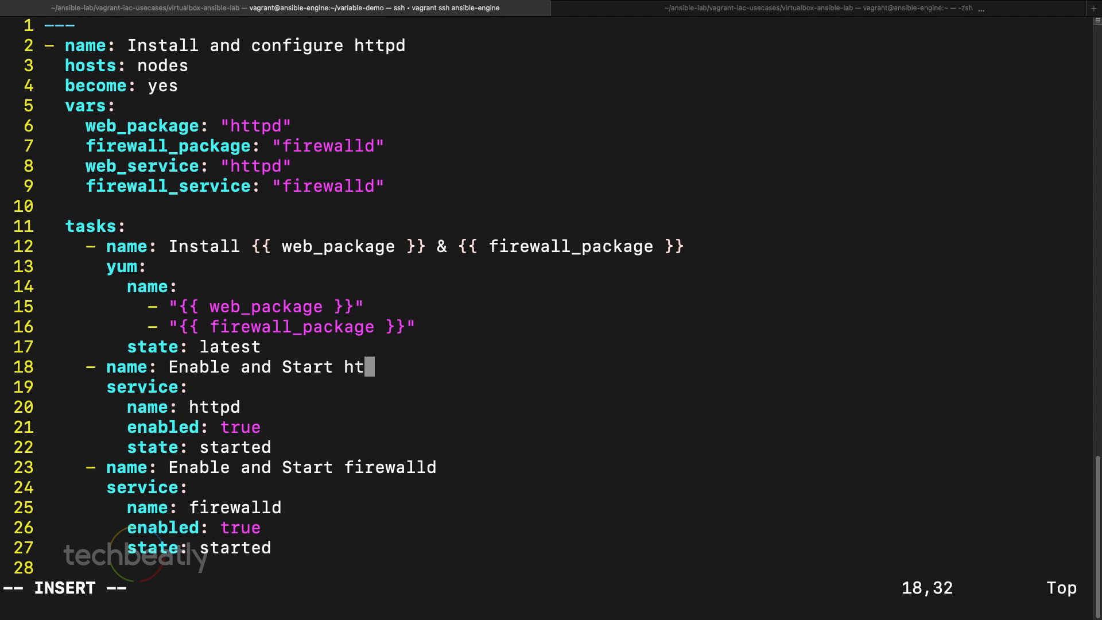
text({{ web)
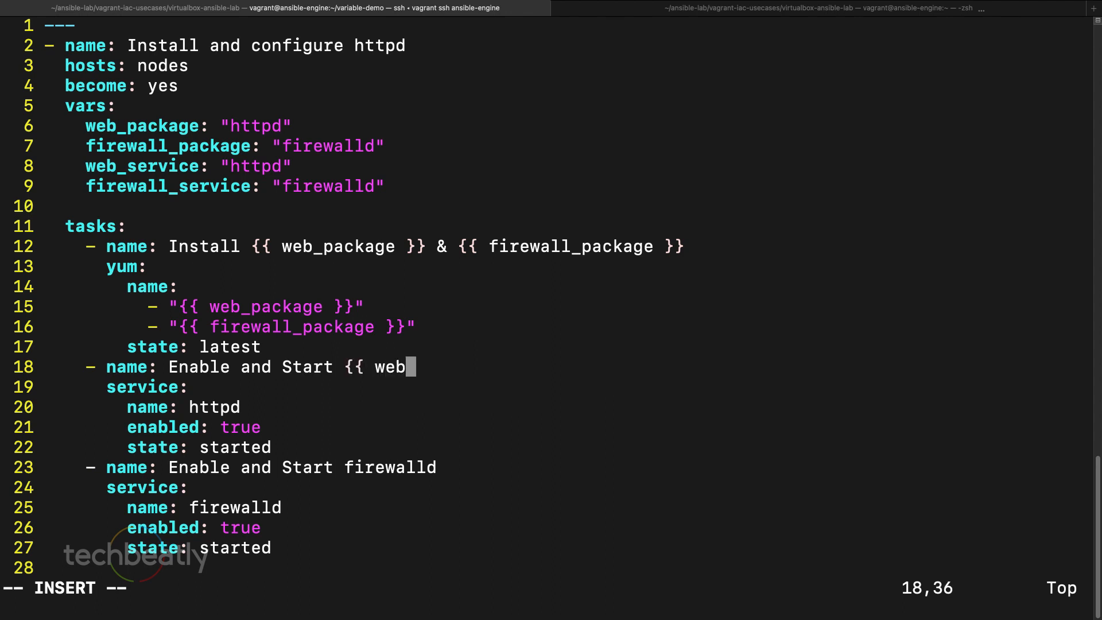
text(_s)
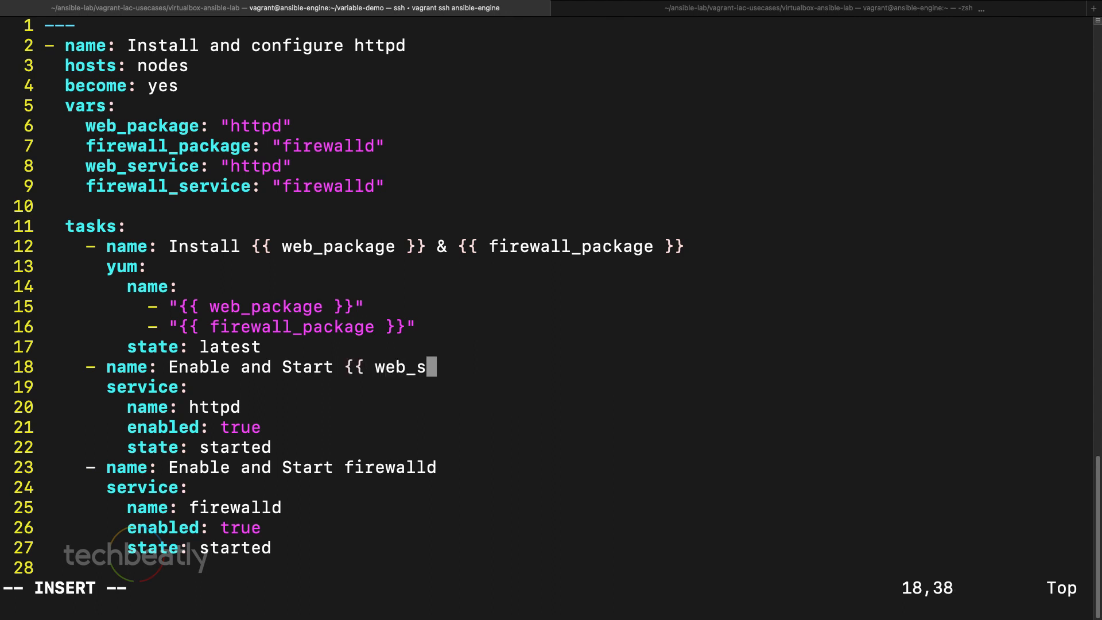
text(ervice)
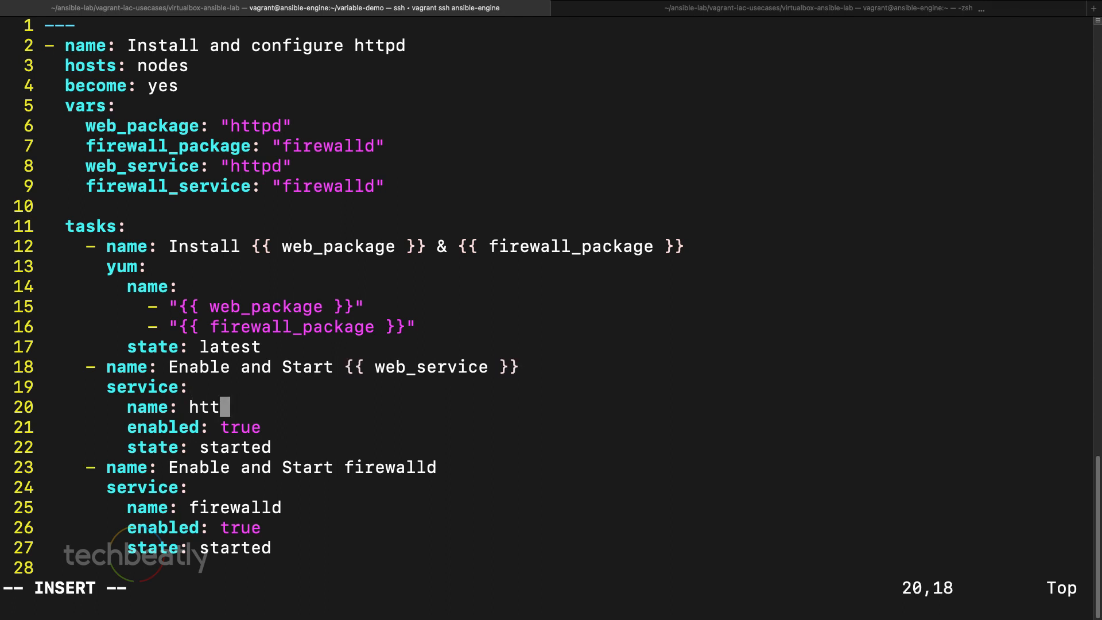
key(BackSpace)
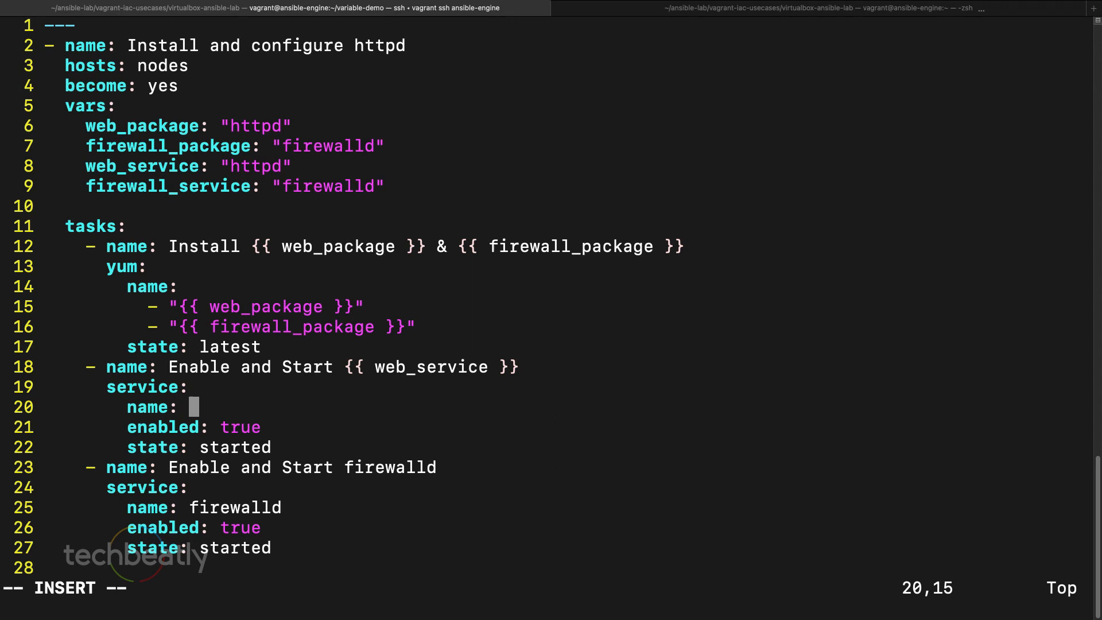
text("{{ htt)
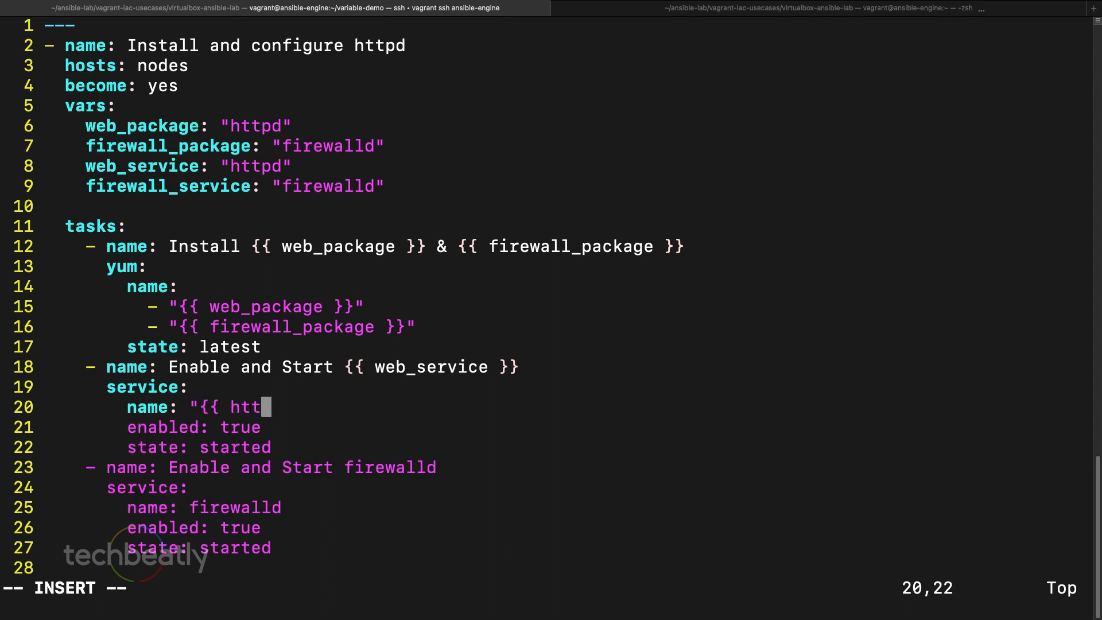
text(web_)
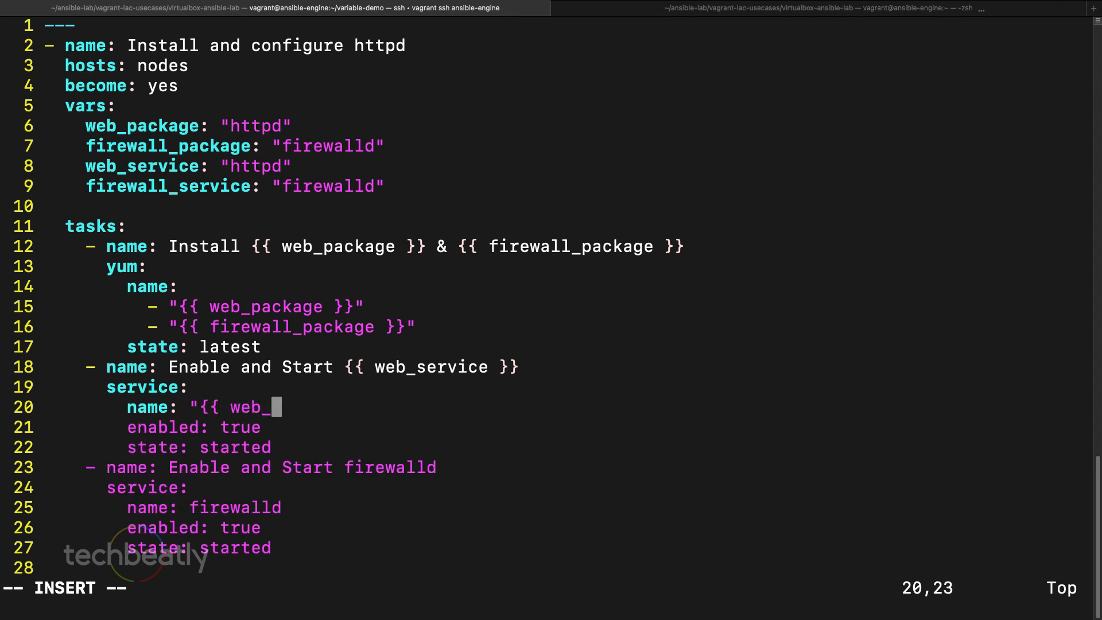
text(service)
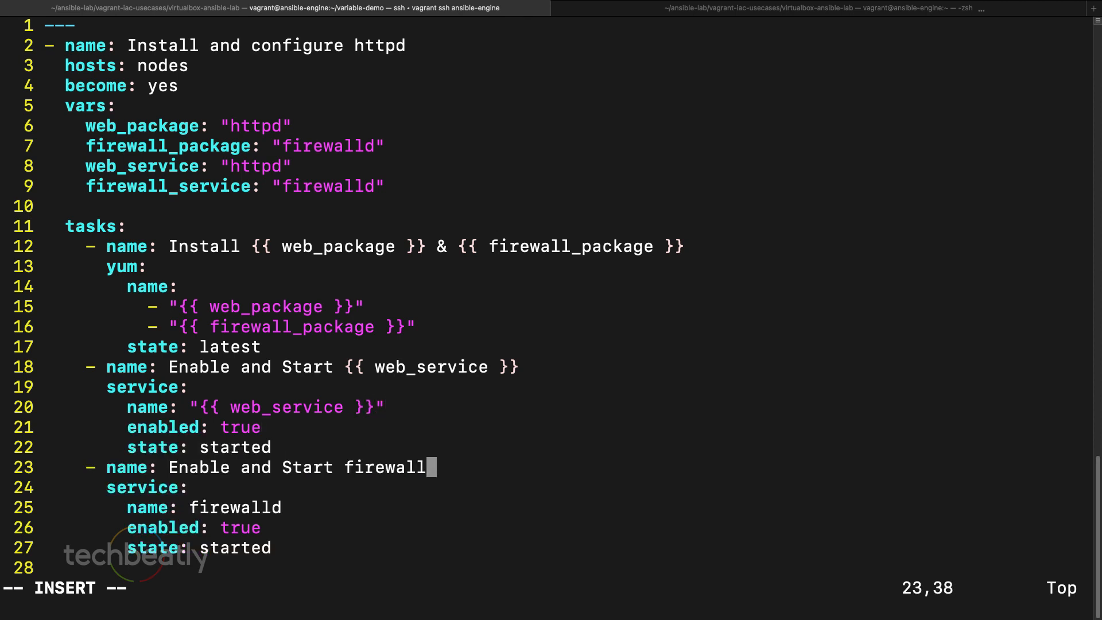
Step: Change the firewalld task to use {{ firewall_service }}, save, and rerun ansible-playbook site.yml
text(_se)
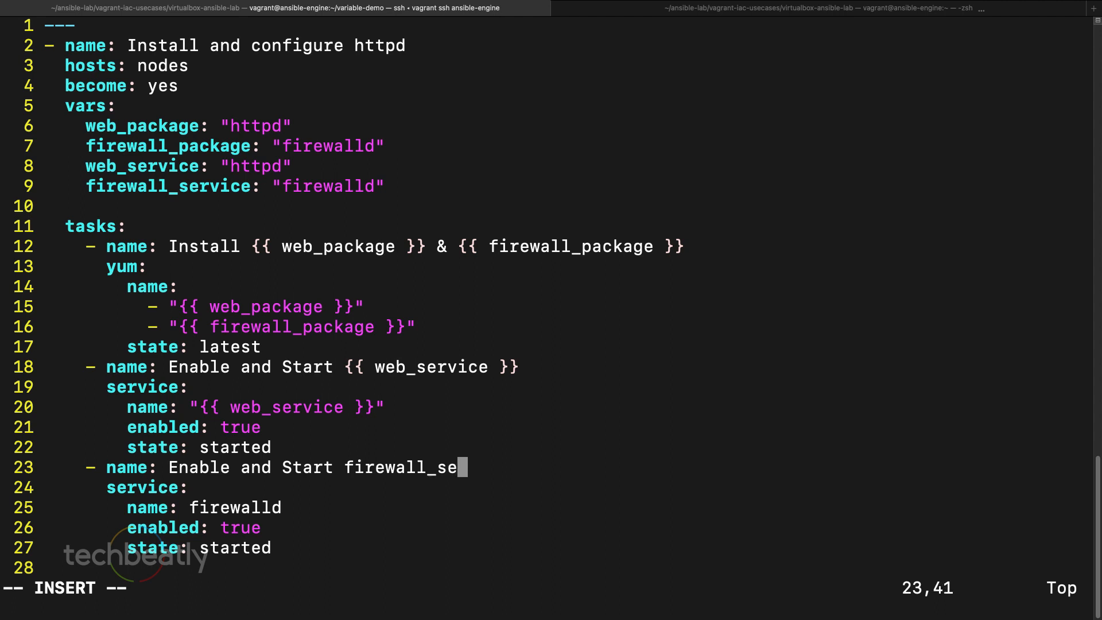
text(rvice }})
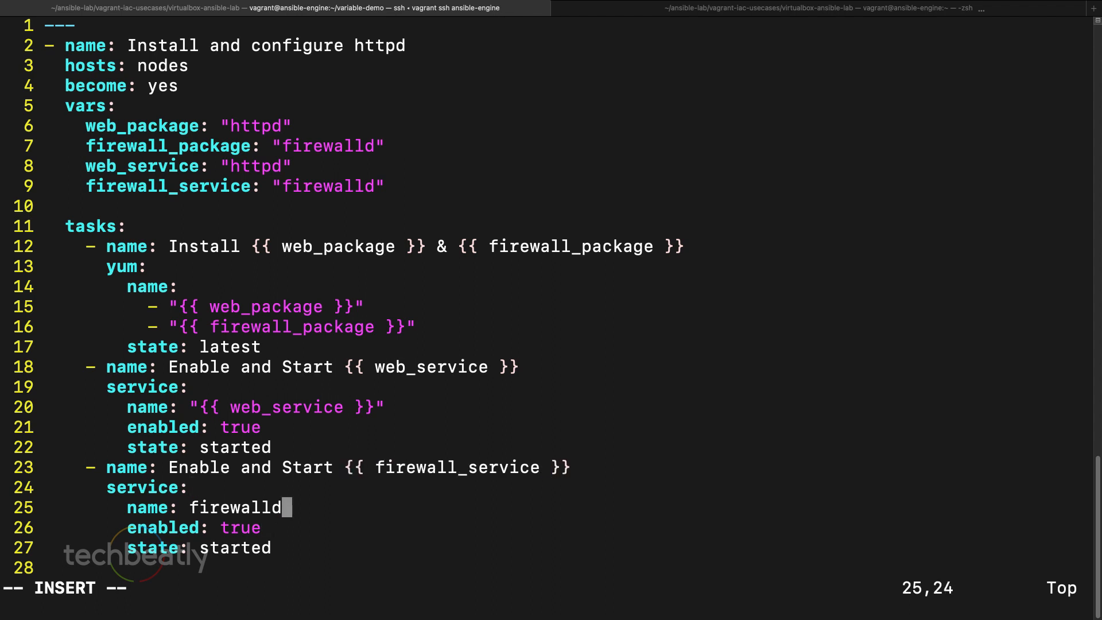
text(_ser)
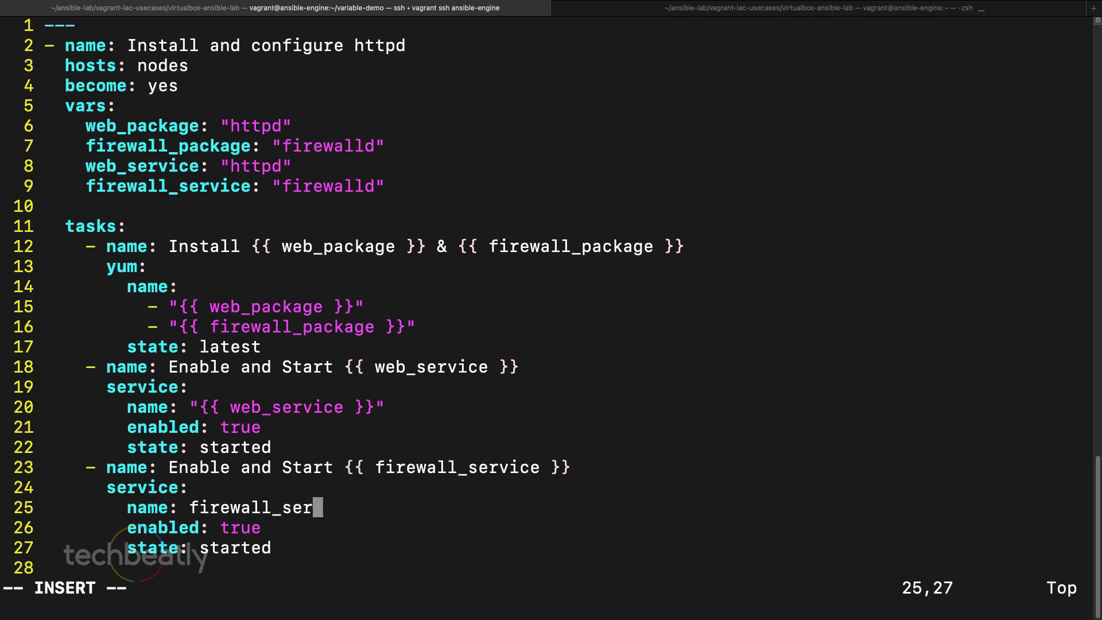
text(vice }})
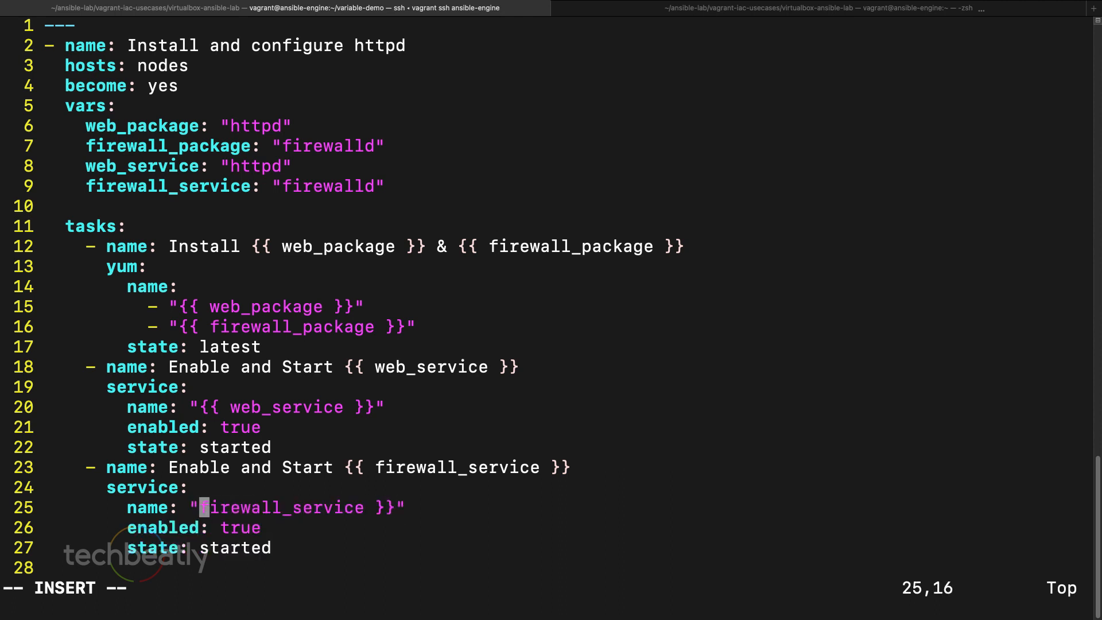
text({{)
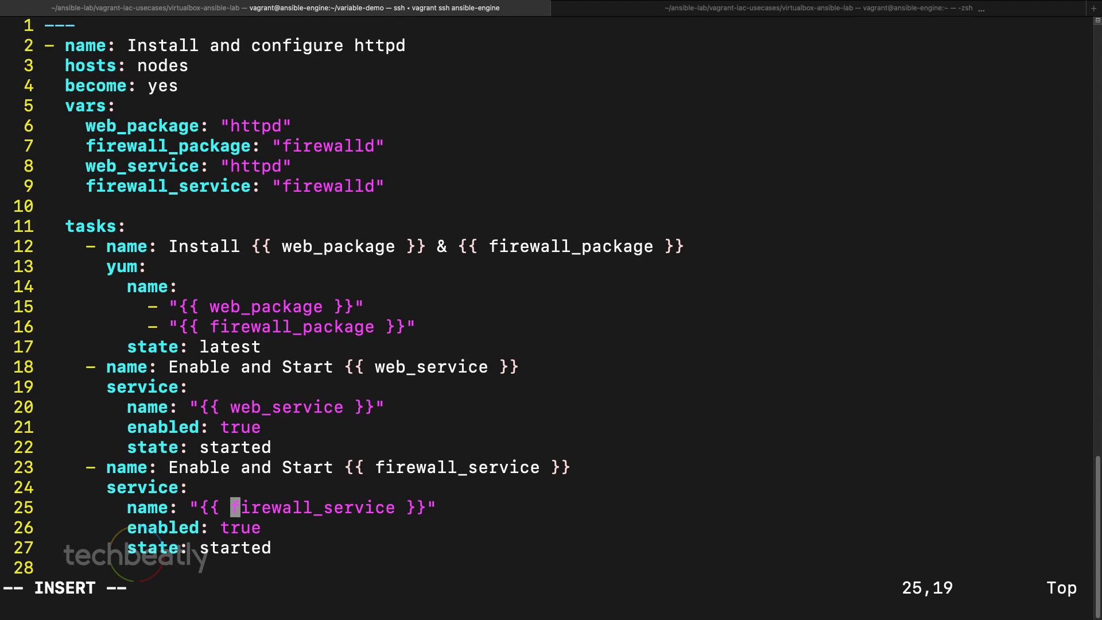
key(Escape)
text(ansible-playbook site.yml)
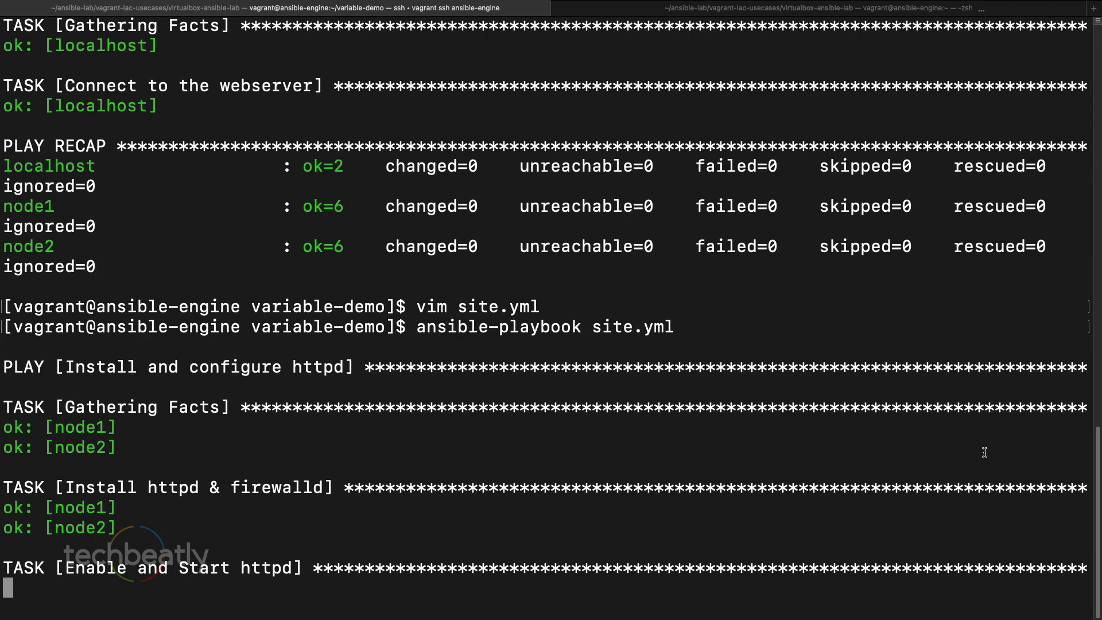
scroll(down, 3)
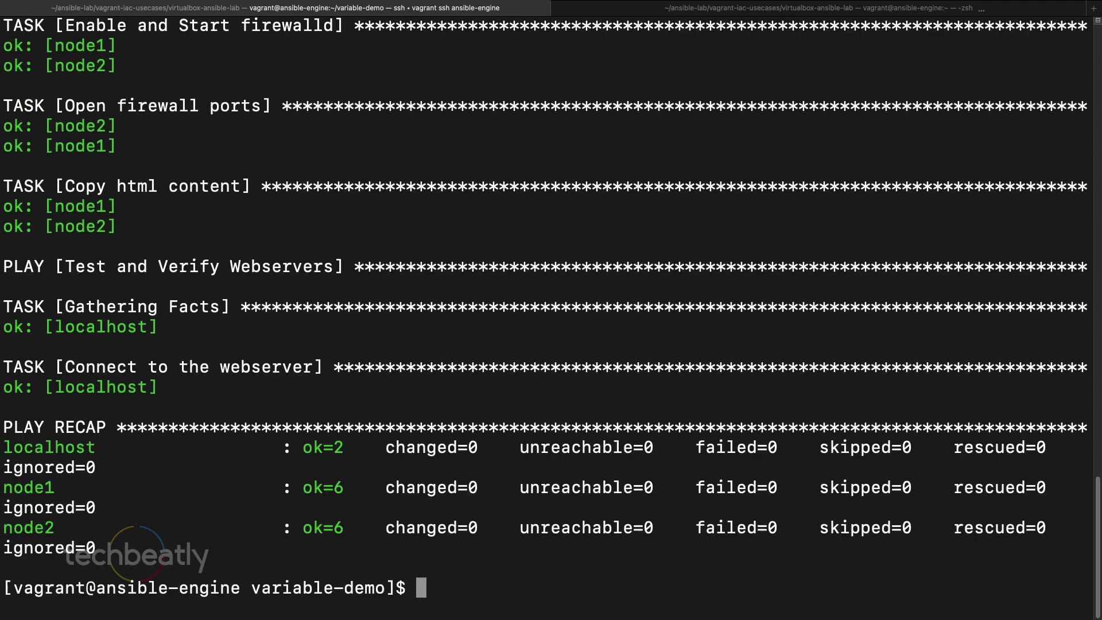
mouse_move(720, 362)
text(vi)
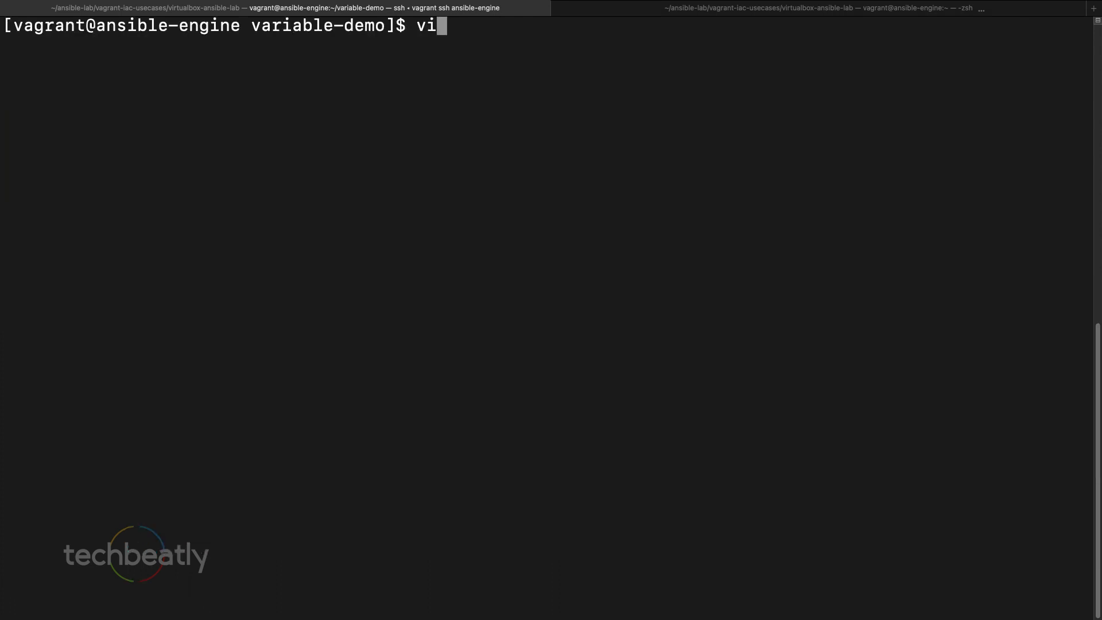
Step: Create vars.yml in vim with web_package: httpd and web_service: httpd
text(m)
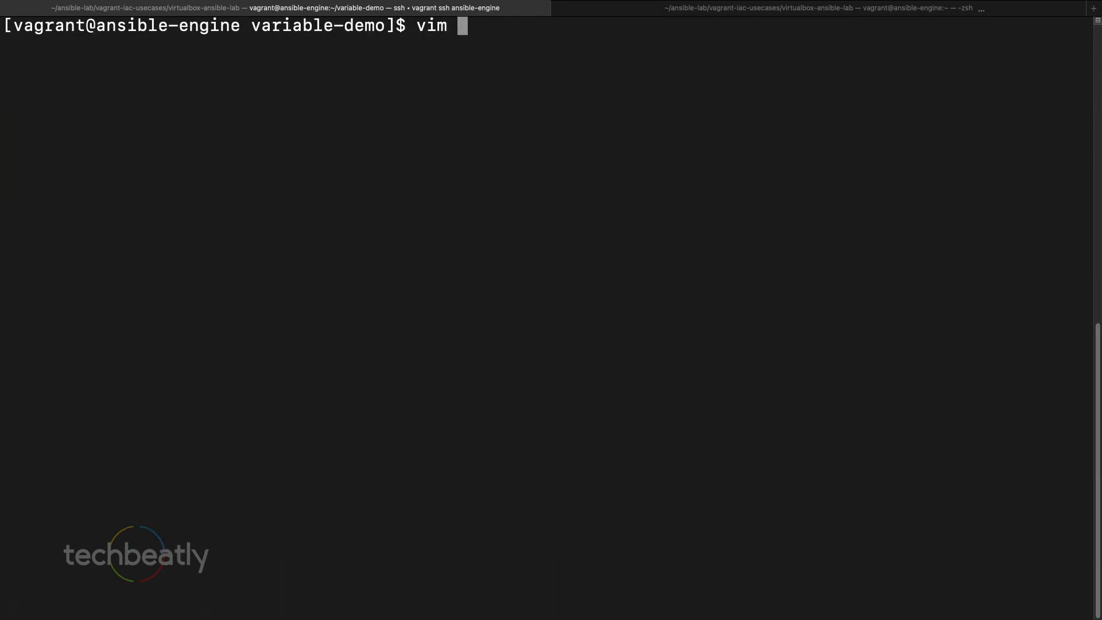
text(vars.)
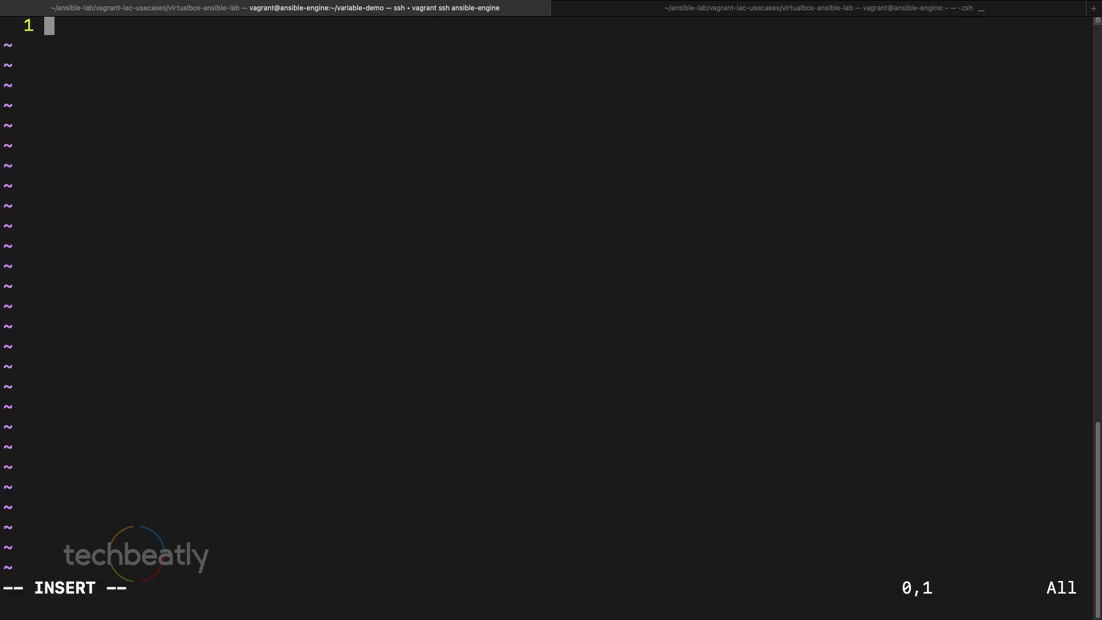
text(web)
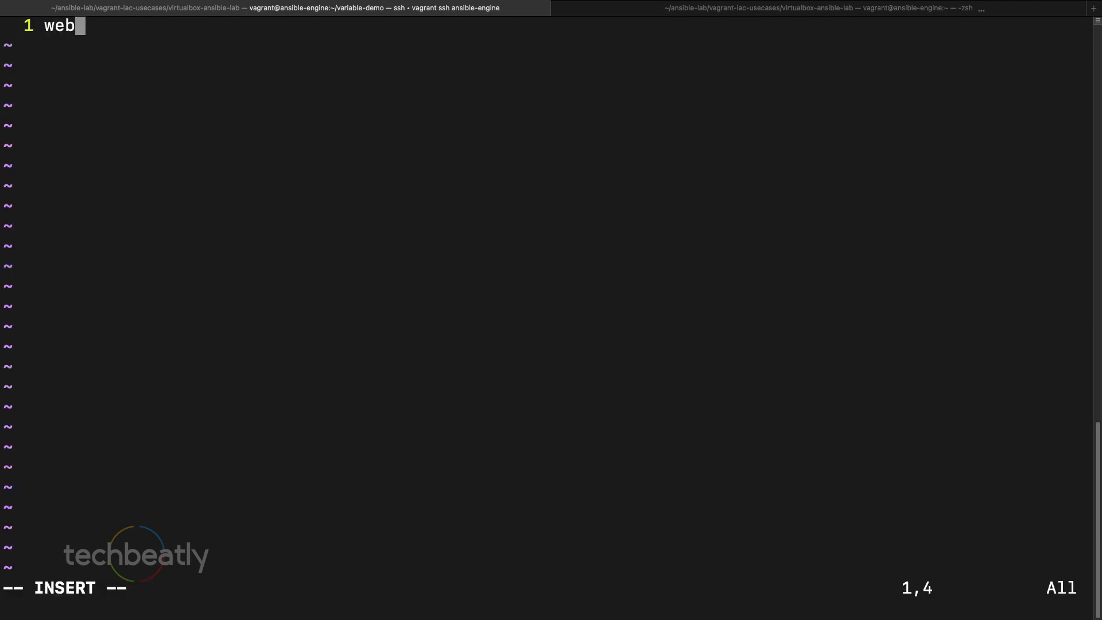
text(_pacage: httpd)
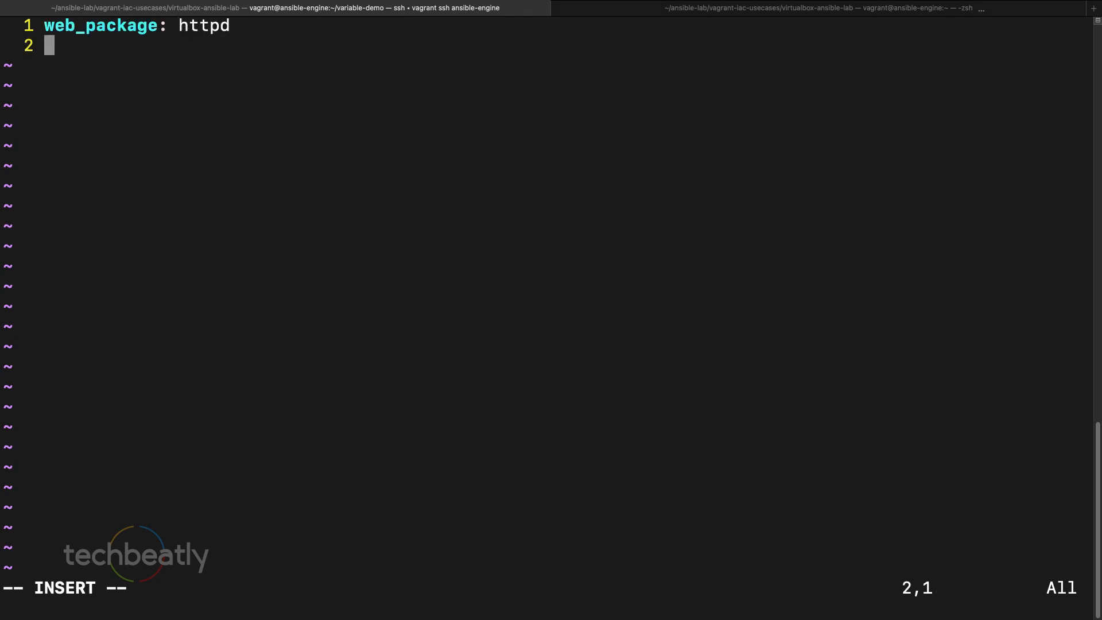
text(web_ser)
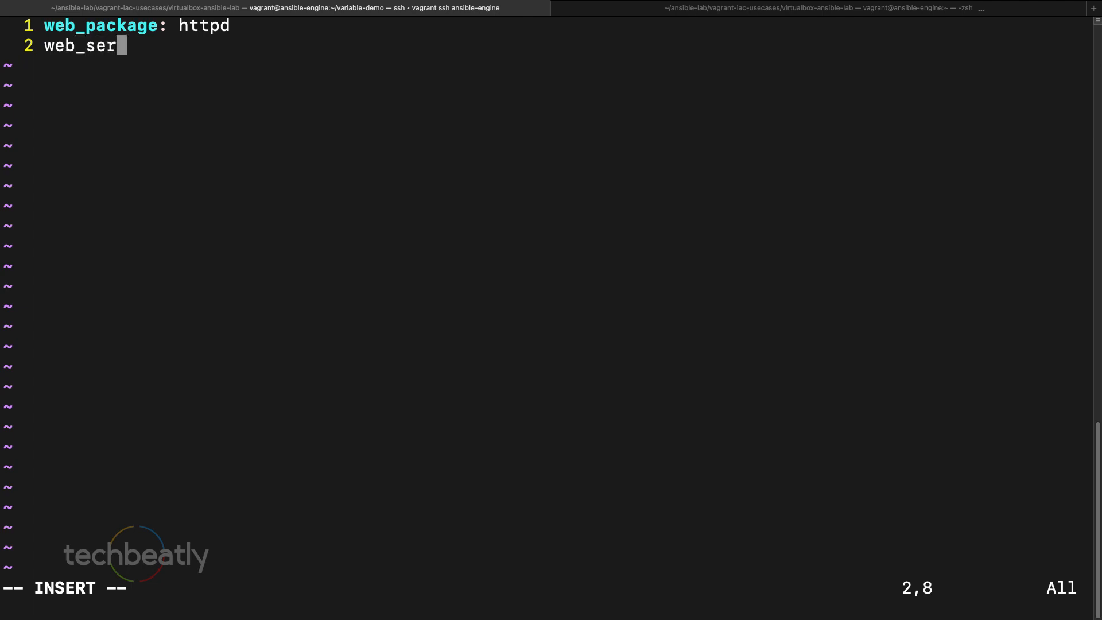
text(vice: httpd)
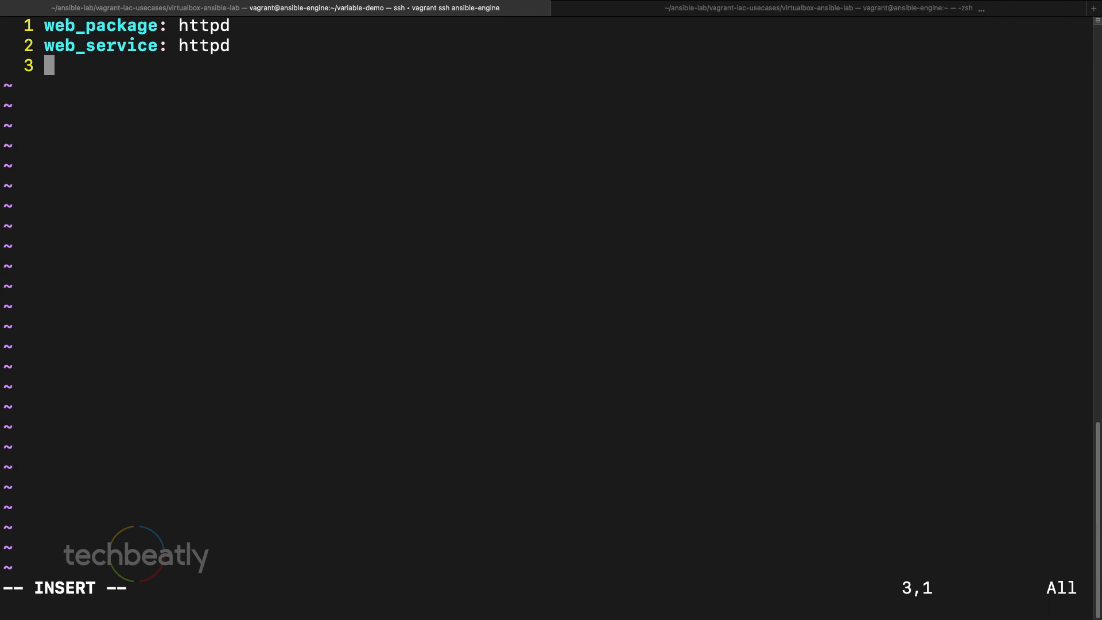
Step: Add firewall_package: firewalld and firewall_service: firewalld to vars.yml and save it
text(firewall;)
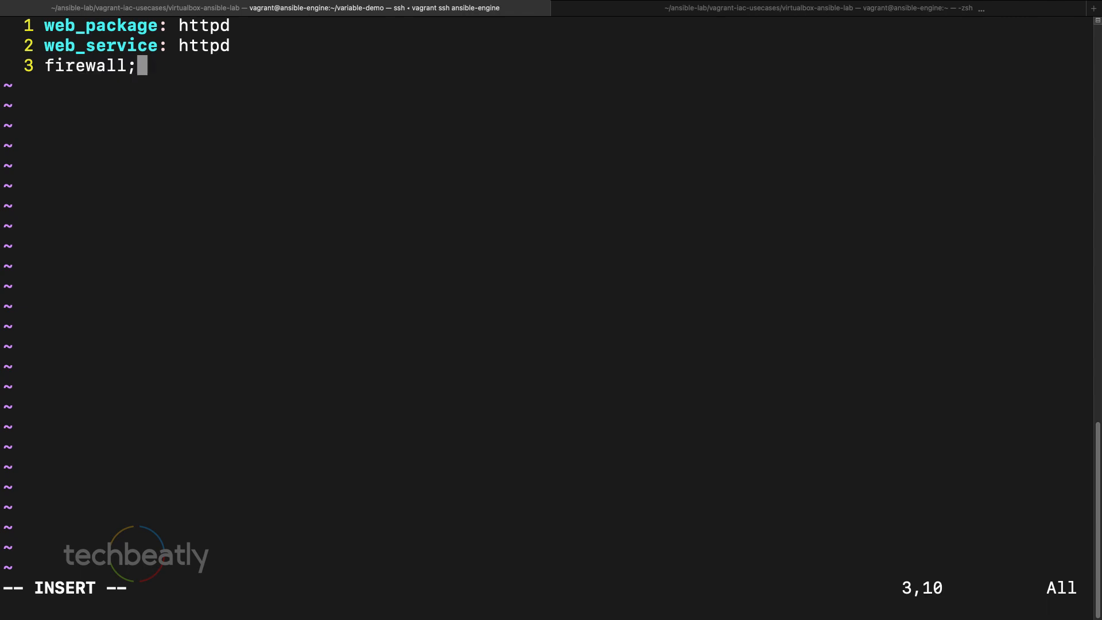
text(_pacakge)
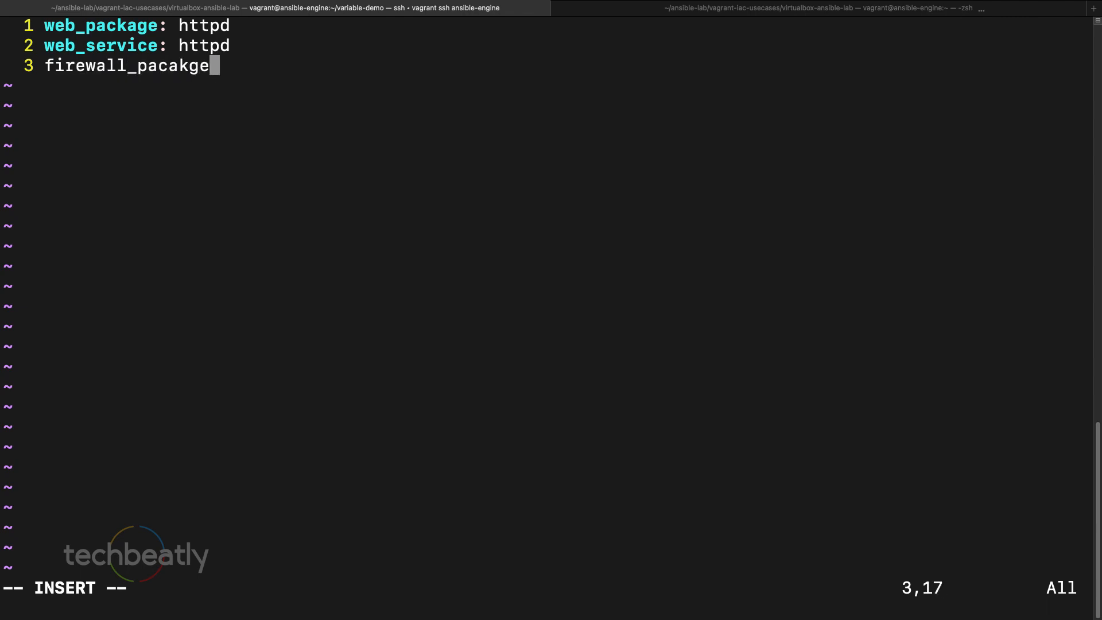
key(BackSpace)
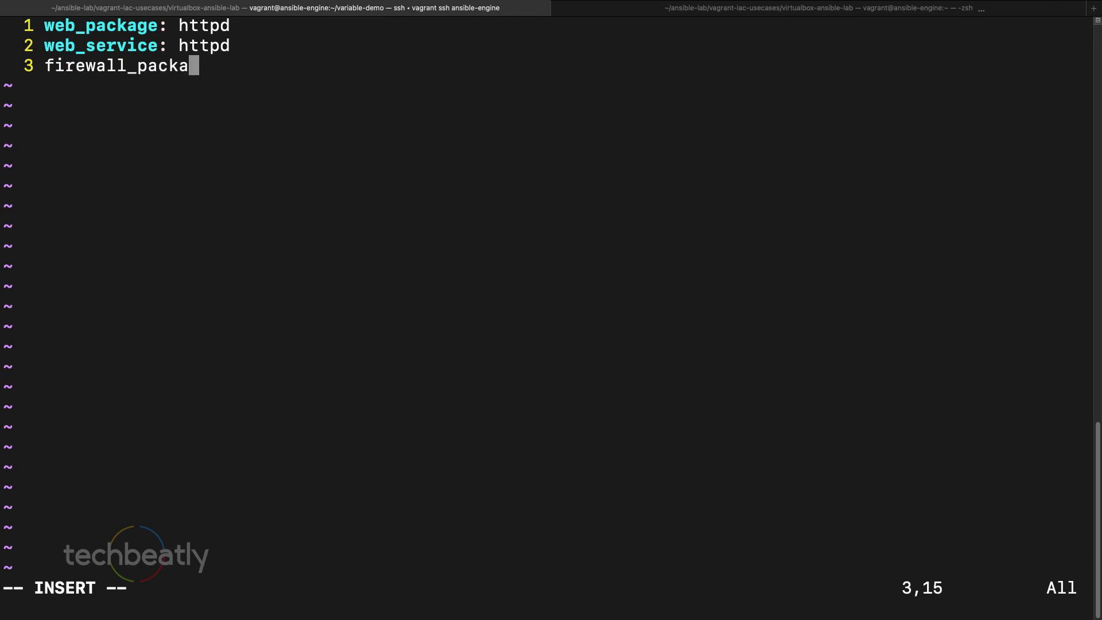
text(ge: firewalld)
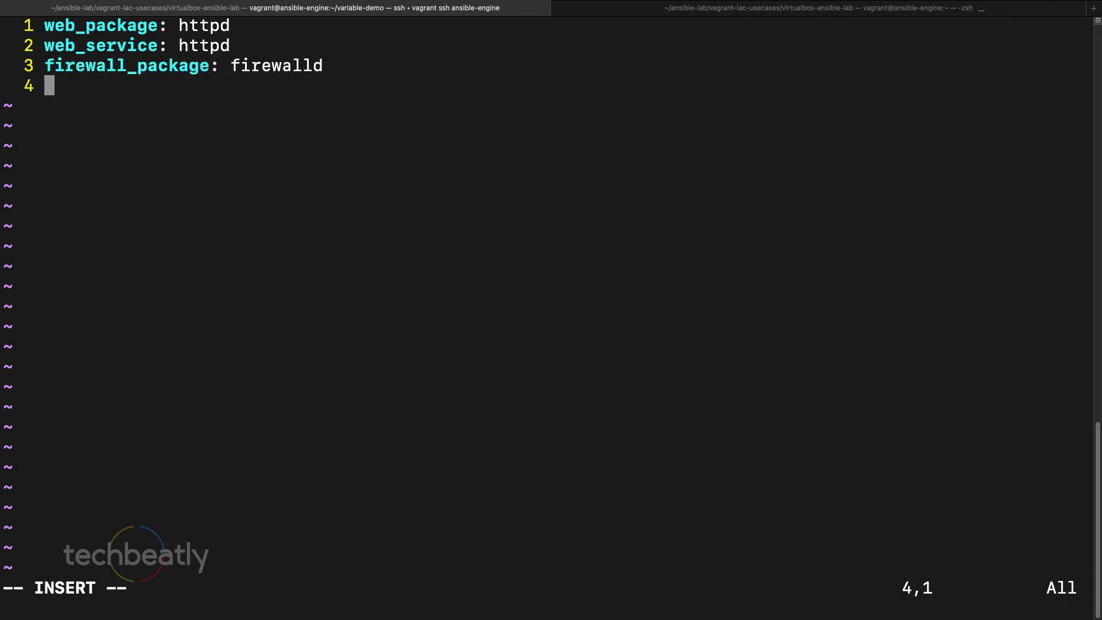
text(firewall)
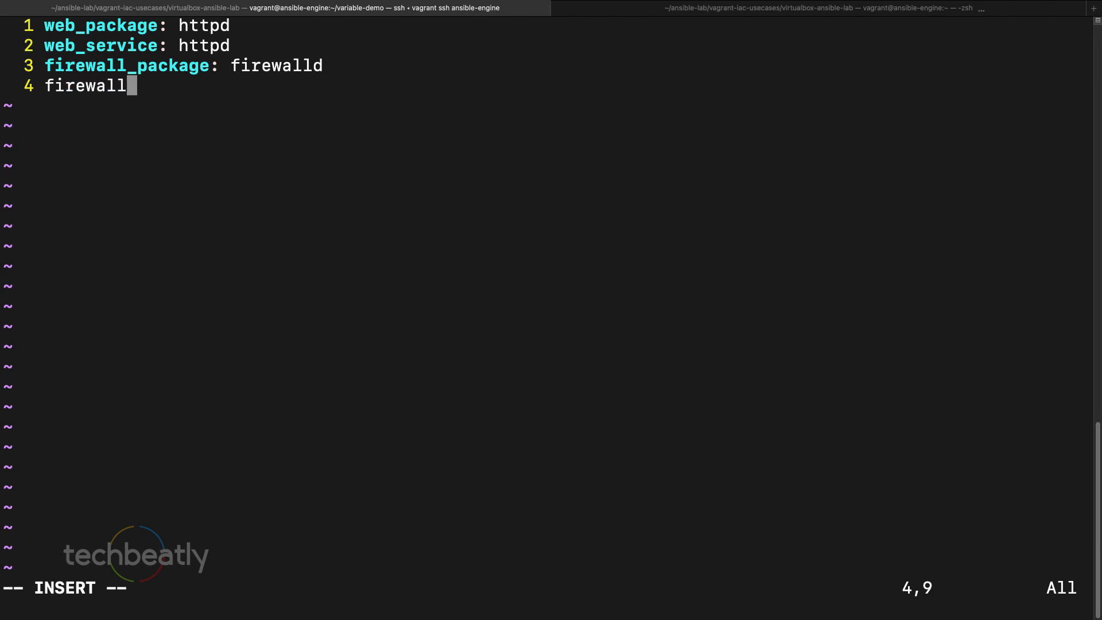
text(_service:)
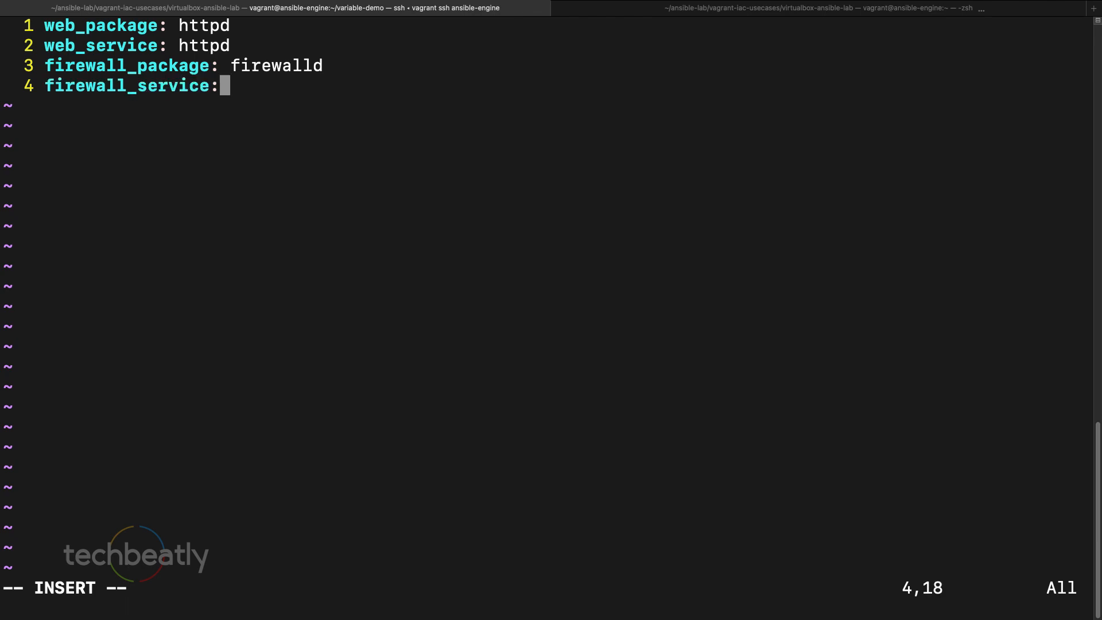
text(firewalld)
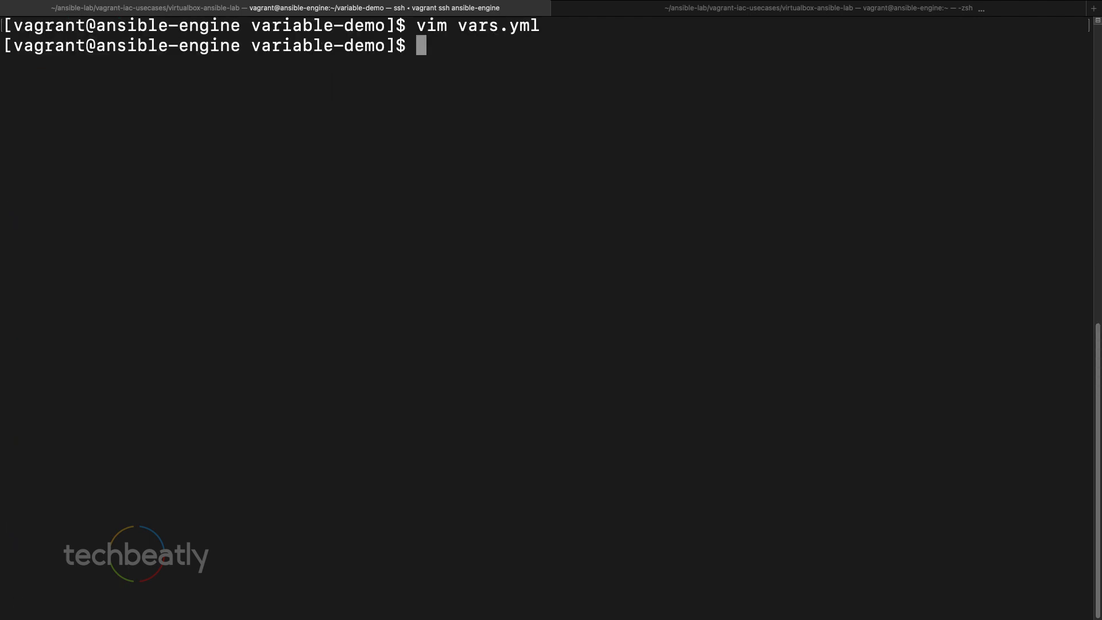
Step: View vars.yml, then add 'vars_files: - vars.yml' to site.yml and save with :wq
text(cat va)
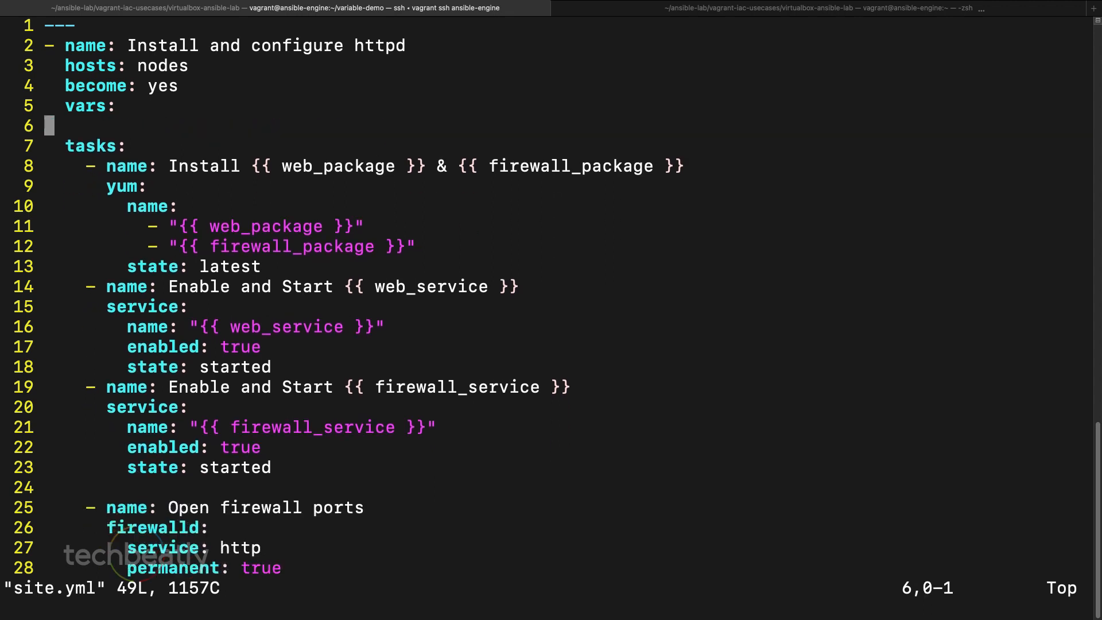
key(i)
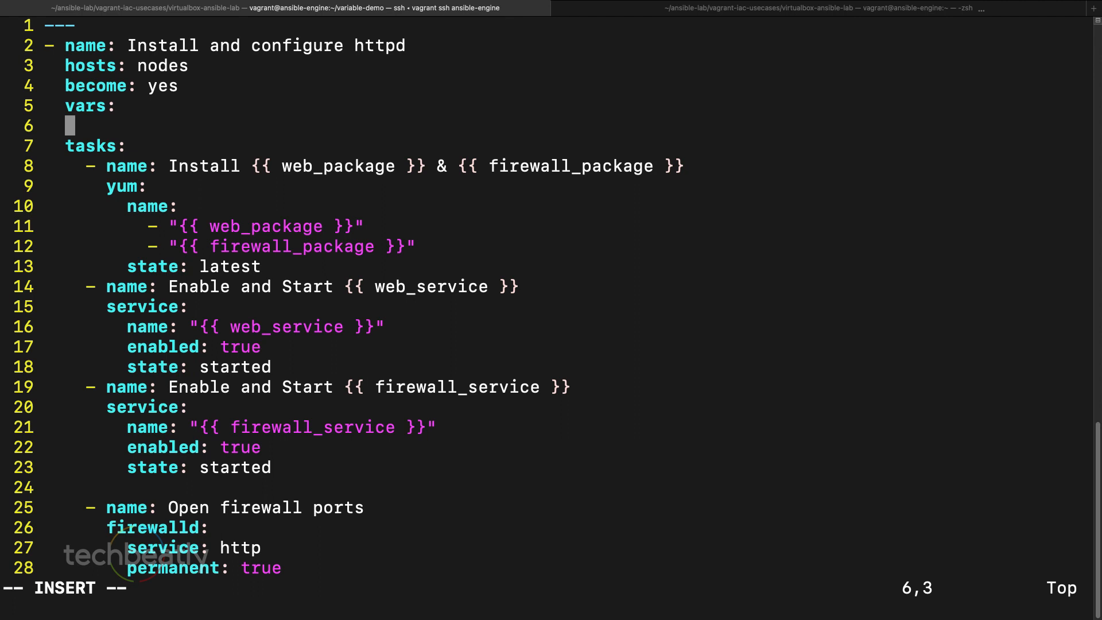
text(vars_fi)
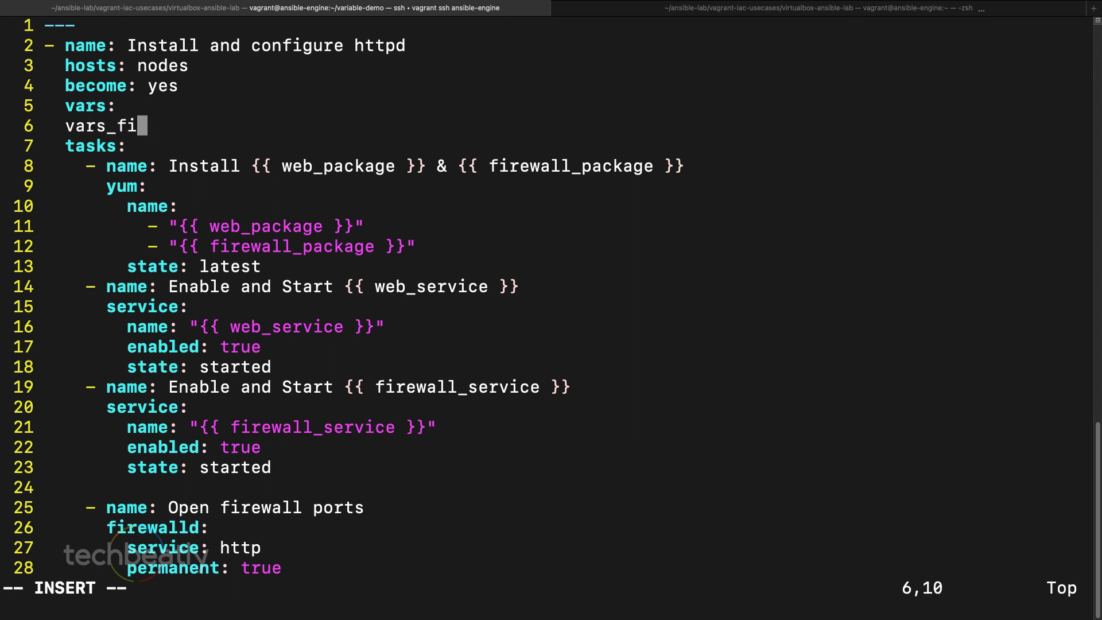
text(les:)
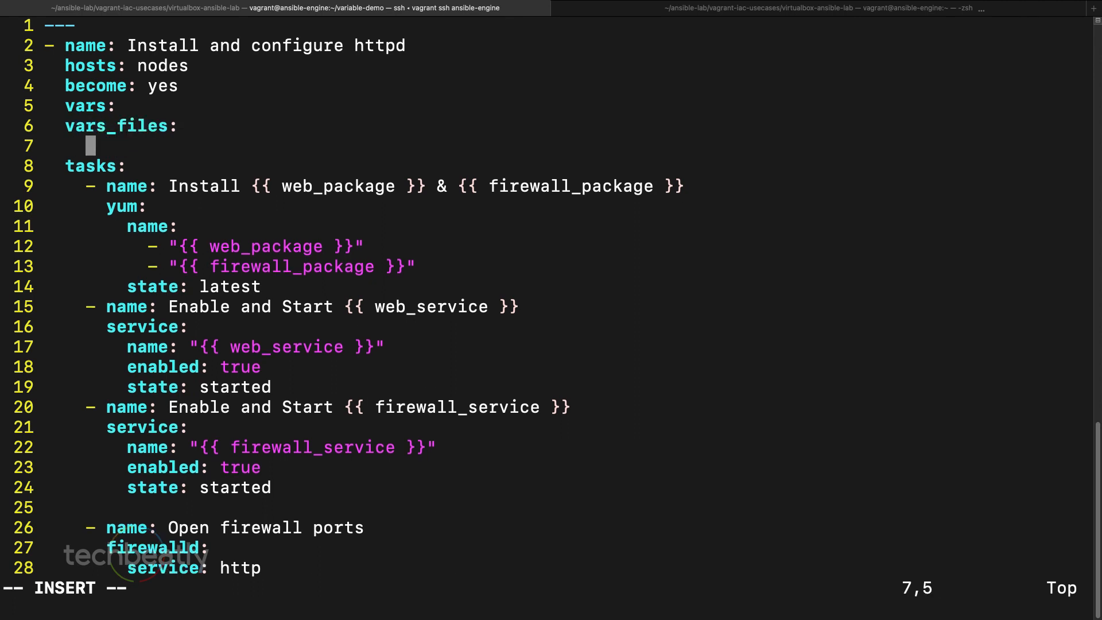
text(vars)
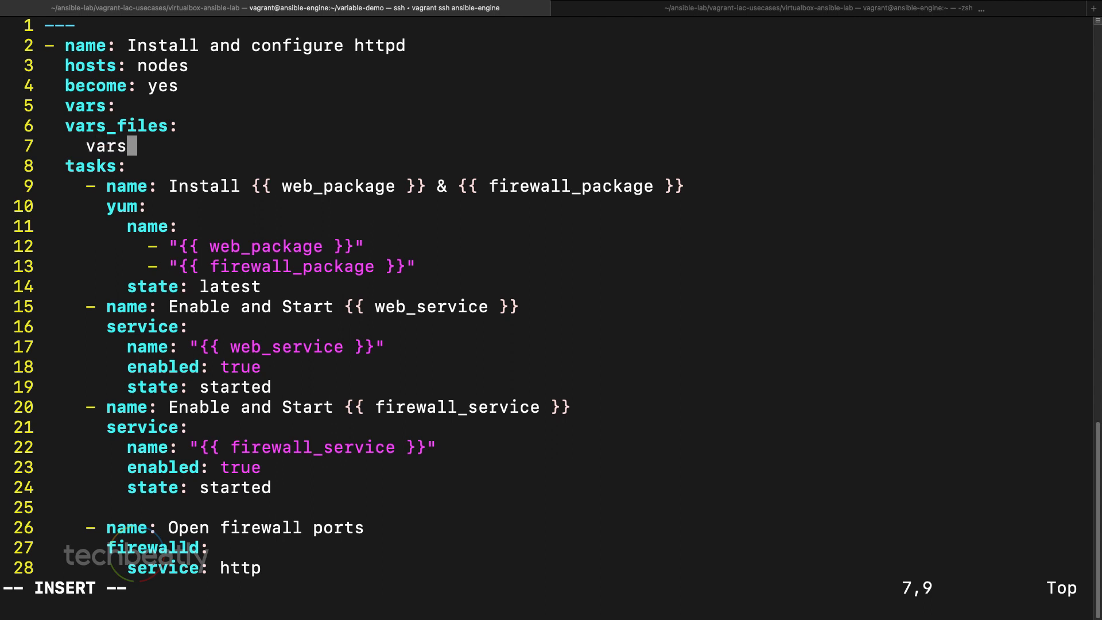
text(.yml)
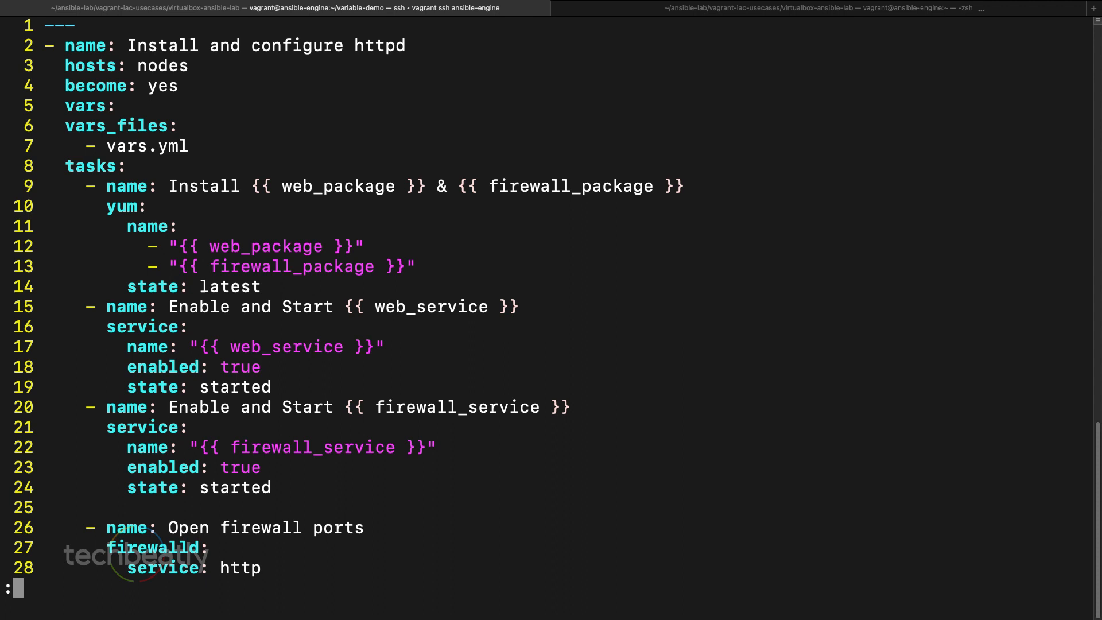
text(:wq)
text(ansible-playbook site.yml)
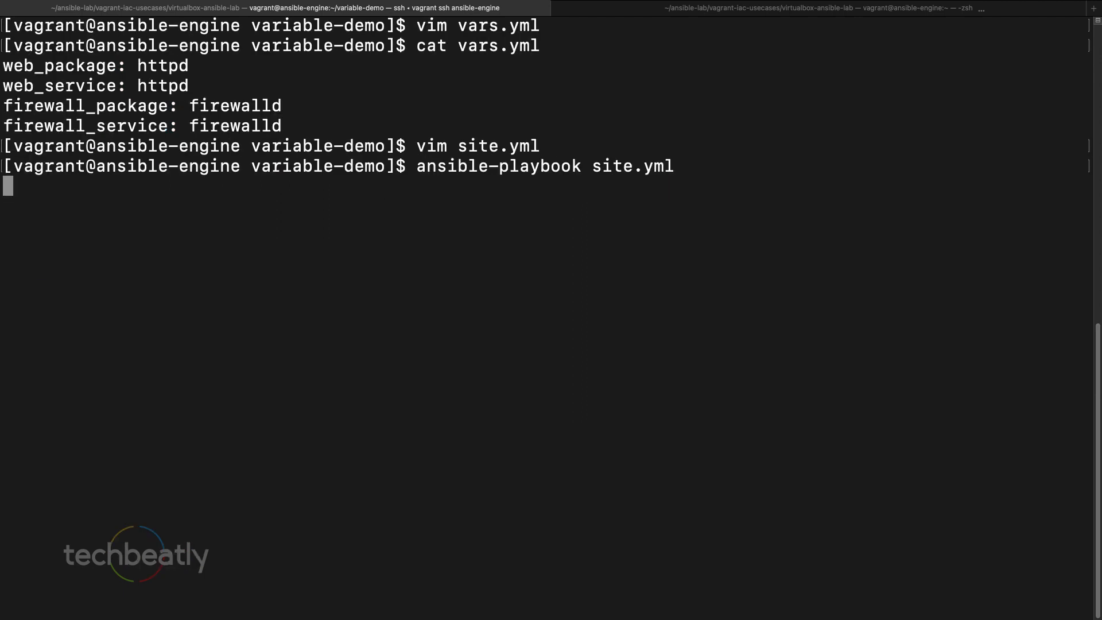
Step: Run the playbook to completion with all tasks ok, then reopen site.yml in vim
key(Return)
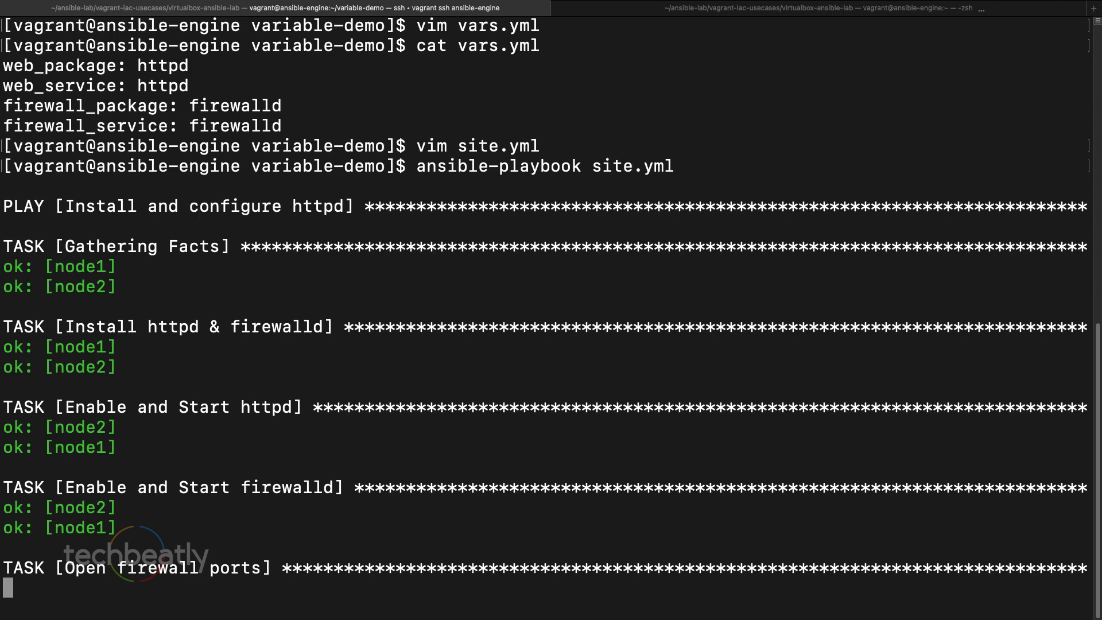
scroll(down, 3)
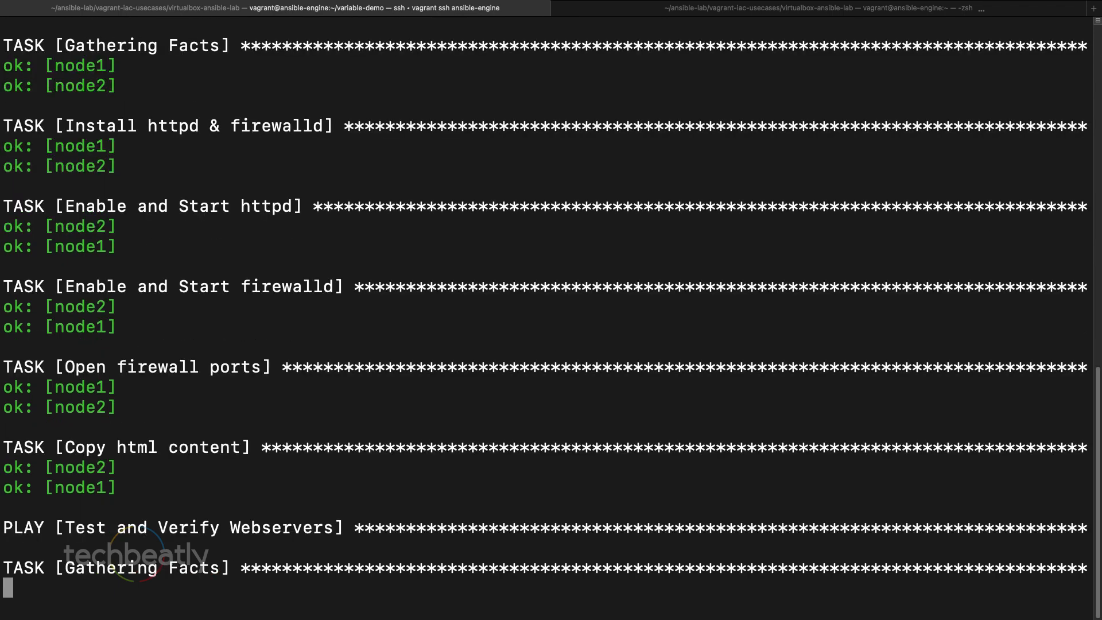
text(vim site.yml)
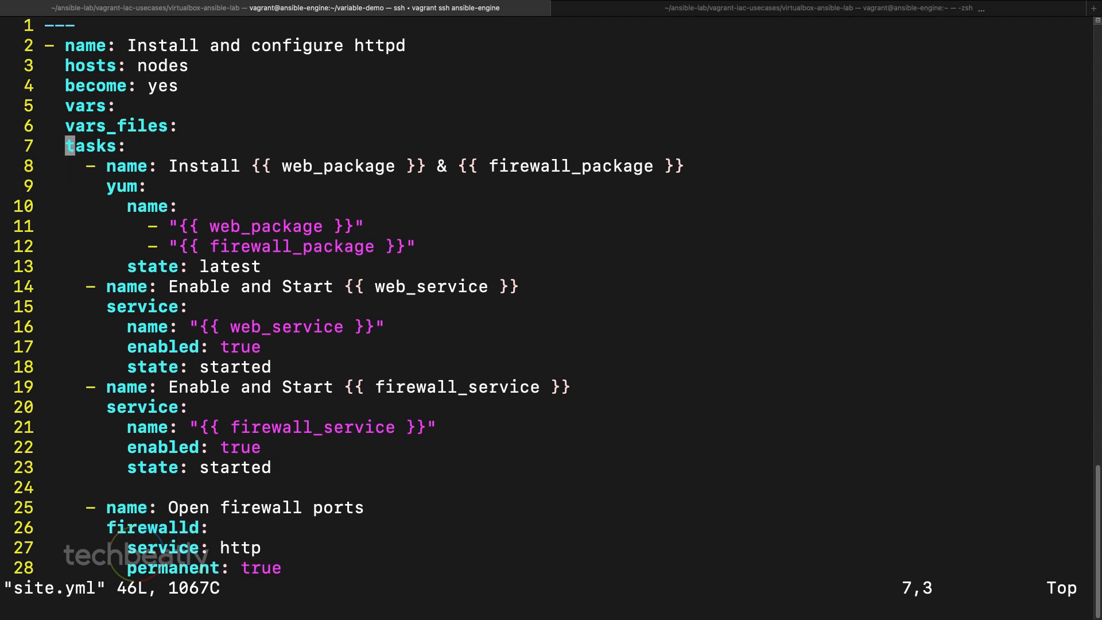
Step: Add a '- name: Include vars' task using include_vars pointing to the vars file
key(o)
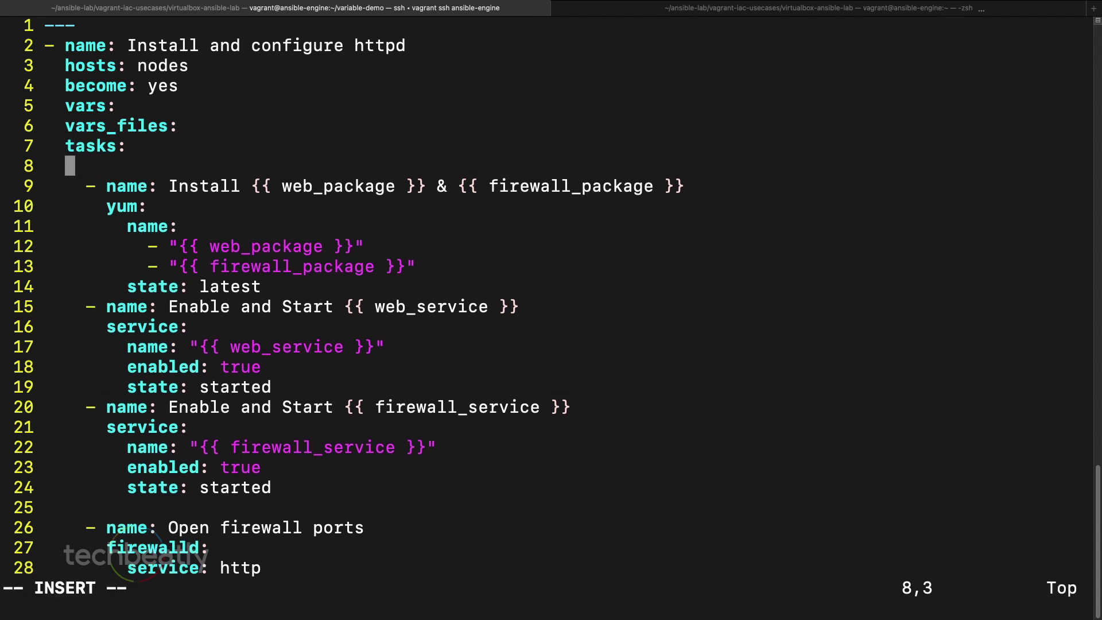
text(-)
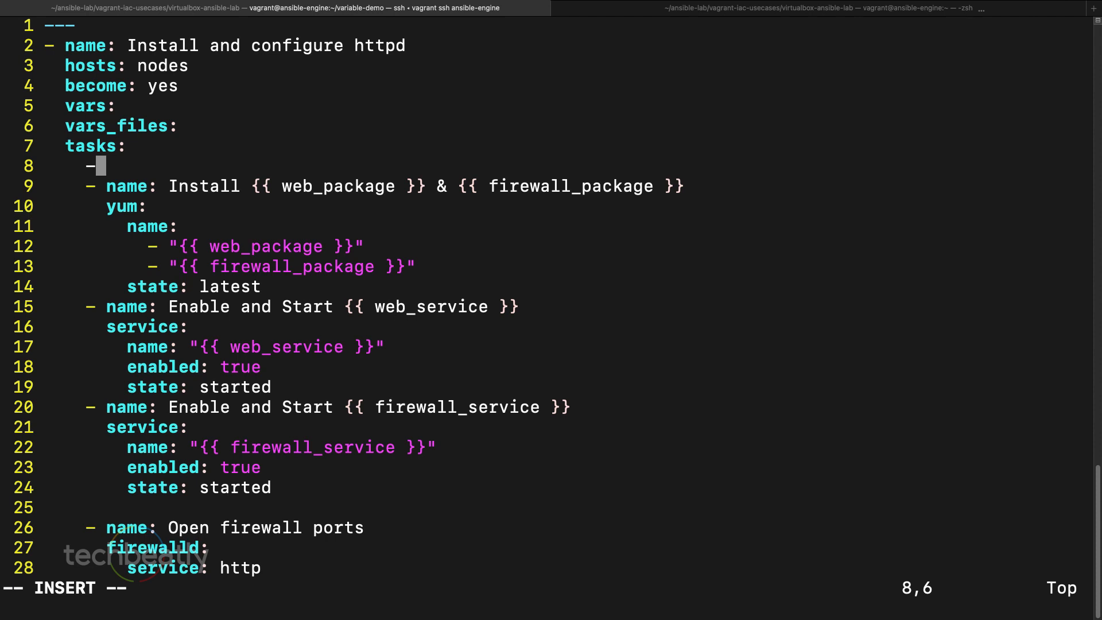
text(n)
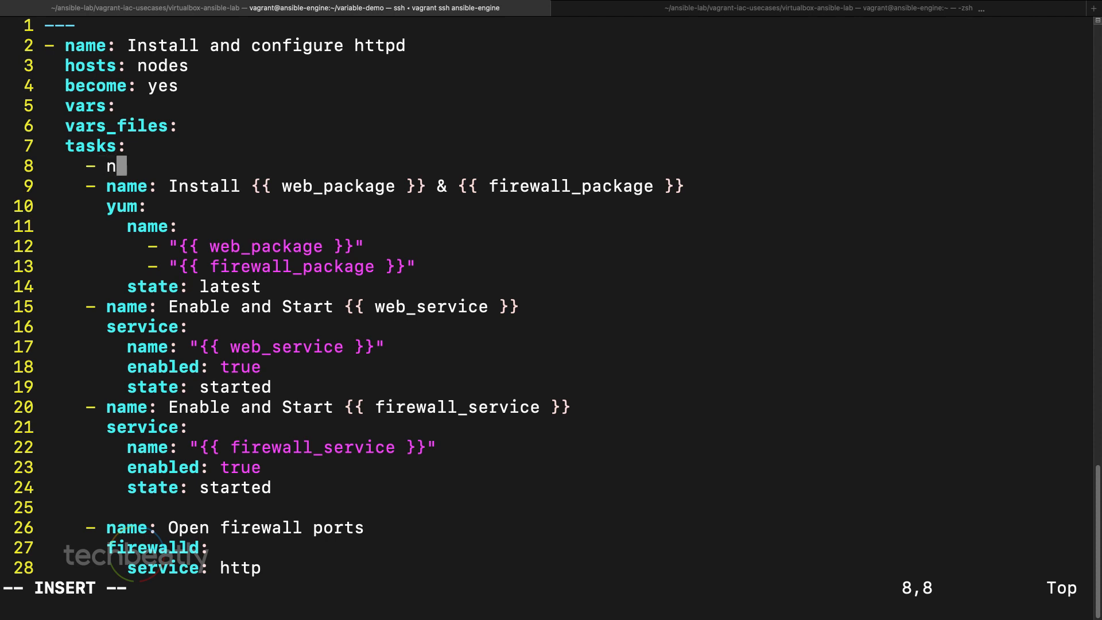
text(ame: Include vars)
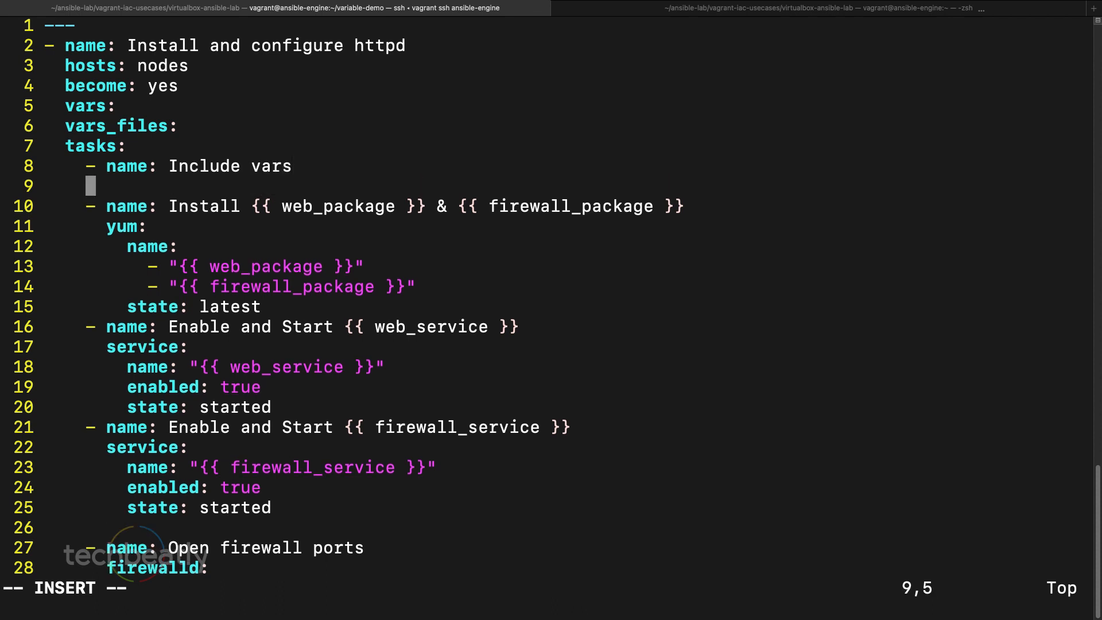
text(include)
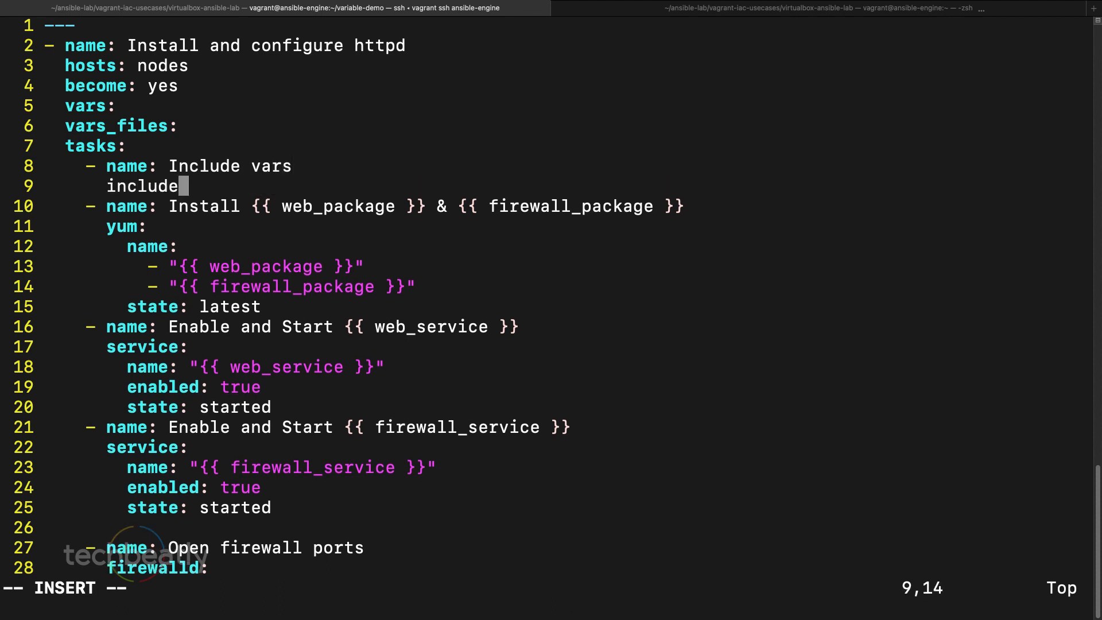
text(_vars)
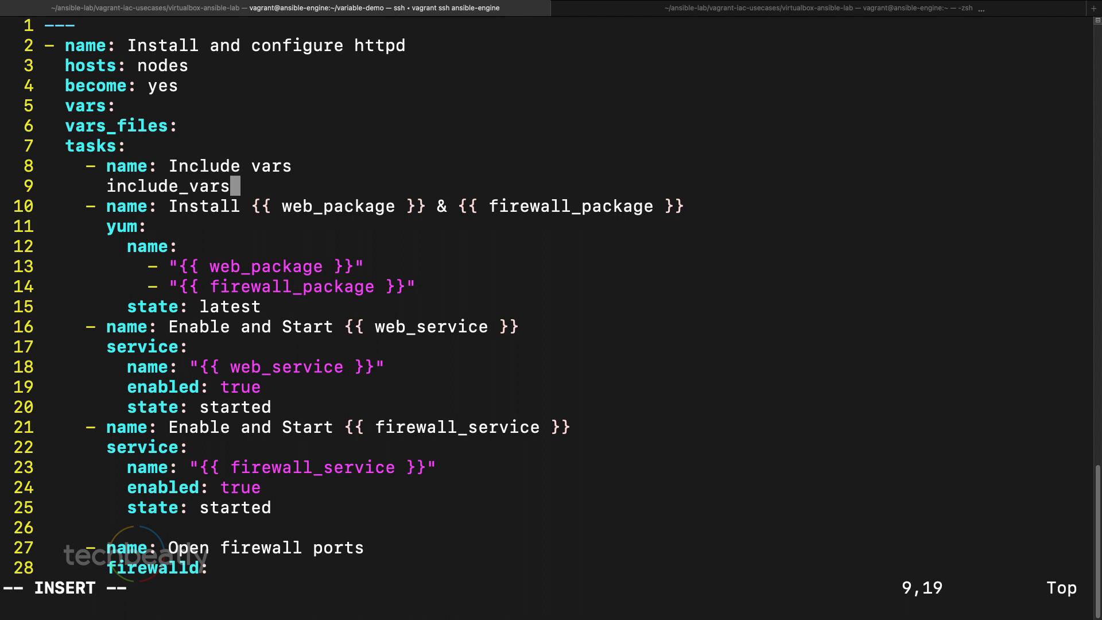
text(:)
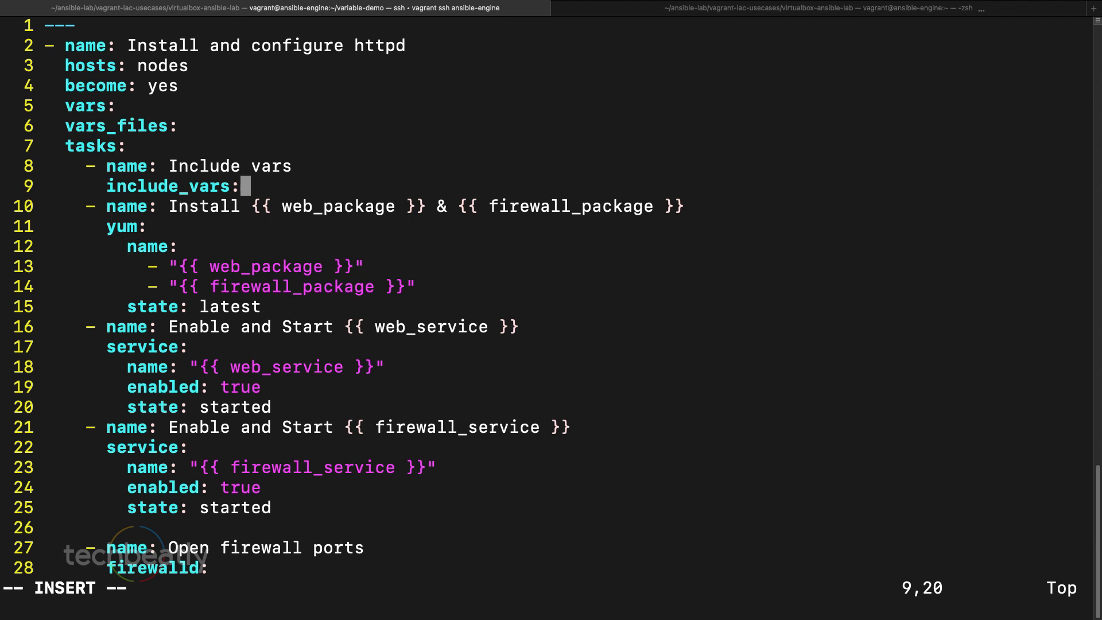
text(/)
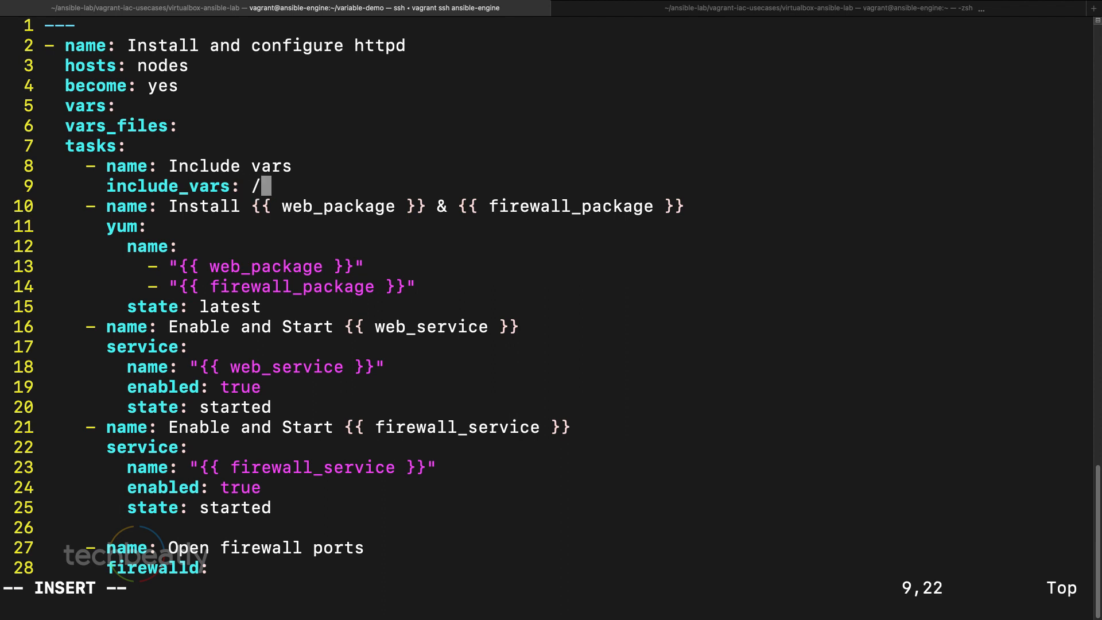
text(vars)
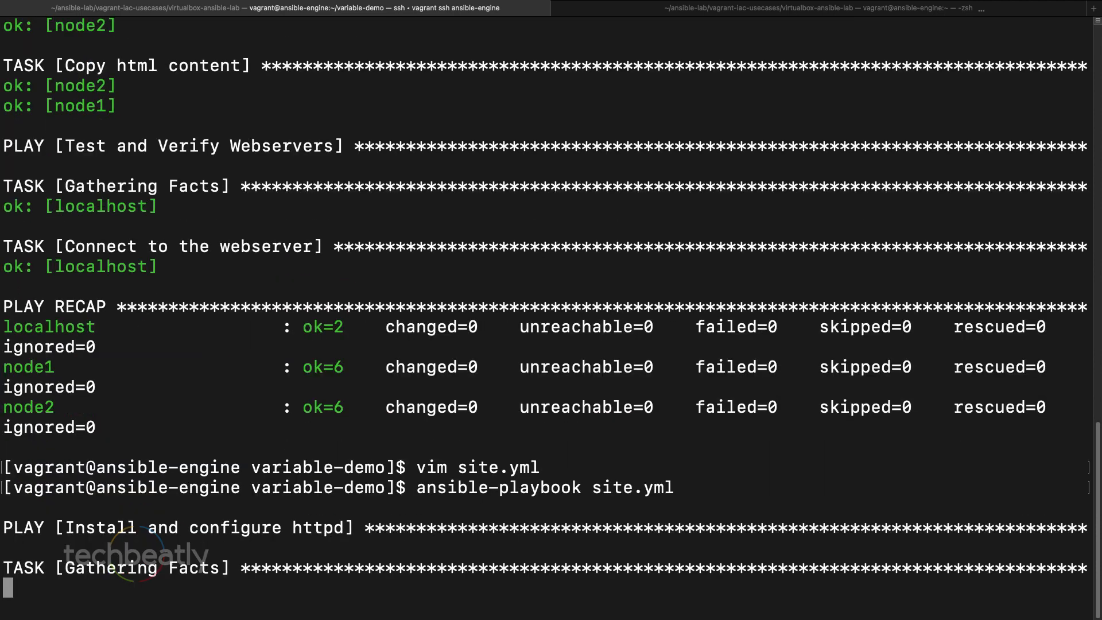
Step: Scroll the playbook output confirming Include vars and later tasks ok on node1 and node2
scroll(down, 3)
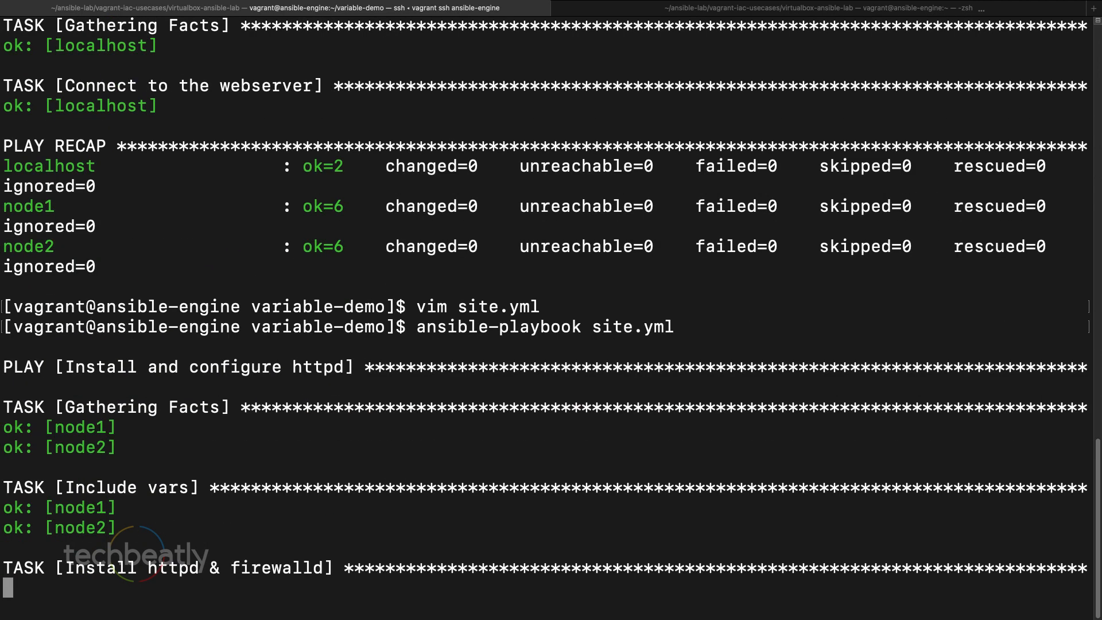
scroll(down, 3)
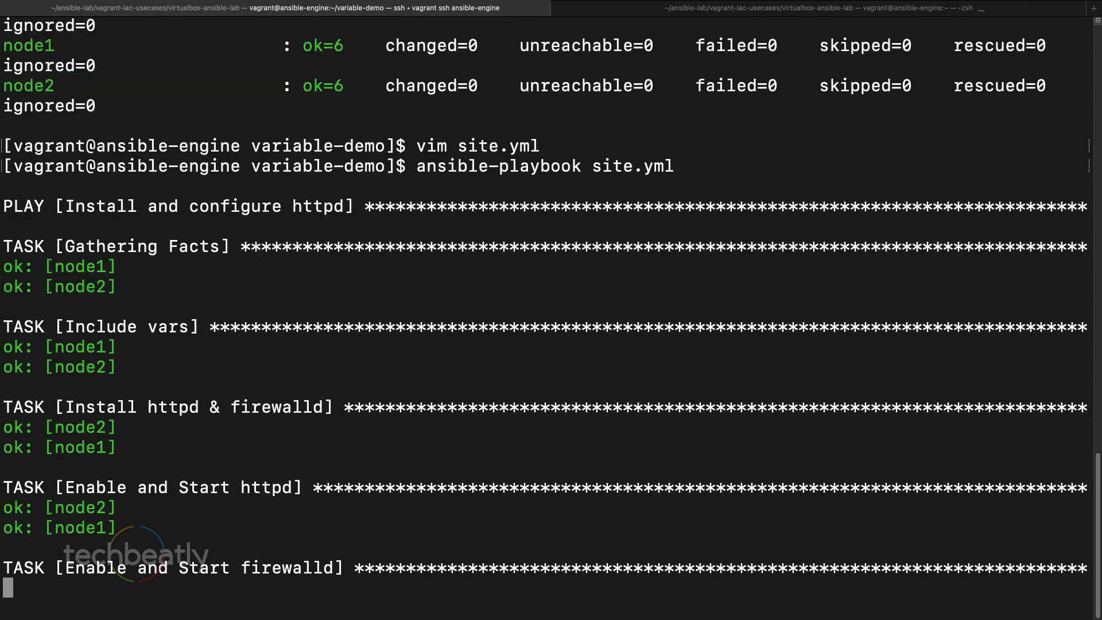
scroll(down, 3)
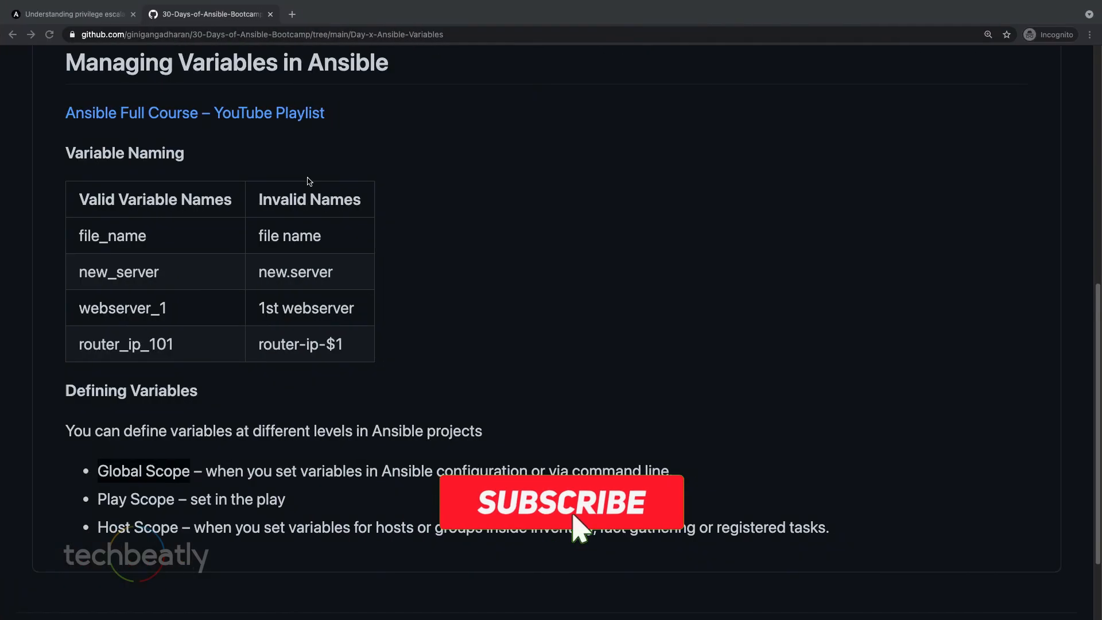
Step: Switch to the browser showing the Managing Variables in Ansible GitHub notes
click(571, 503)
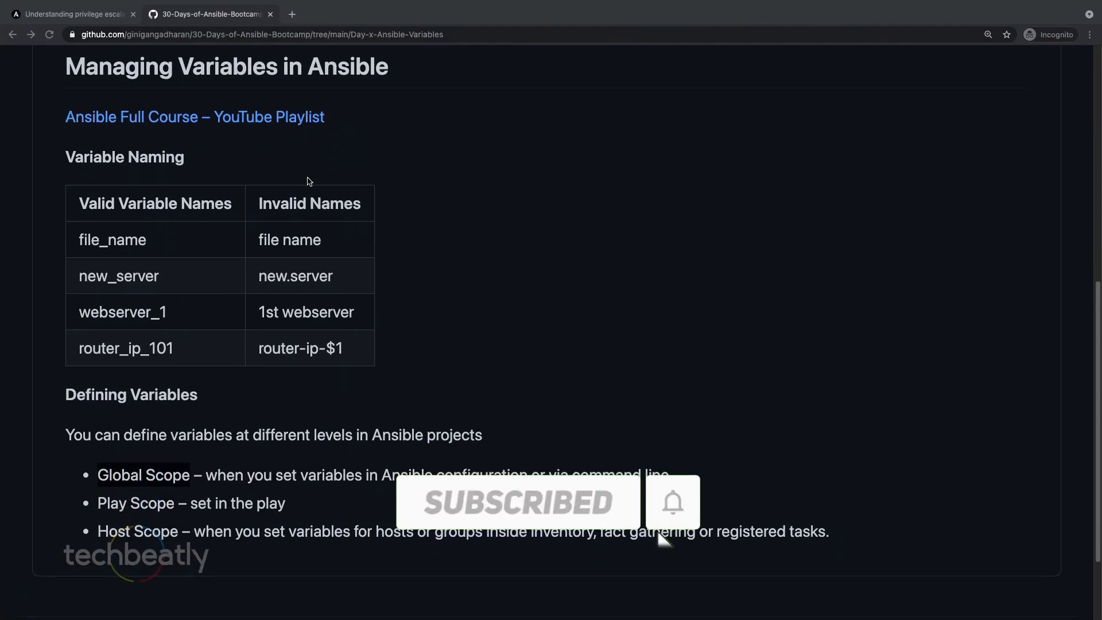